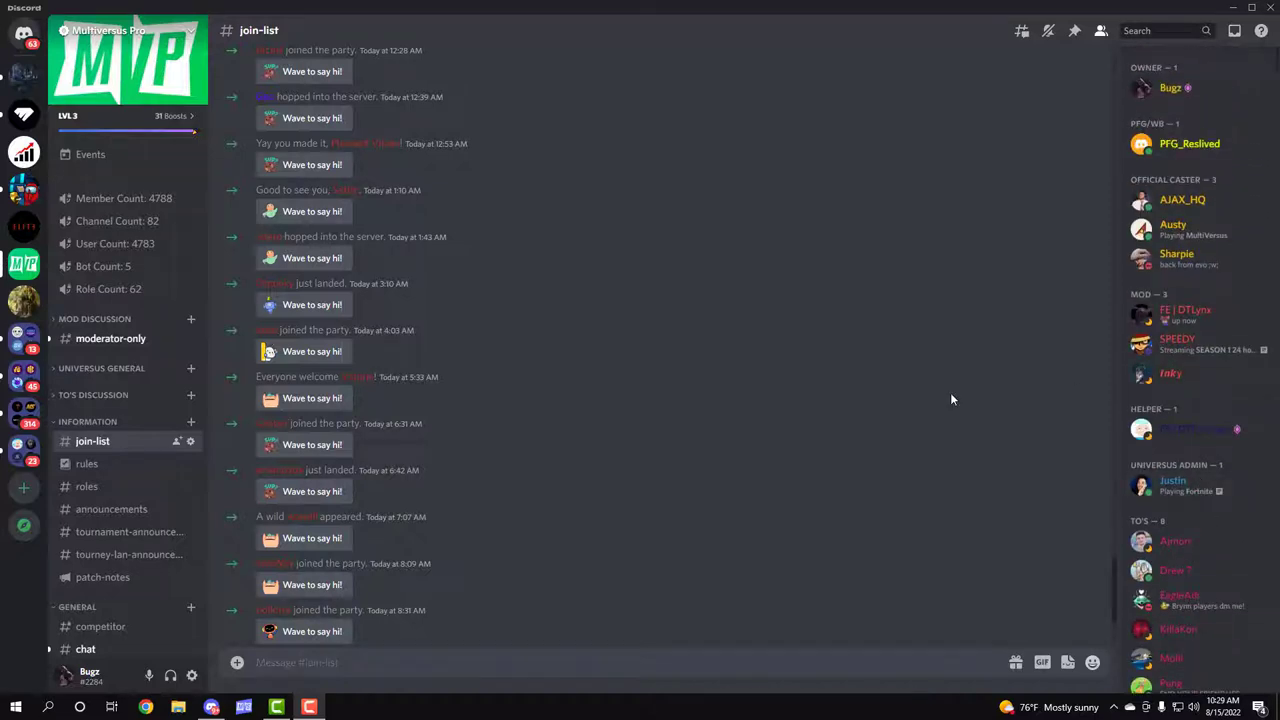
pyautogui.moveTo(892, 284)
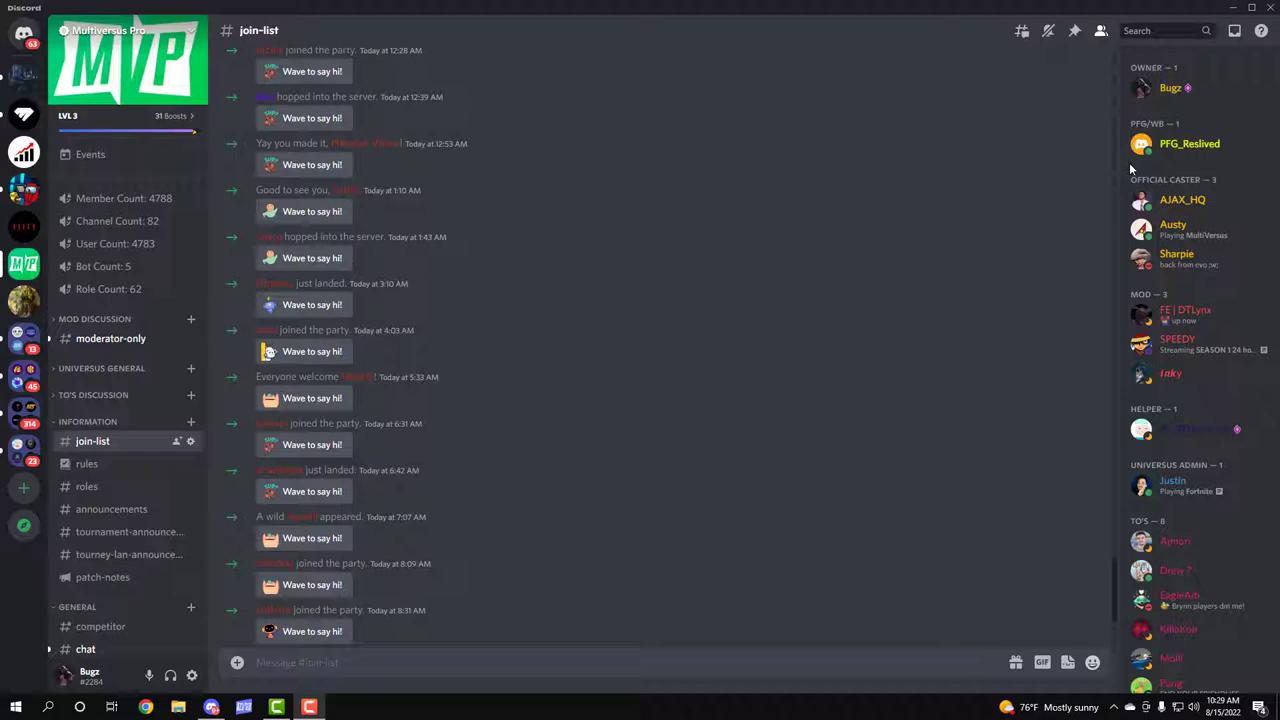
pyautogui.moveTo(1190, 144)
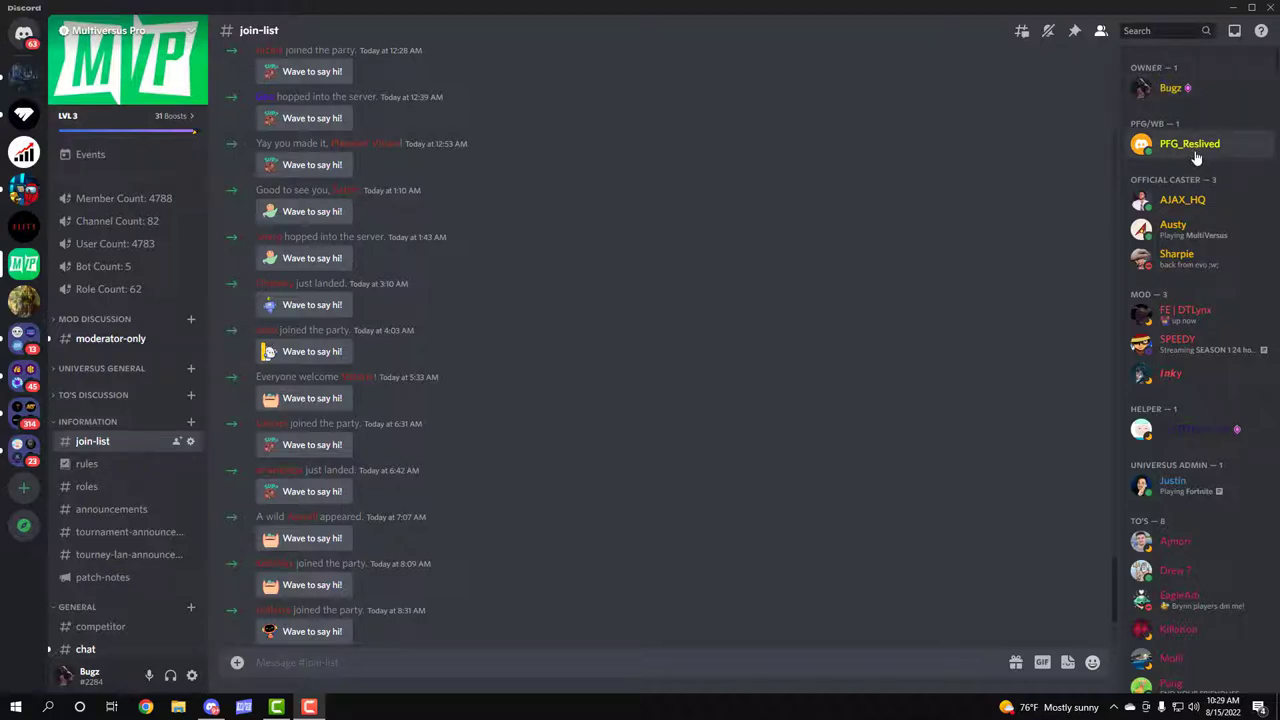
# Step: Browse the #roles channel's character, region and request-role reaction posts
pyautogui.scroll(-3)
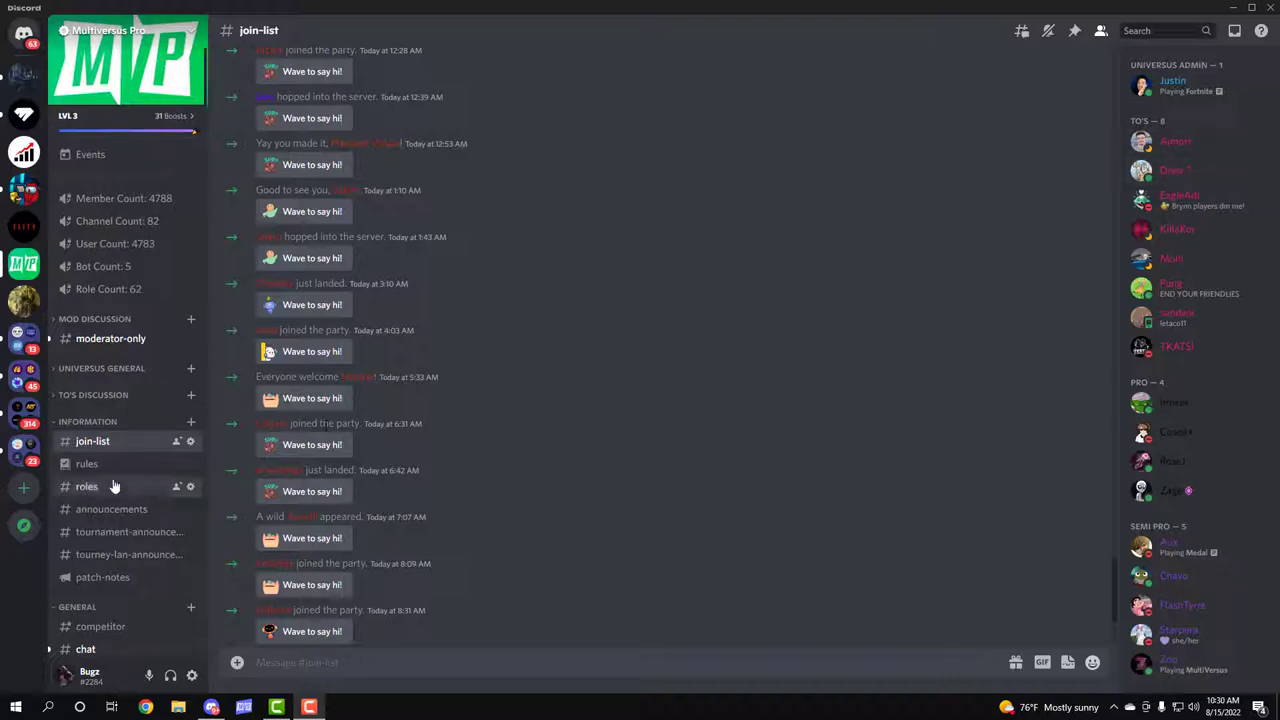
pyautogui.click(88, 486)
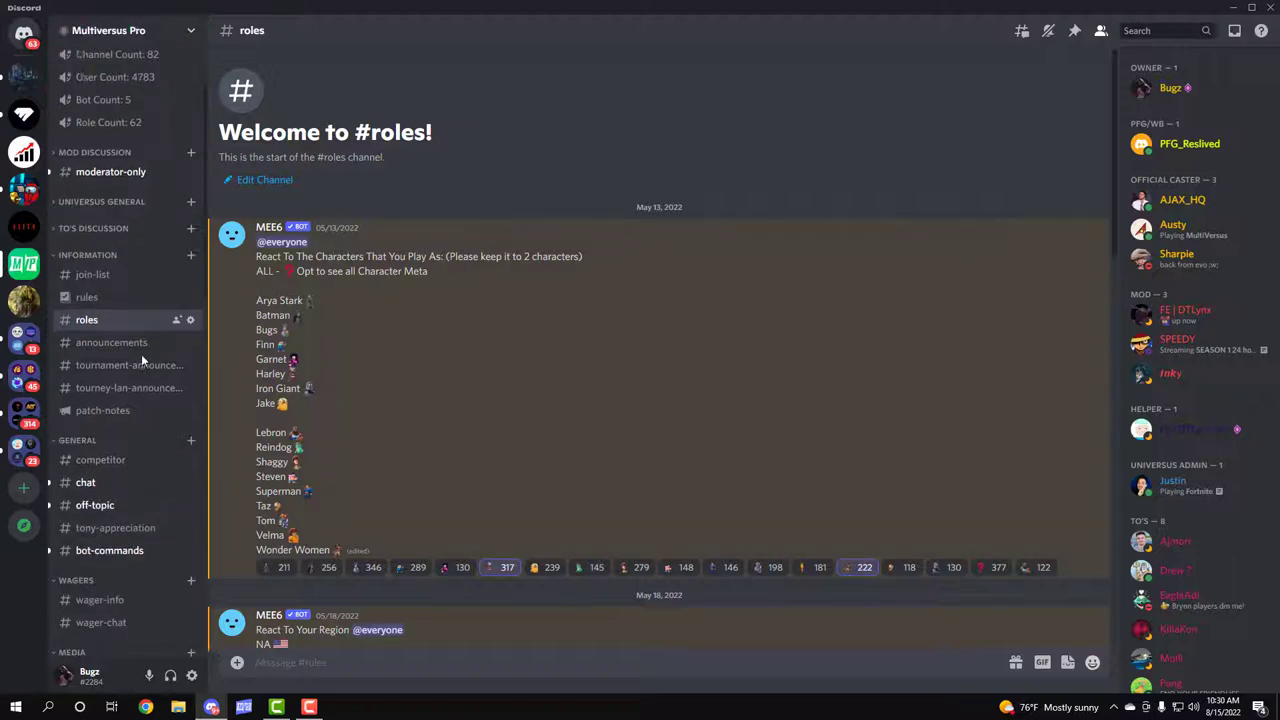
pyautogui.scroll(-3)
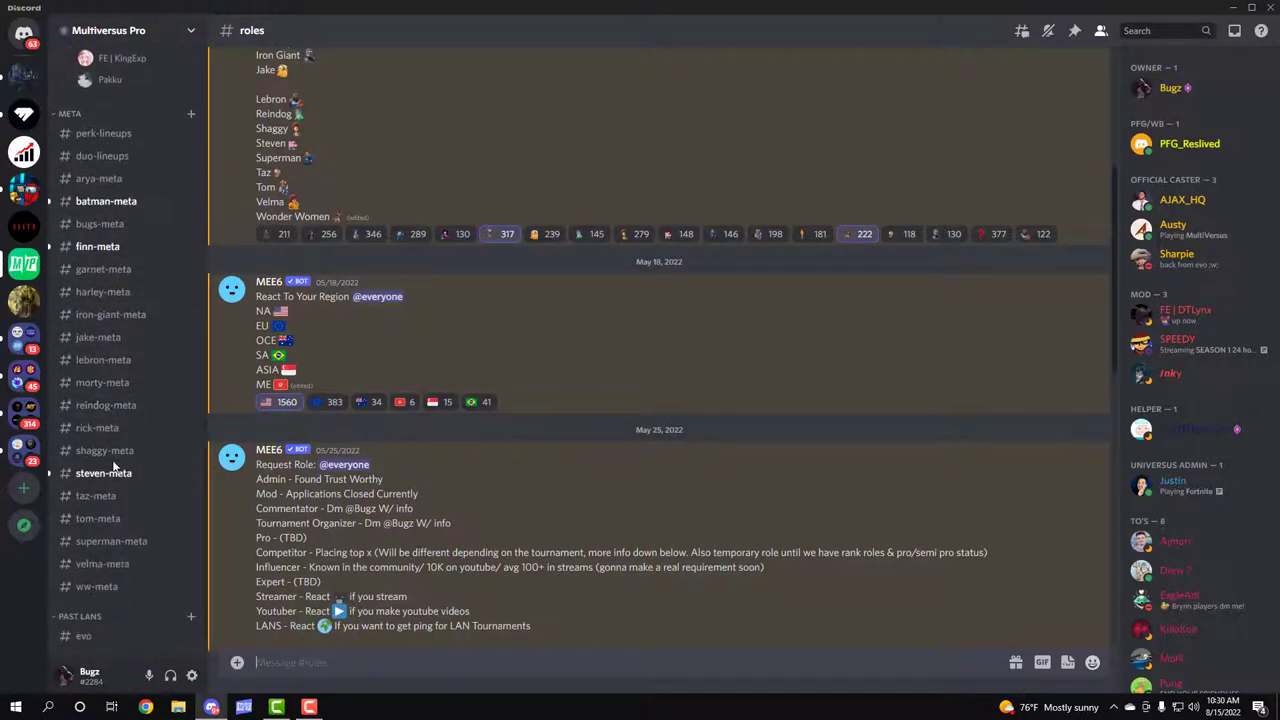
pyautogui.moveTo(98, 336)
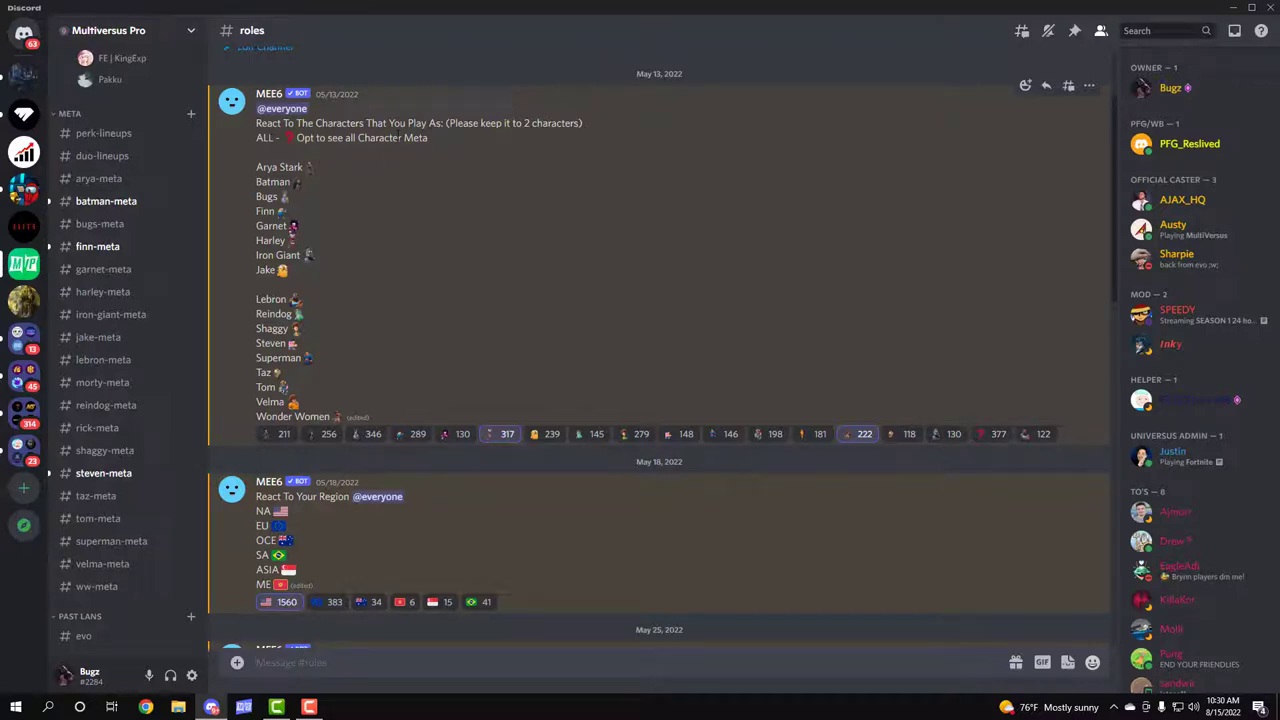
pyautogui.moveTo(864, 432)
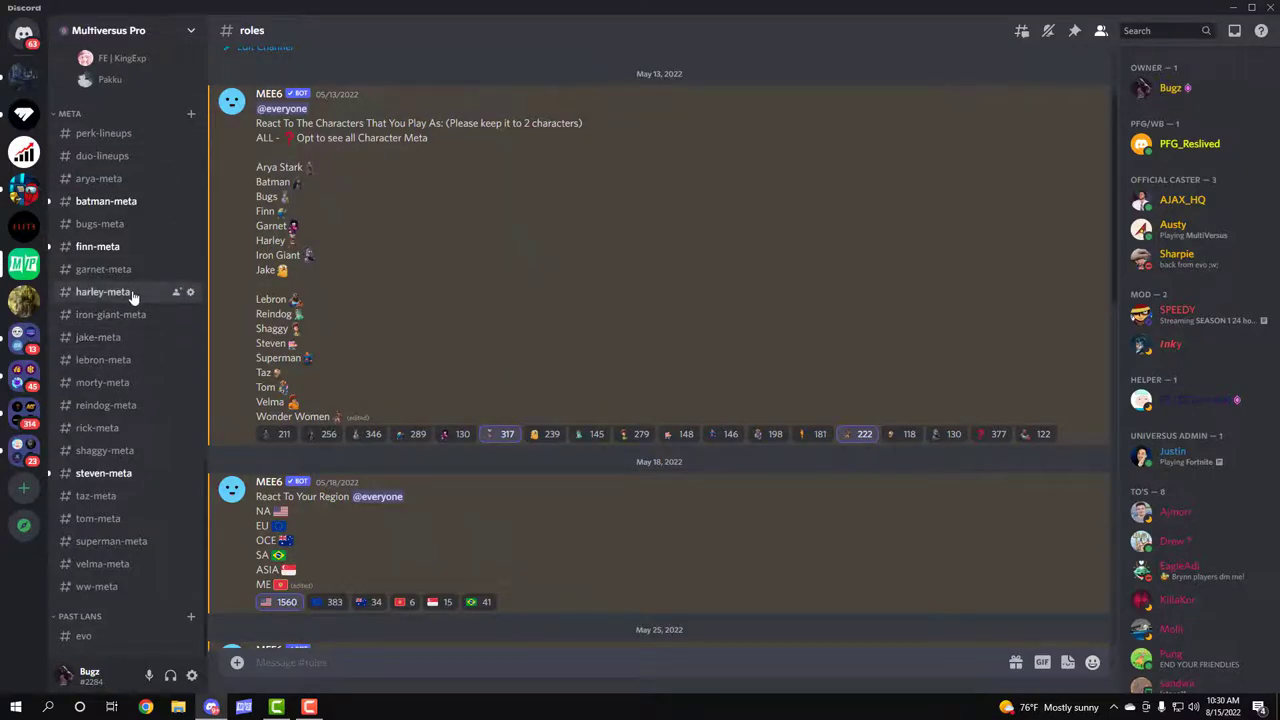
pyautogui.click(96, 586)
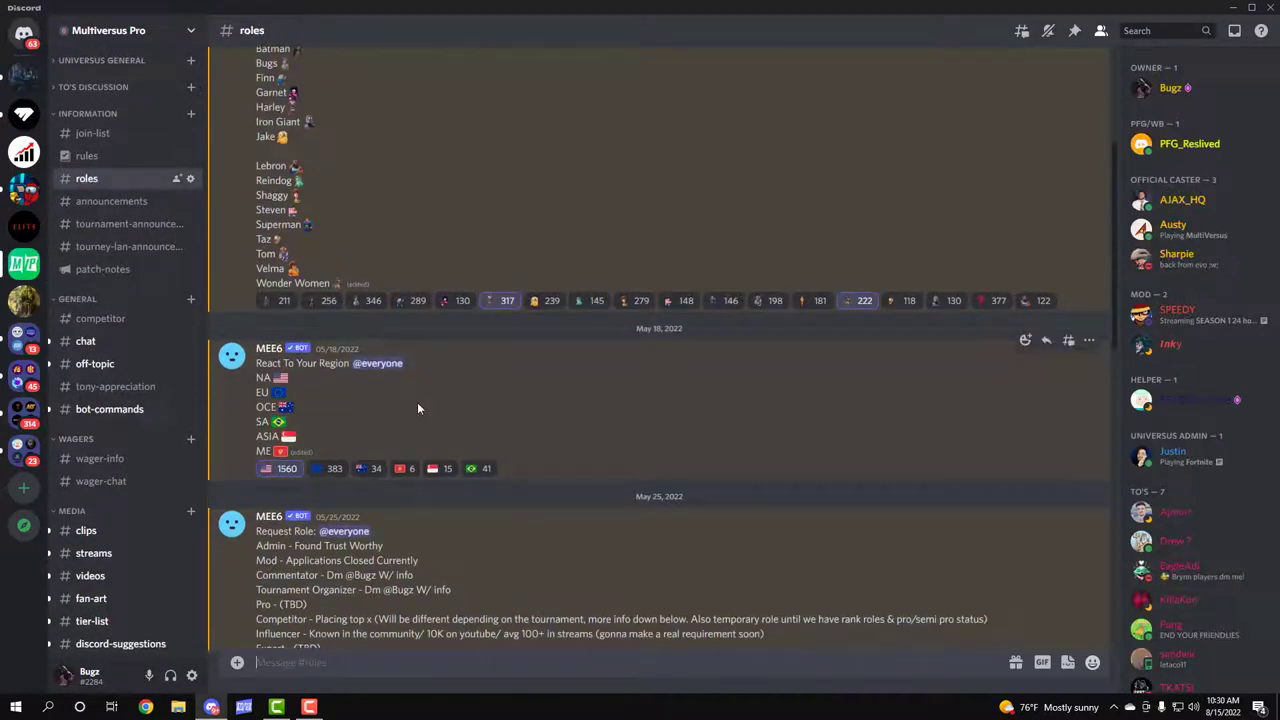
pyautogui.moveTo(466, 408)
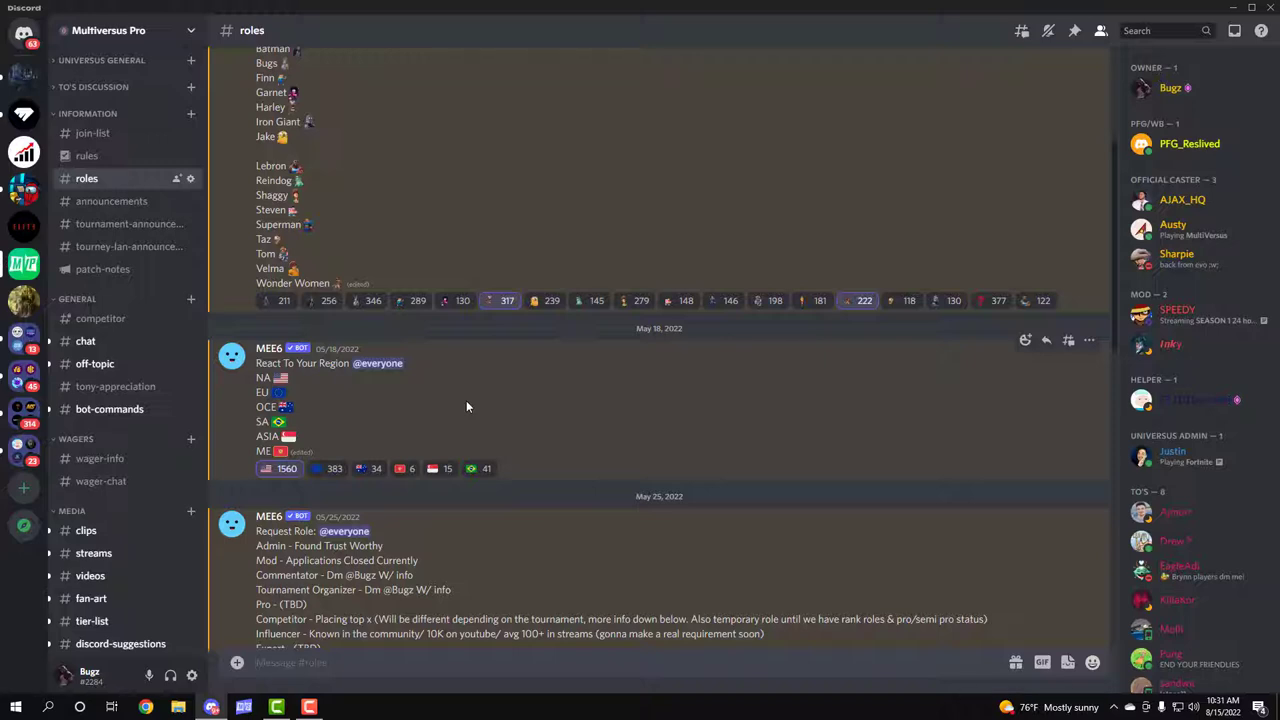
pyautogui.moveTo(530, 304)
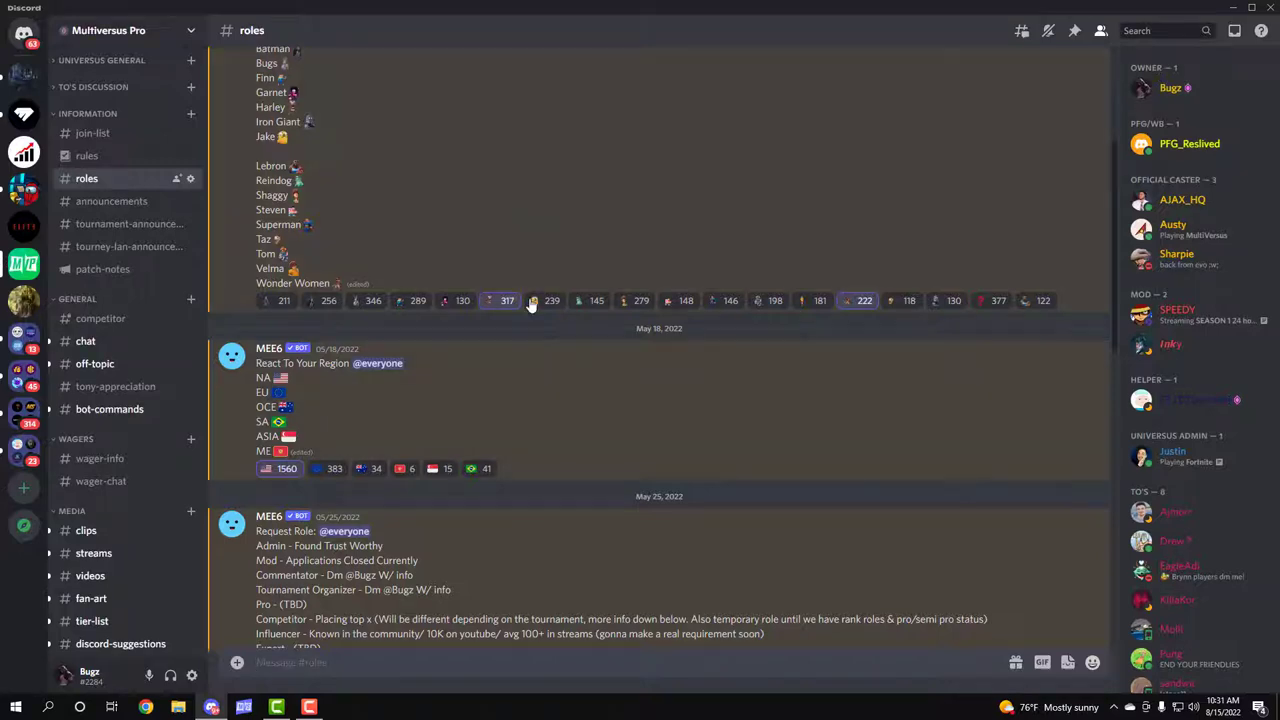
pyautogui.scroll(-3)
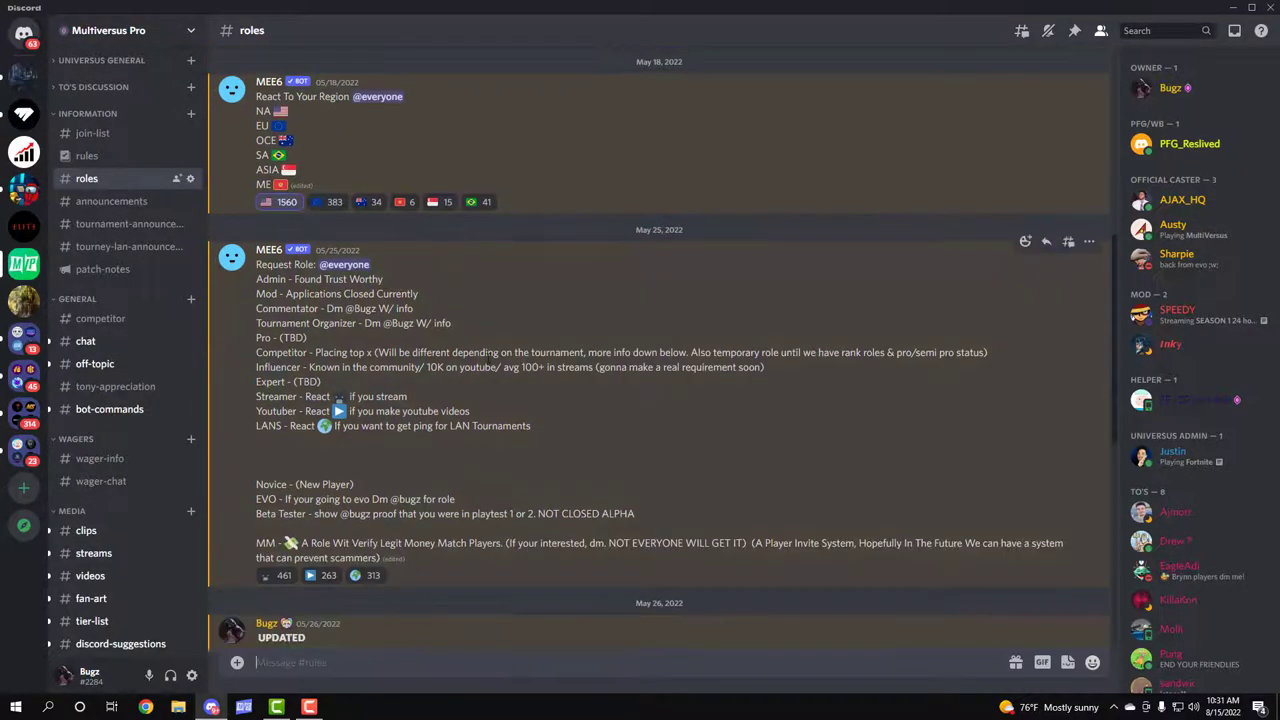
pyautogui.scroll(-3)
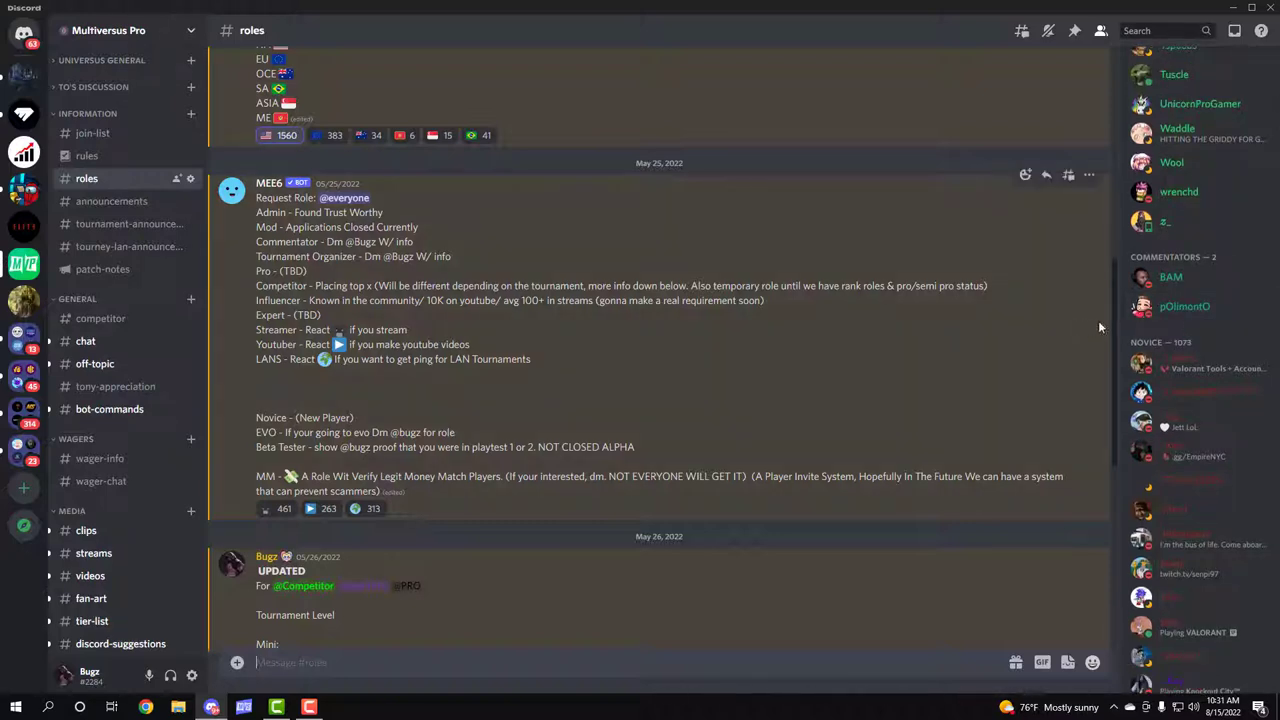
pyautogui.moveTo(832, 364)
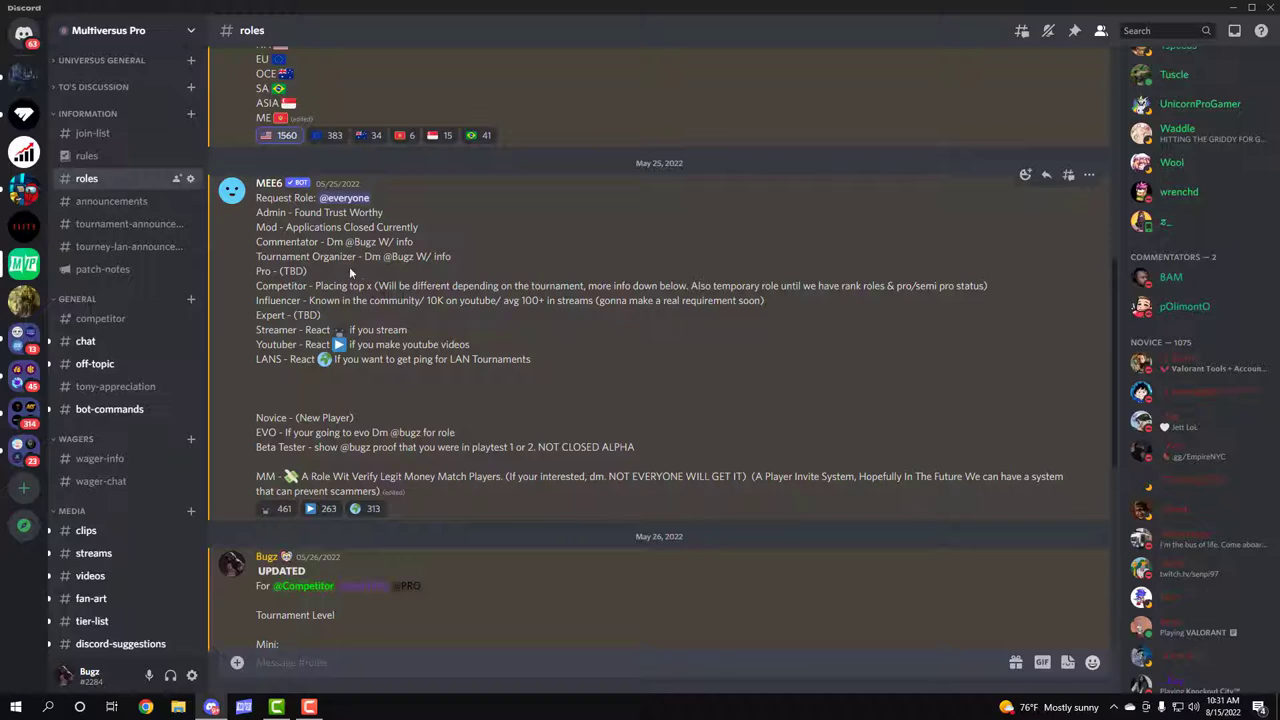
pyautogui.moveTo(344, 344)
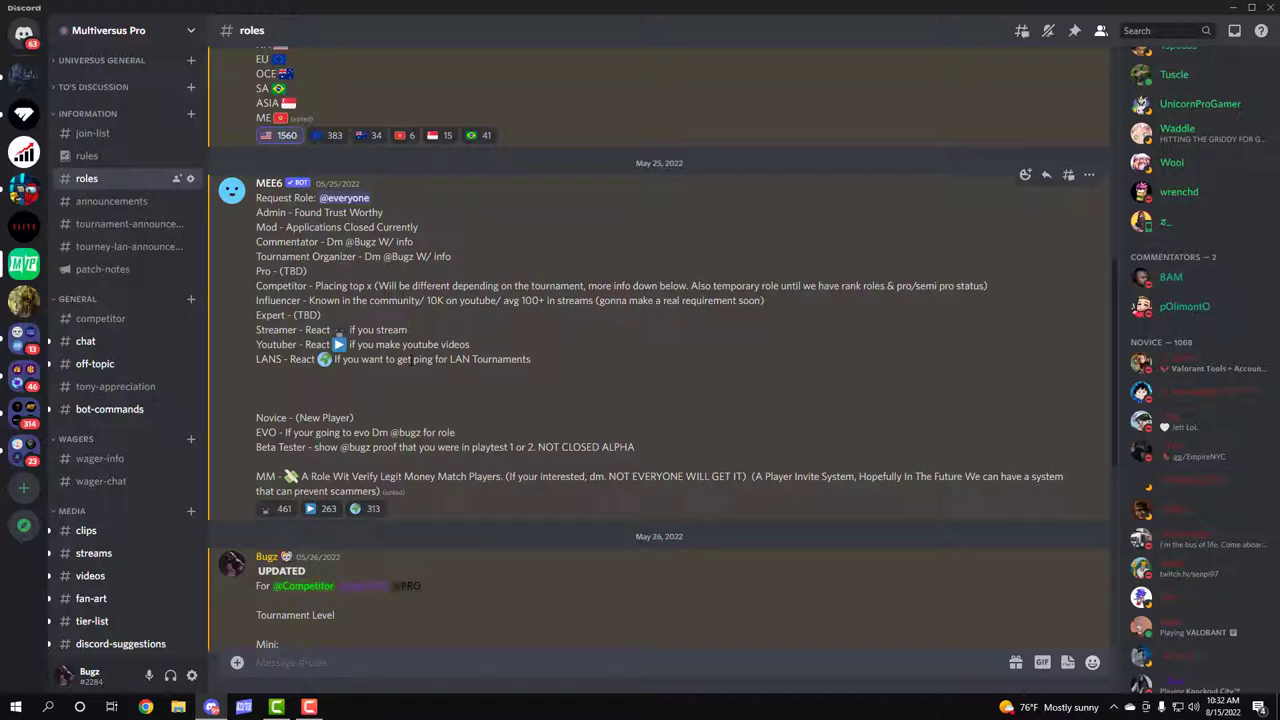
pyautogui.moveTo(360, 448)
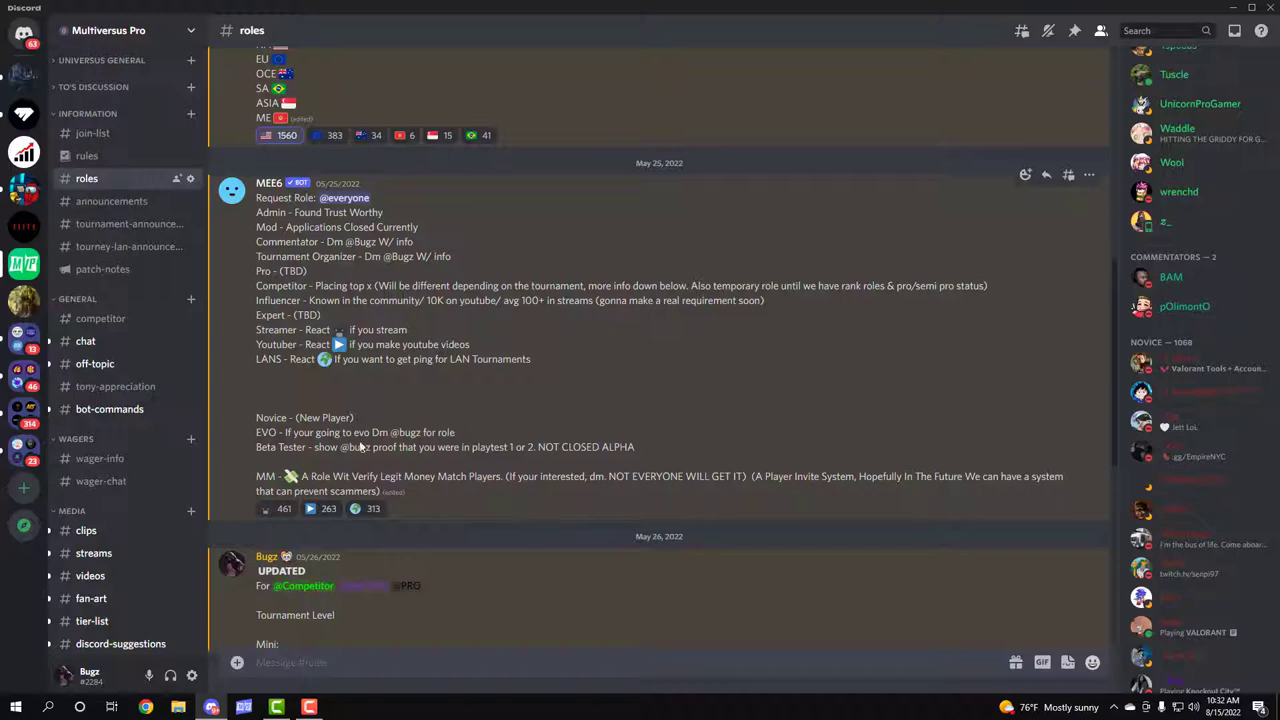
pyautogui.scroll(-3)
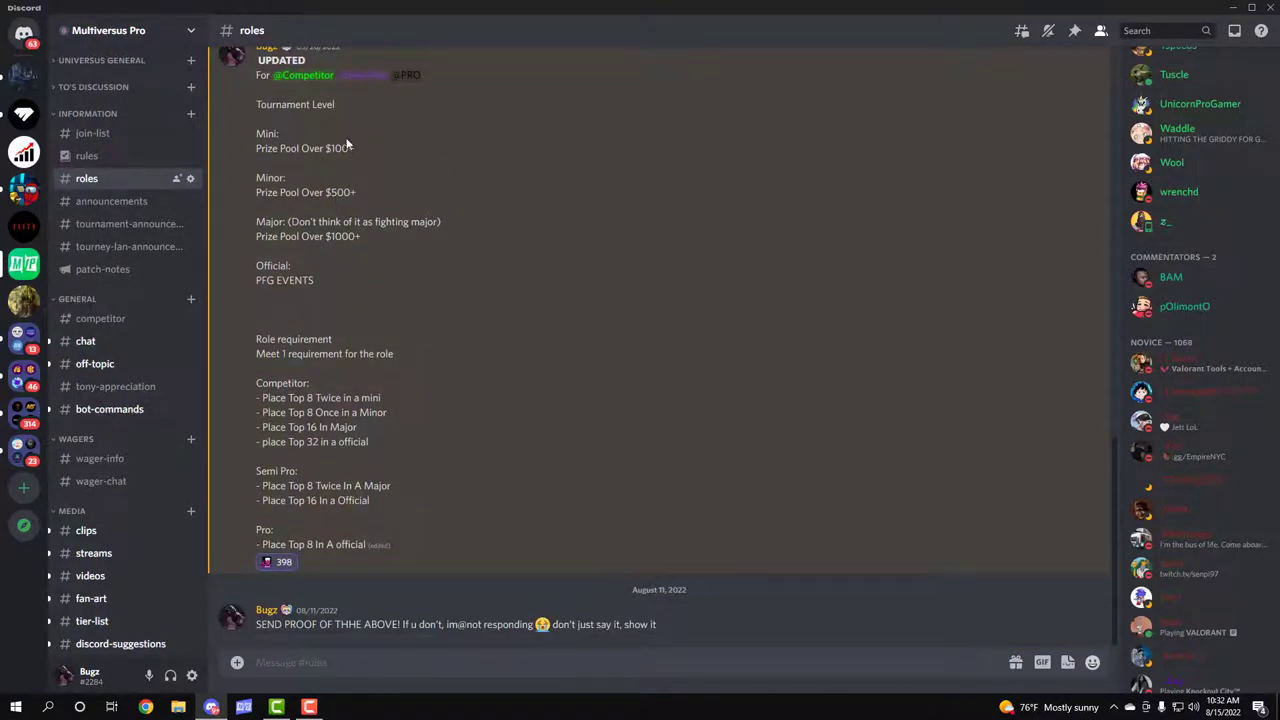
pyautogui.moveTo(420, 452)
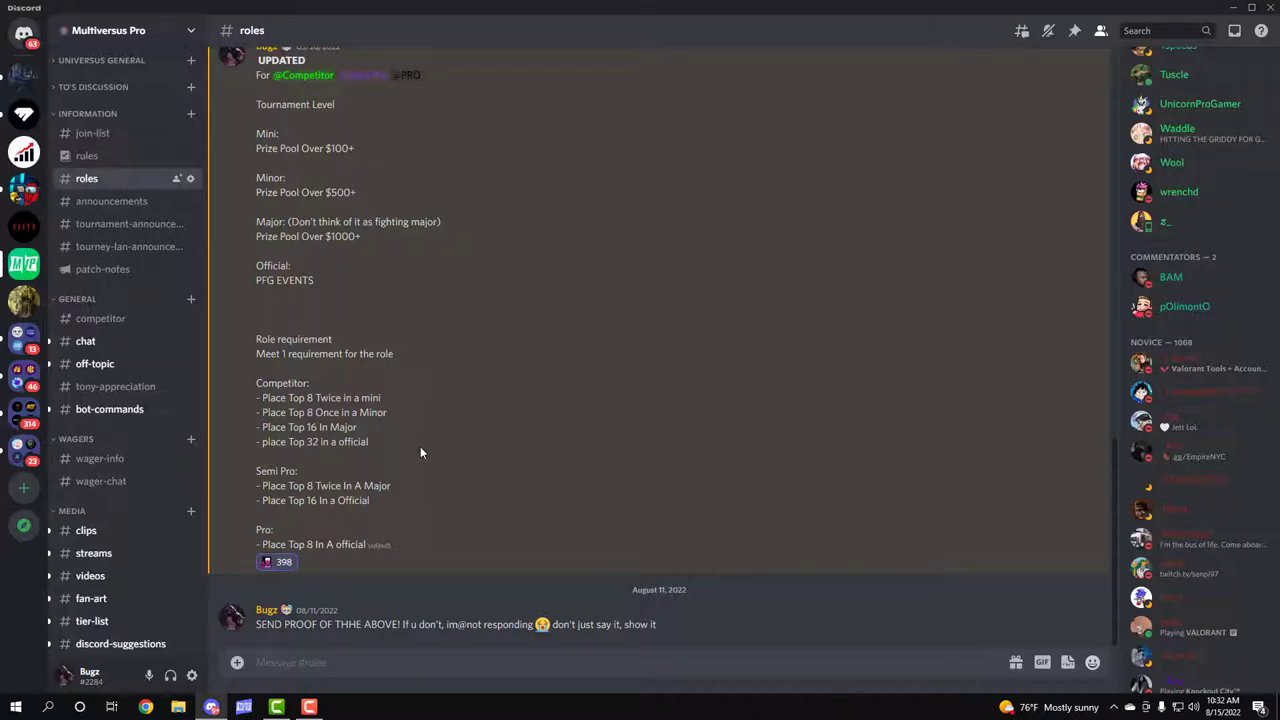
pyautogui.scroll(3)
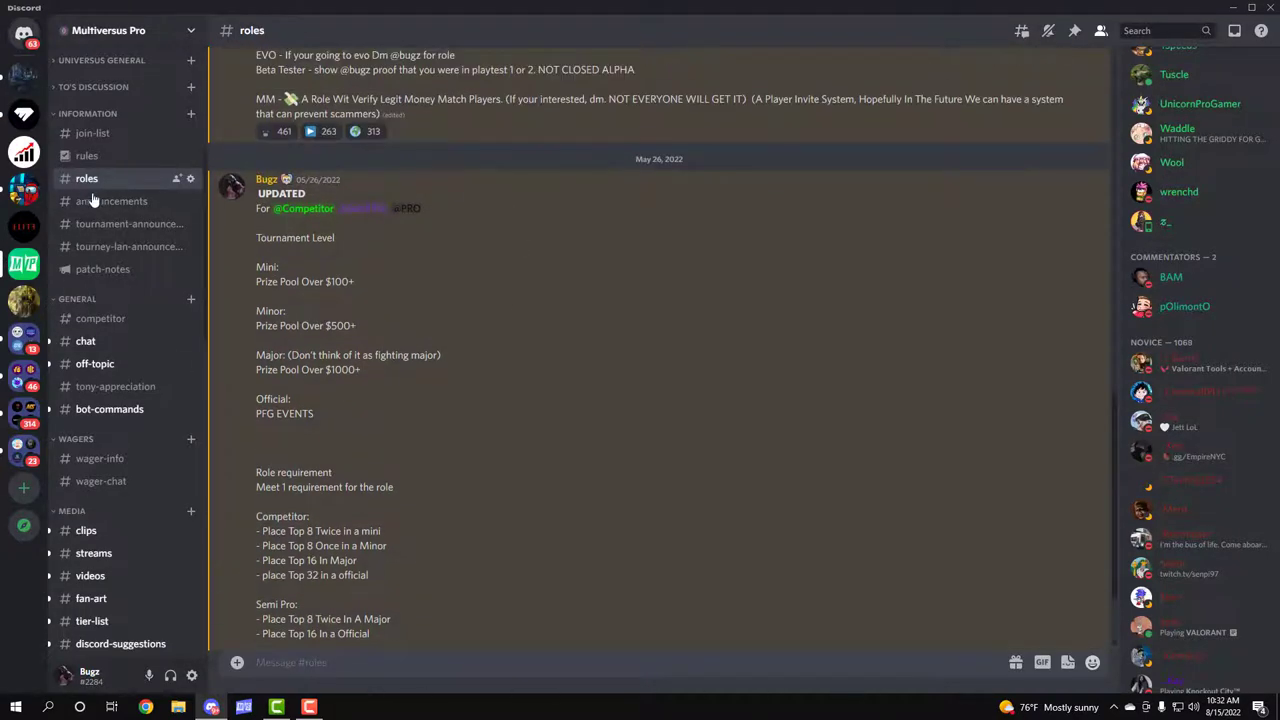
# Step: Read through the recent posts in the #announcements channel
pyautogui.click(112, 200)
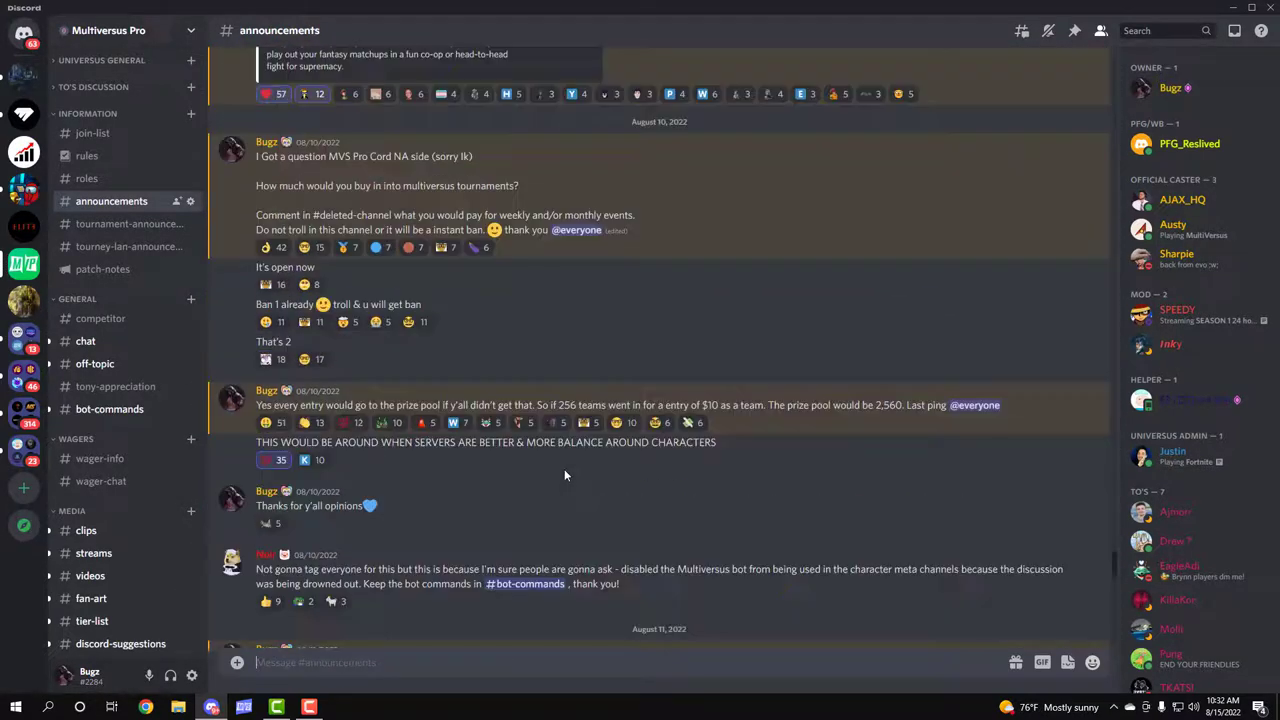
pyautogui.scroll(-3)
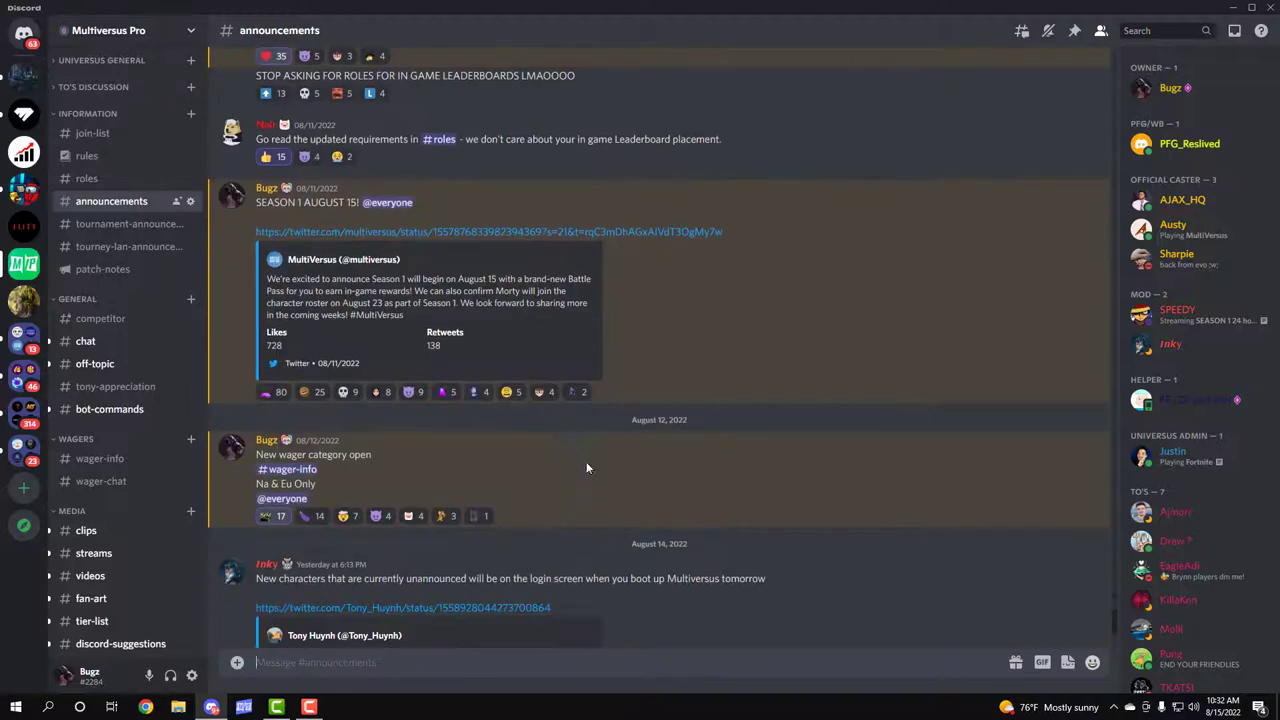
pyautogui.scroll(-3)
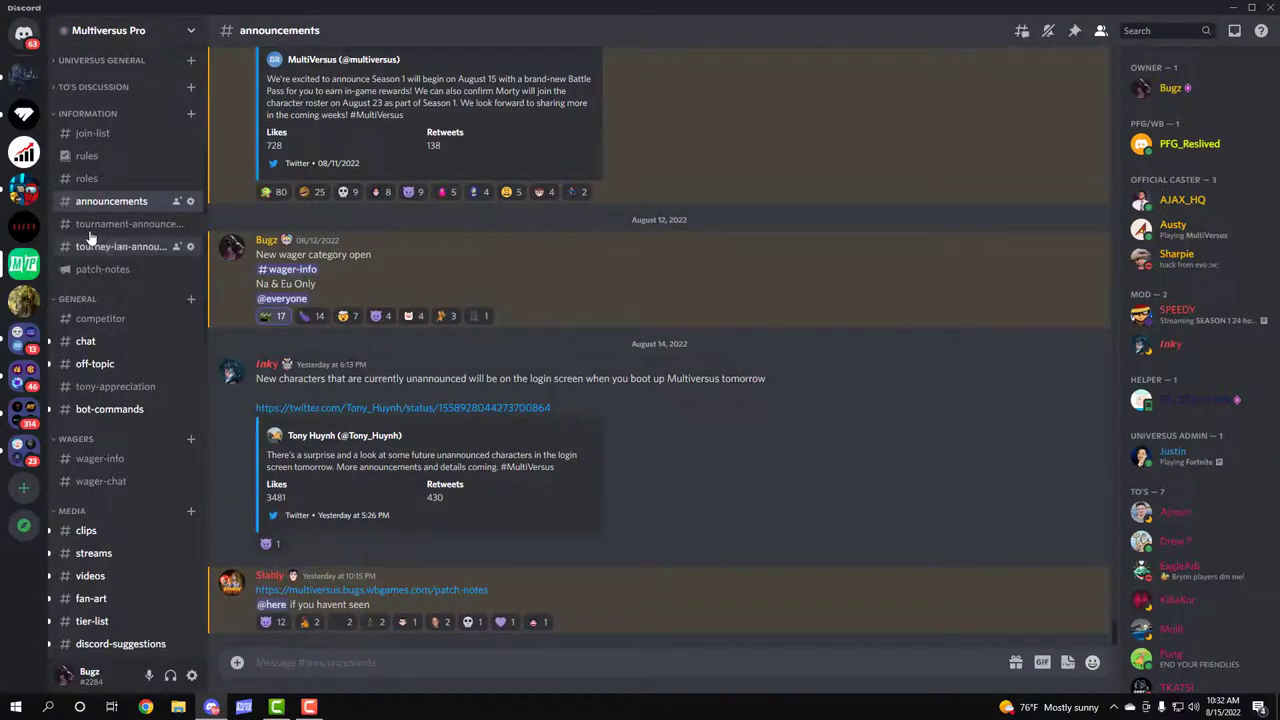
# Step: Browse the #tournament-announcements channel's recent tournament posts
pyautogui.click(120, 224)
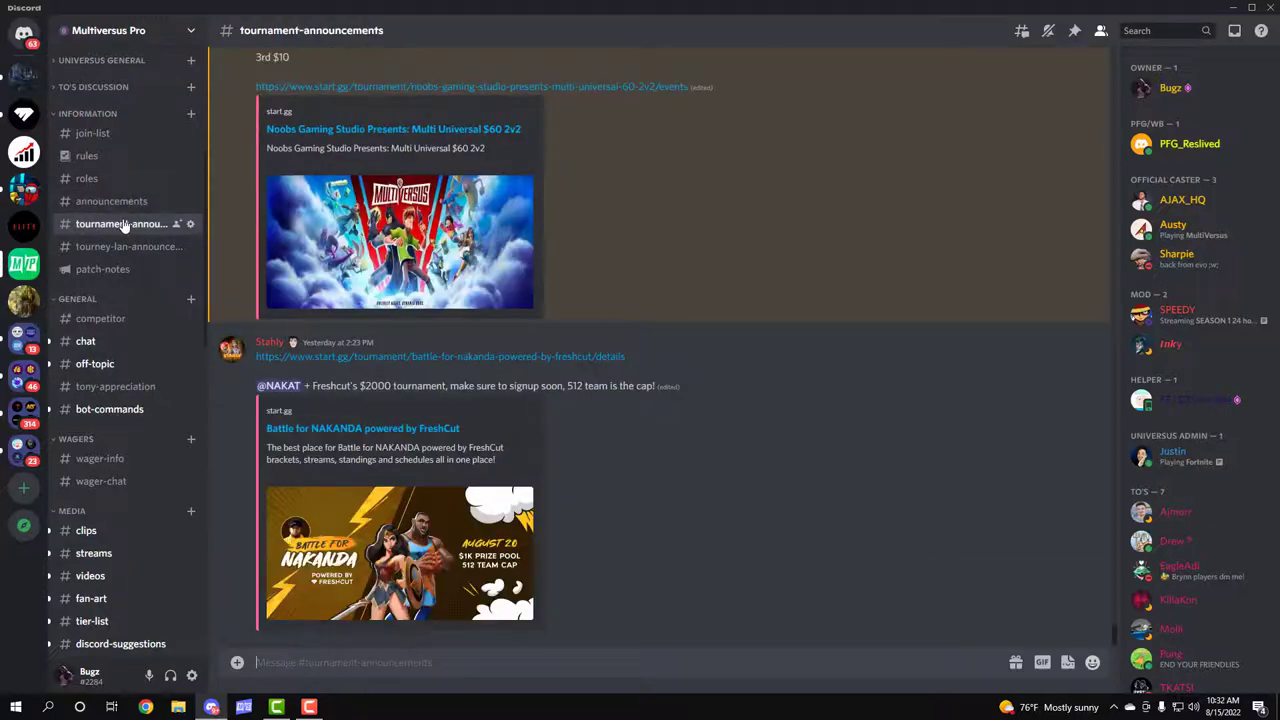
pyautogui.scroll(-3)
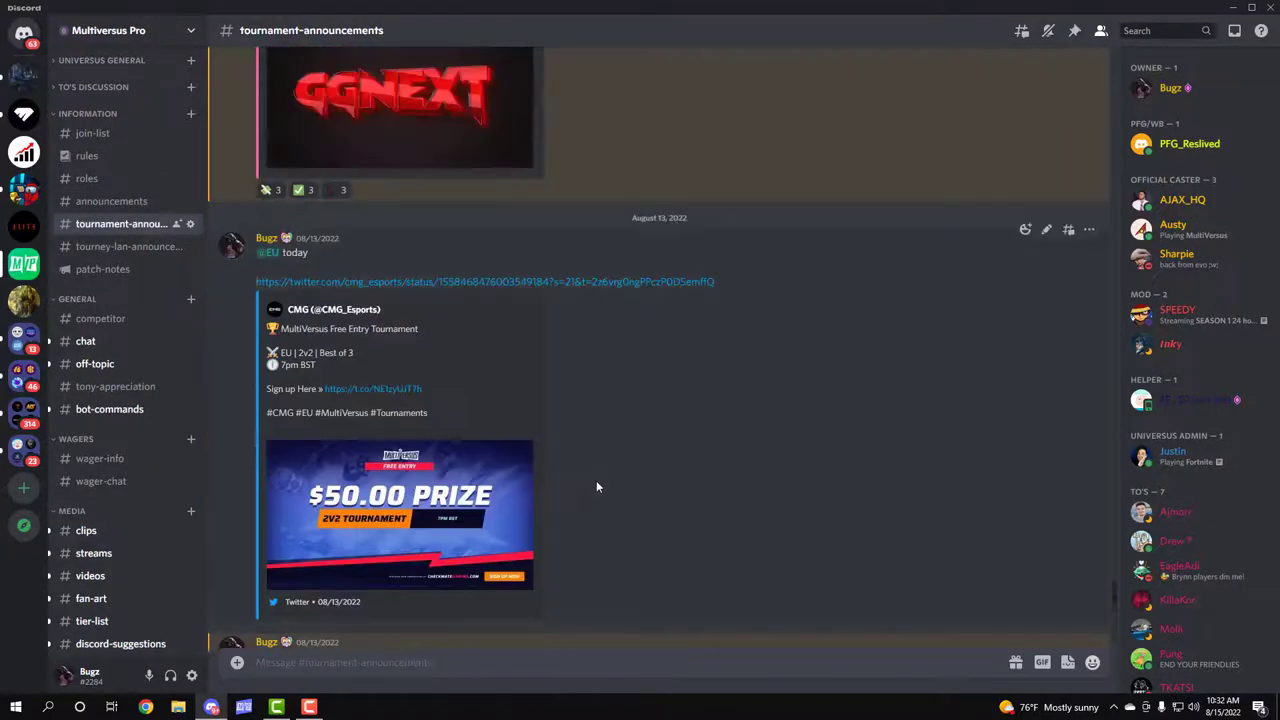
pyautogui.scroll(-3)
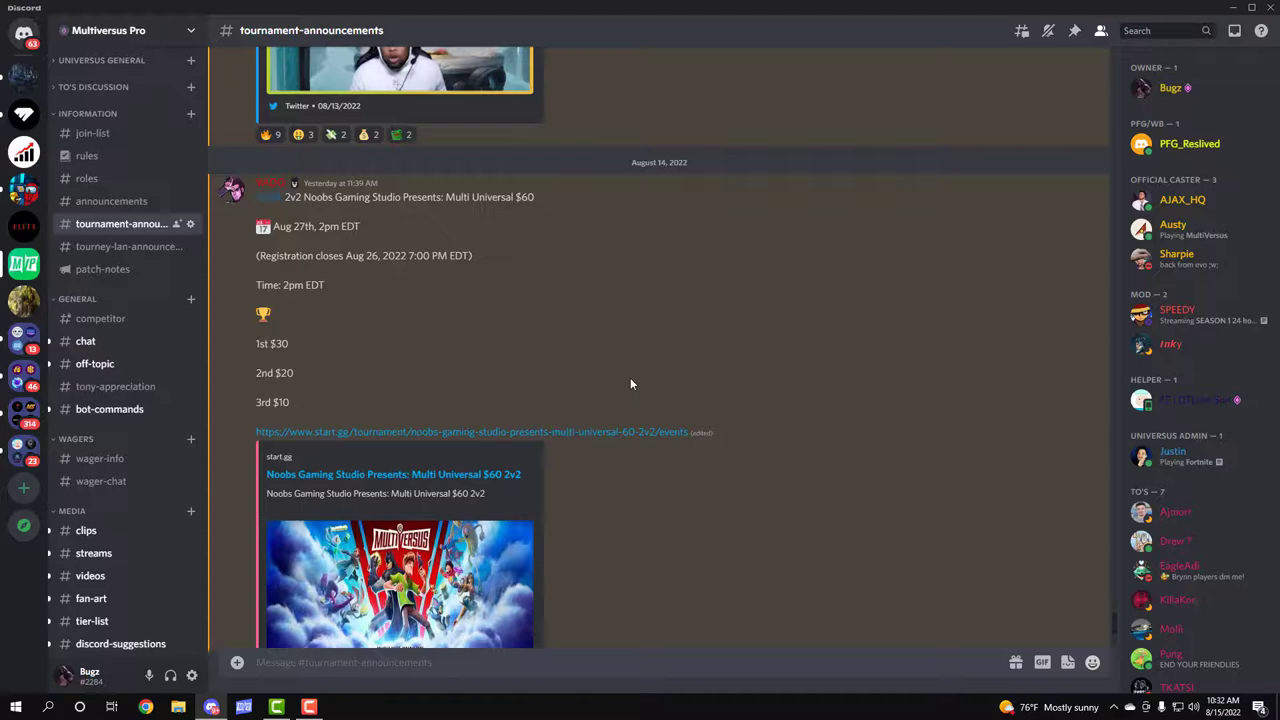
pyautogui.scroll(-3)
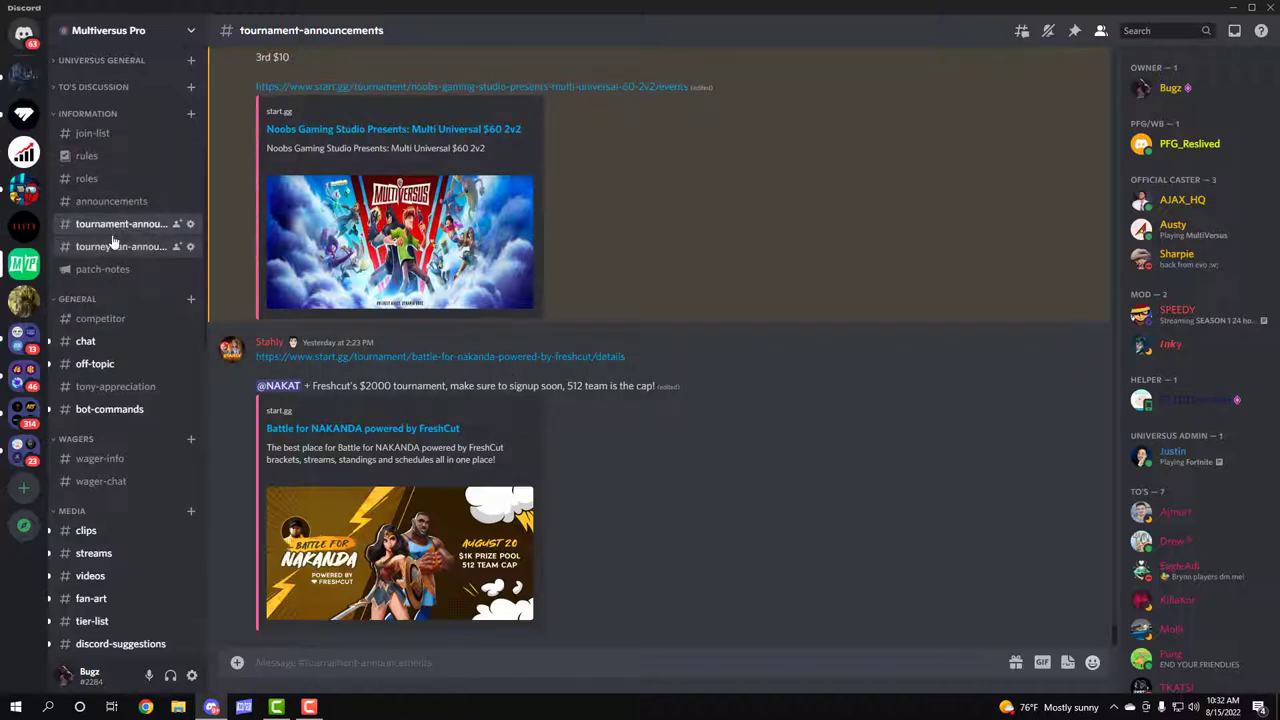
# Step: View #tourney-lan-announcement and #patch-notes, then land on the #competitor chat channel
pyautogui.click(120, 246)
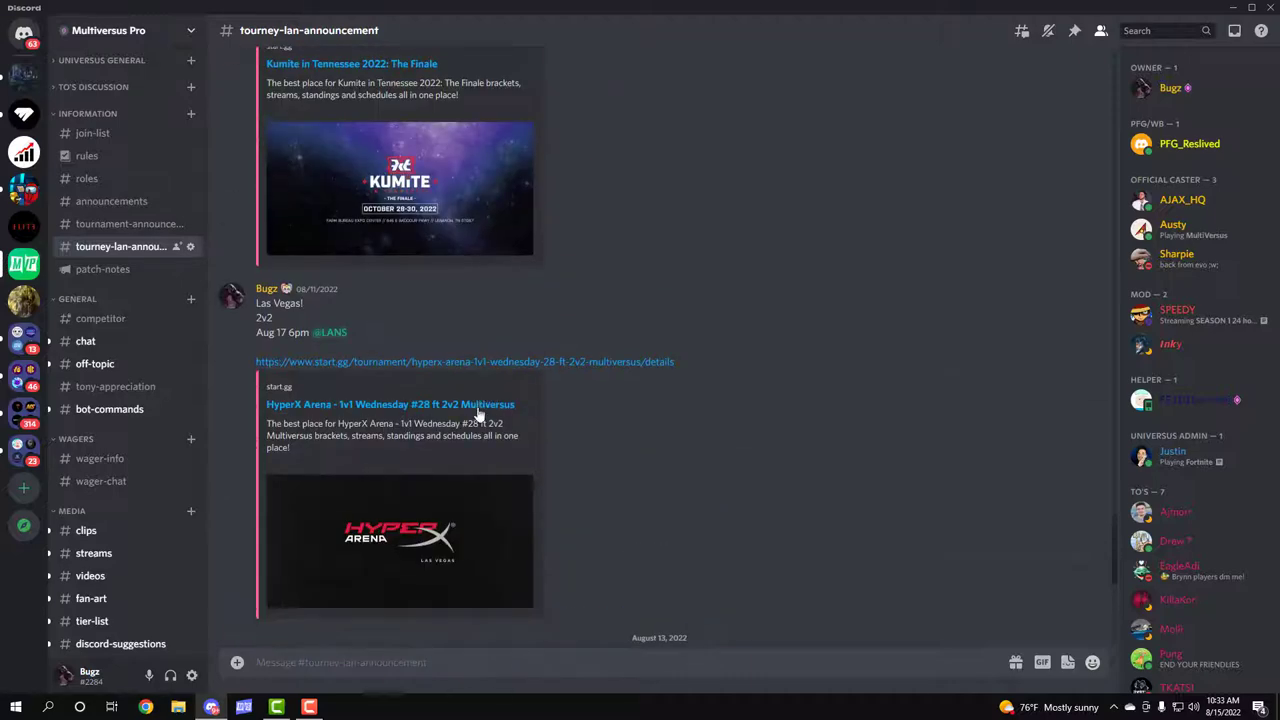
pyautogui.scroll(-3)
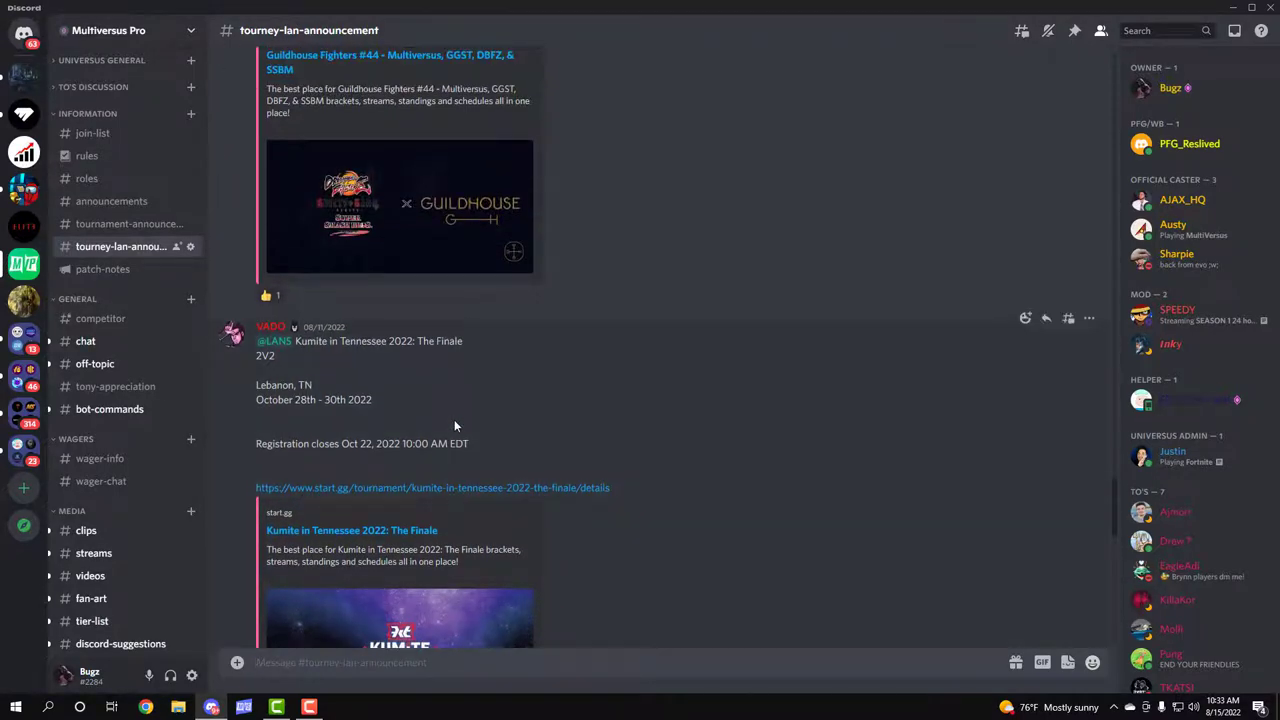
pyautogui.moveTo(290, 354)
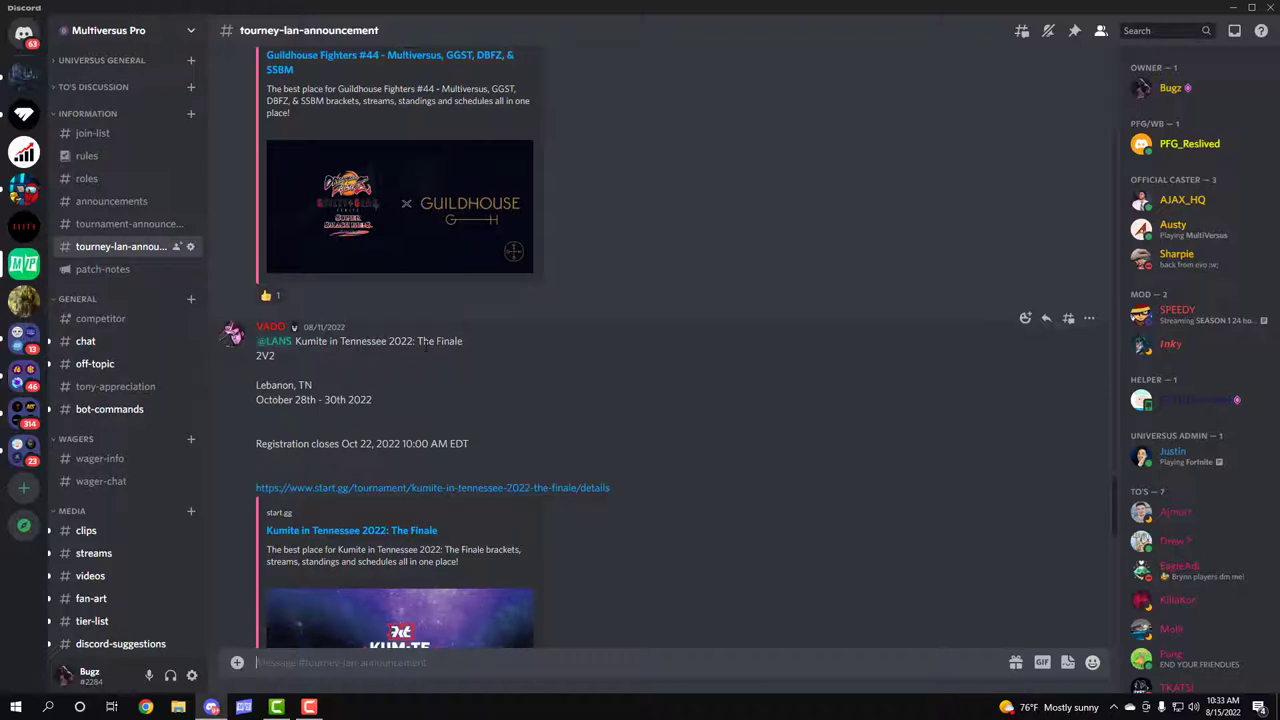
pyautogui.click(102, 268)
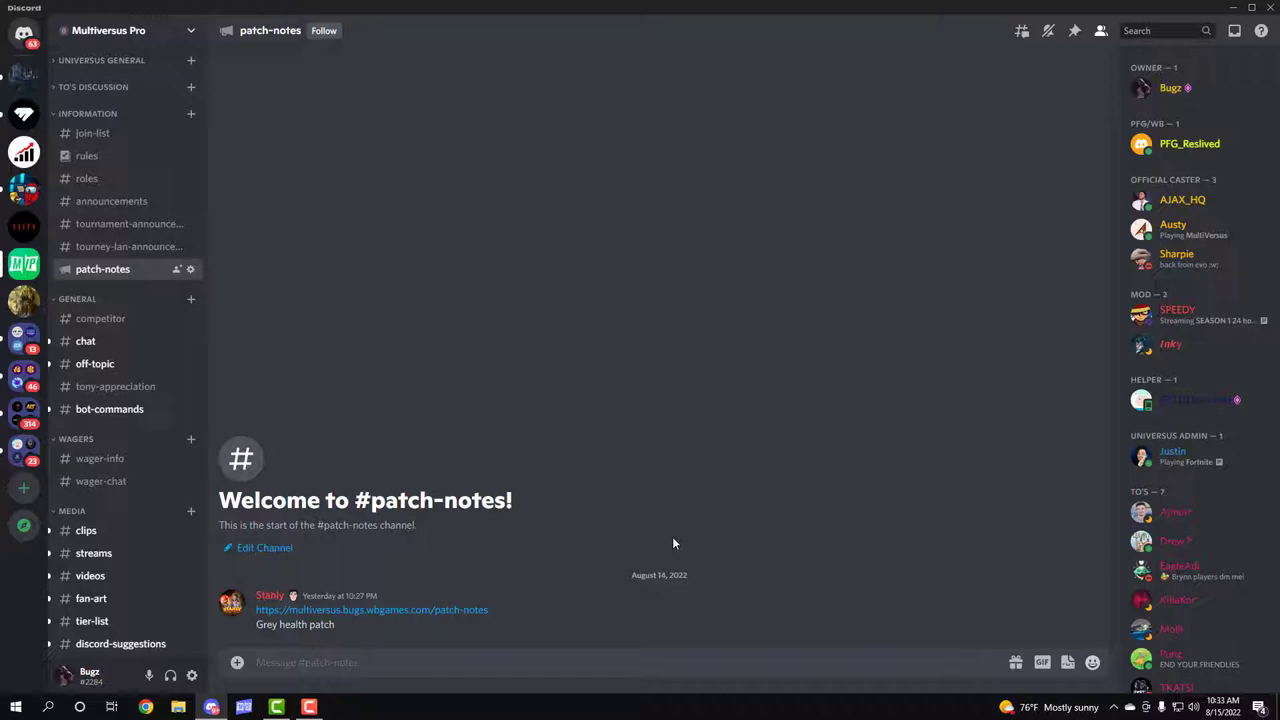
pyautogui.moveTo(576, 560)
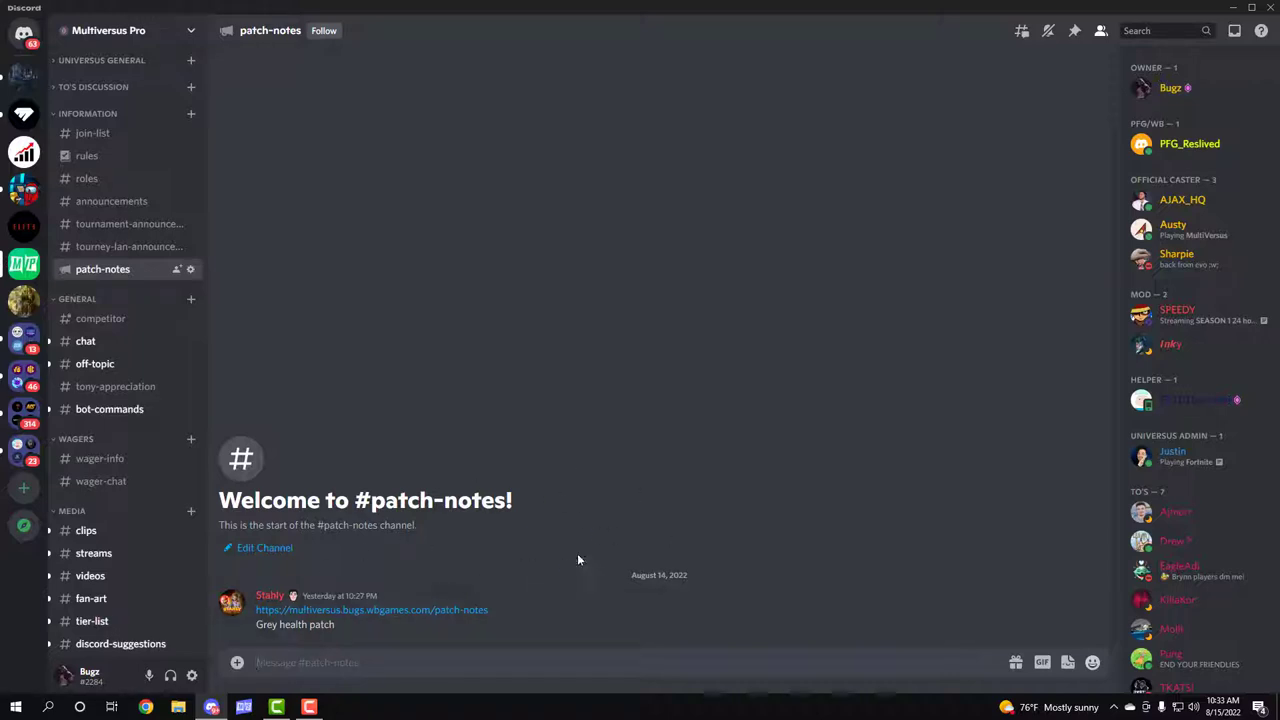
pyautogui.moveTo(448, 360)
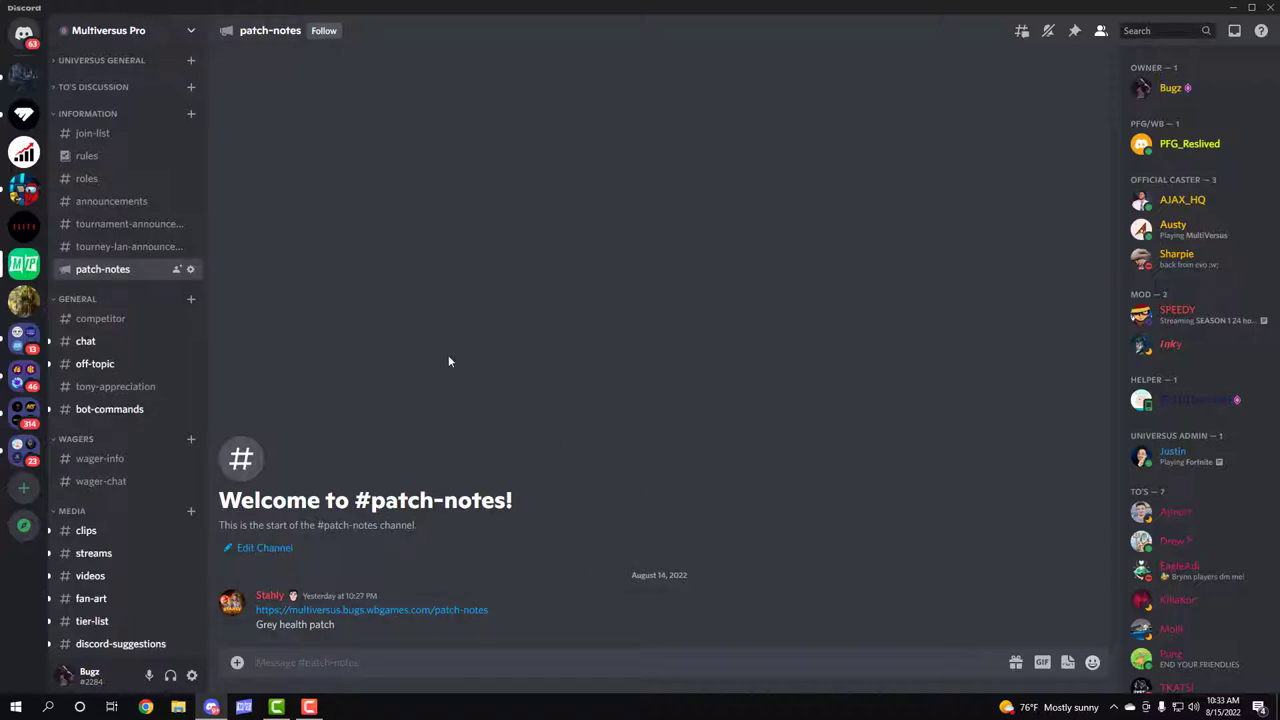
pyautogui.click(100, 318)
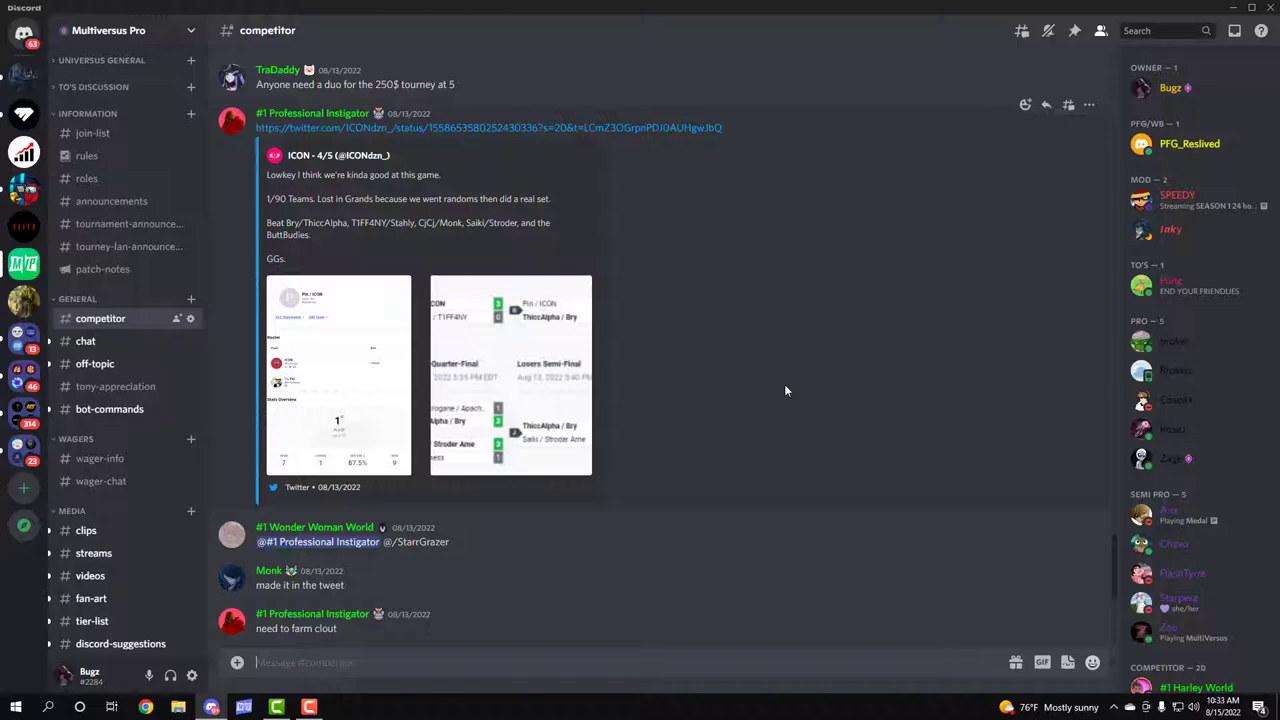
# Step: Tour the #chat, #off-topic and #tony-appreciation channels
pyautogui.click(84, 340)
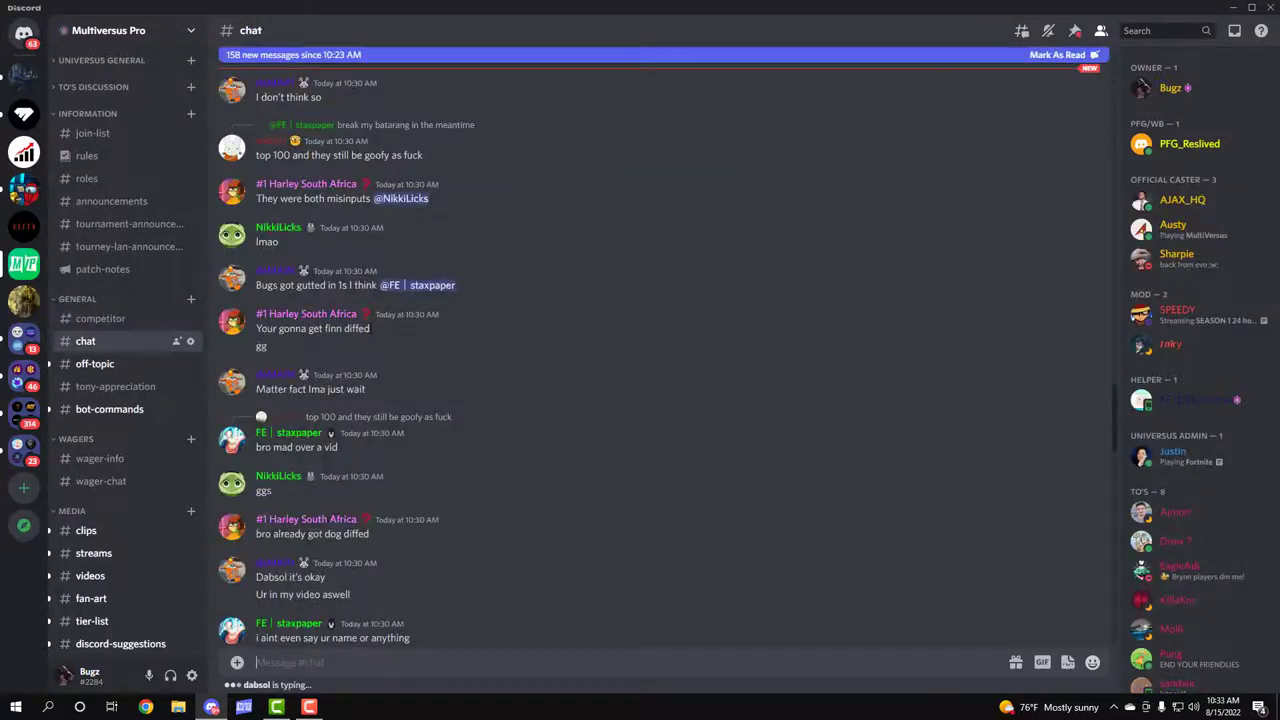
pyautogui.click(96, 364)
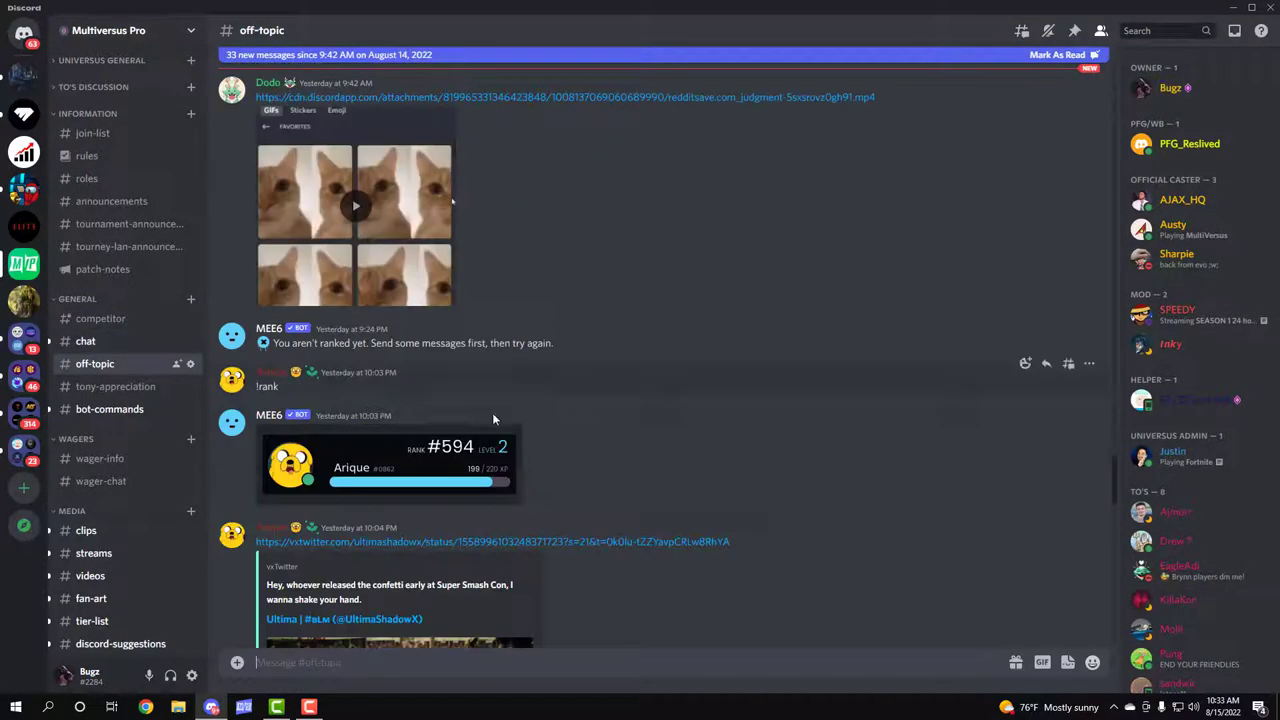
pyautogui.scroll(-3)
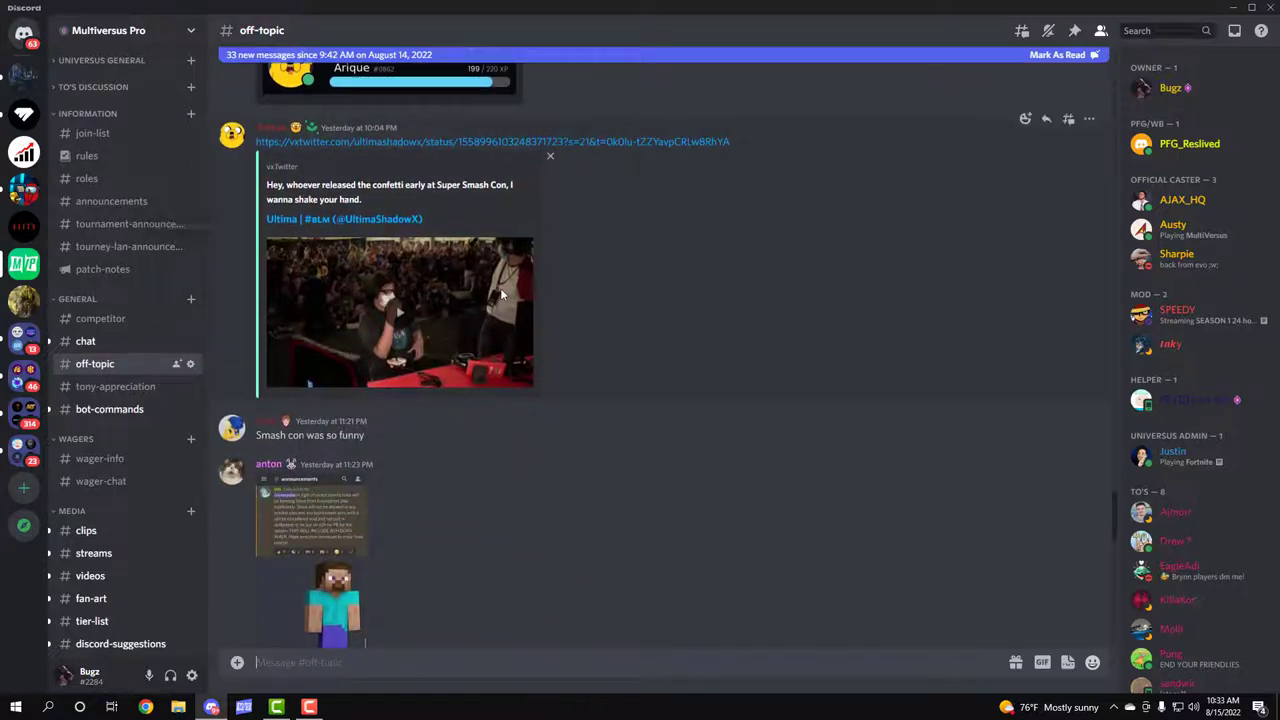
pyautogui.click(116, 386)
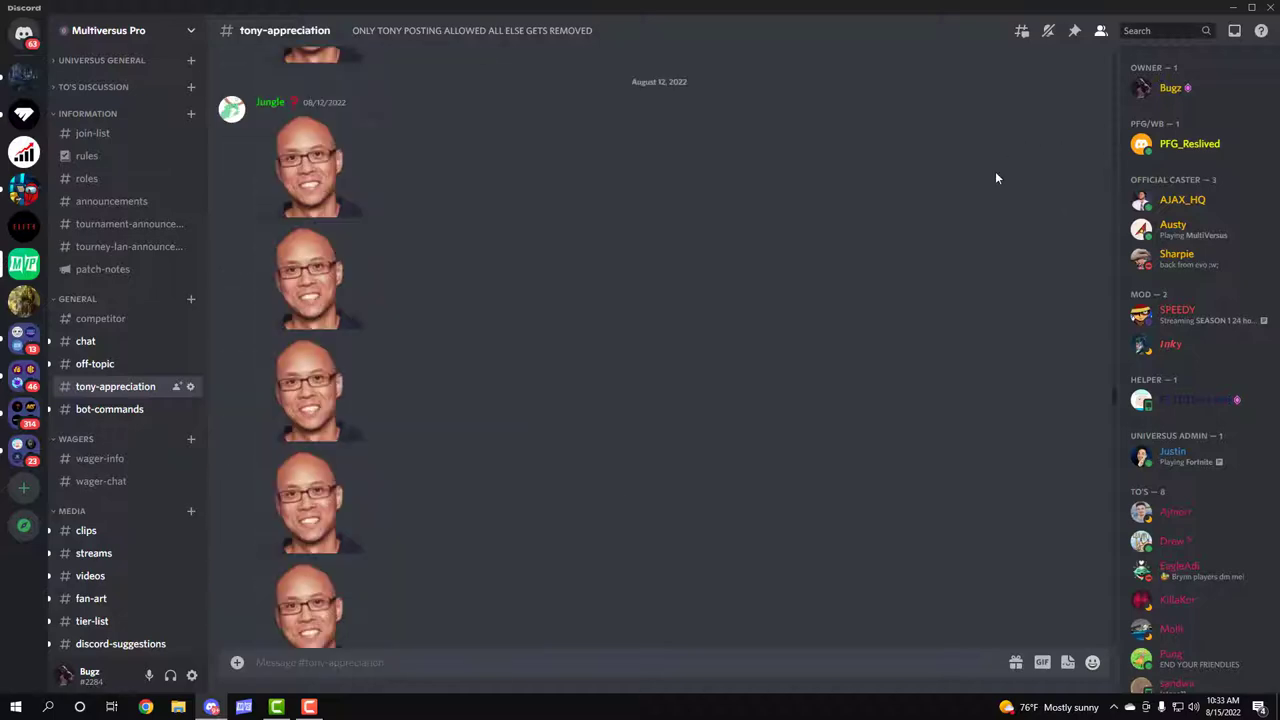
pyautogui.scroll(-3)
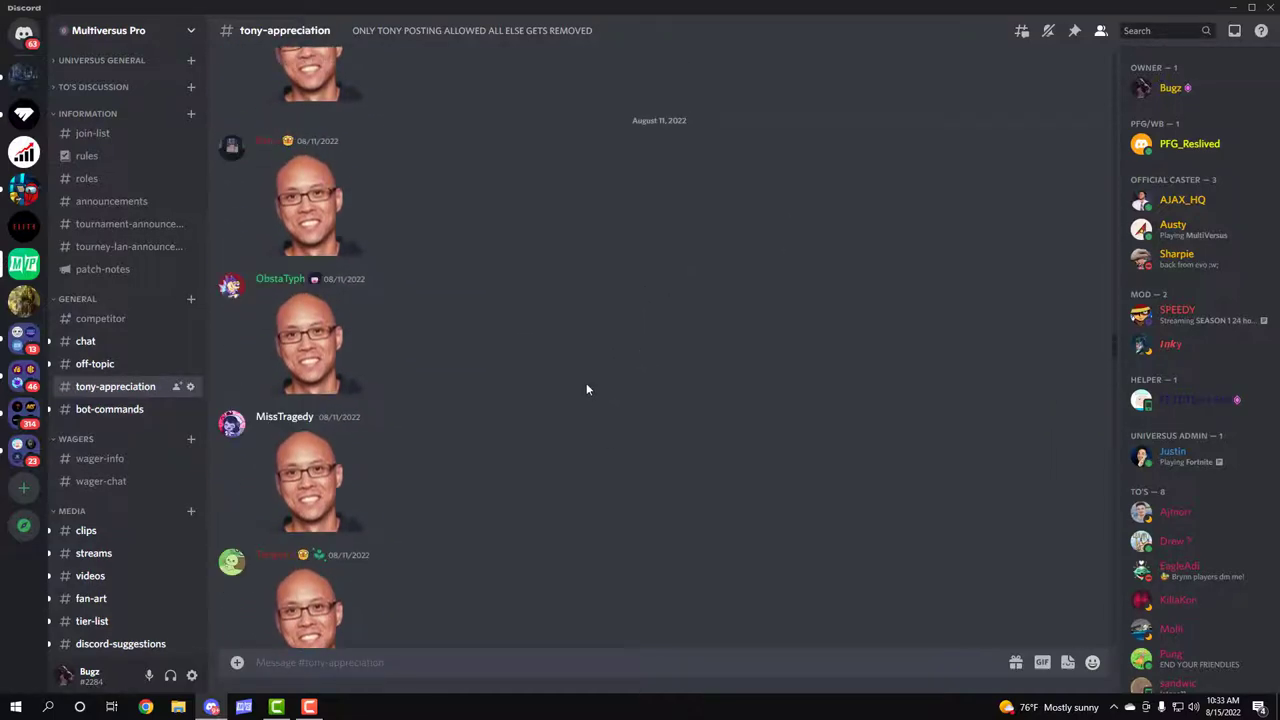
# Step: Browse #bot-commands with its match history and rank leaderboards
pyautogui.click(108, 408)
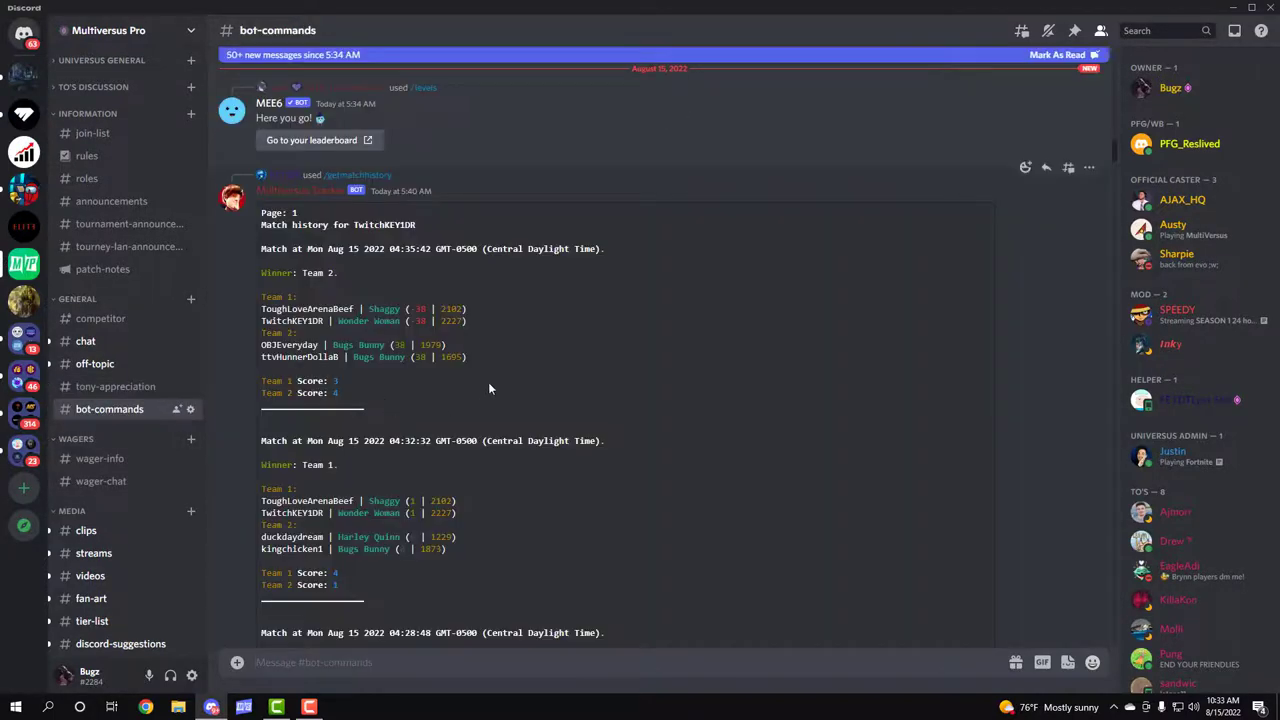
pyautogui.scroll(-3)
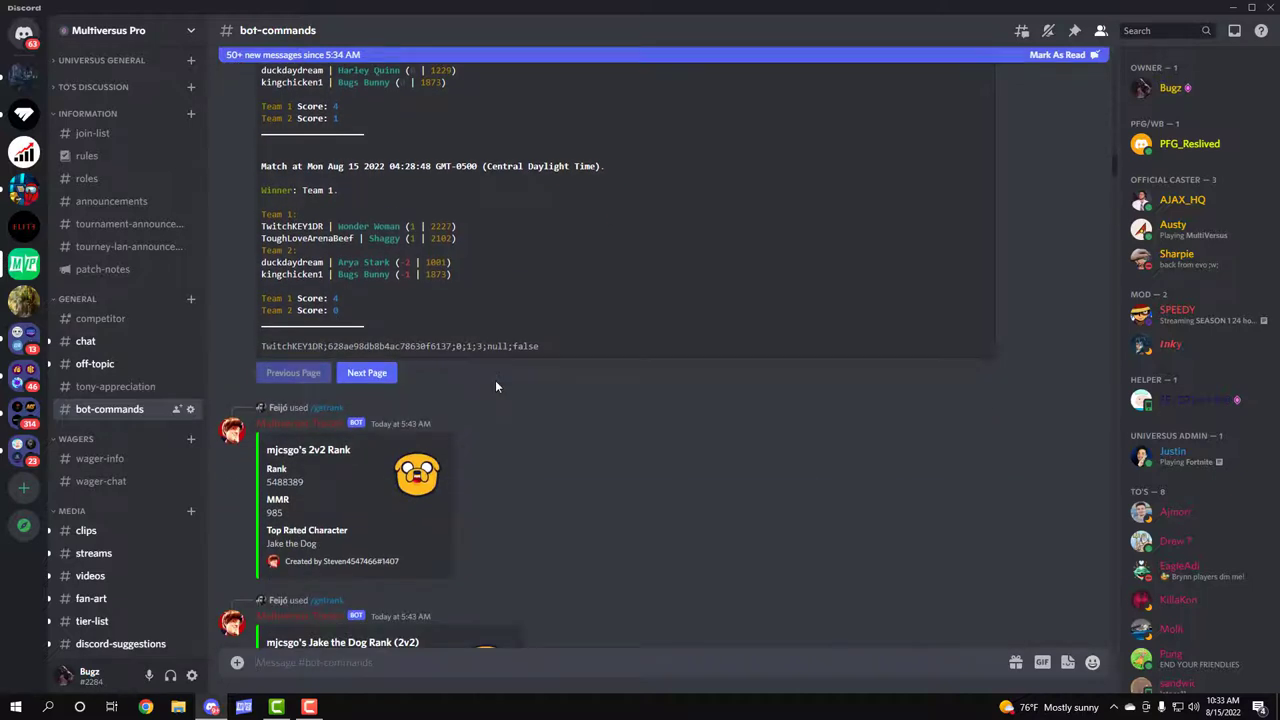
pyautogui.scroll(-3)
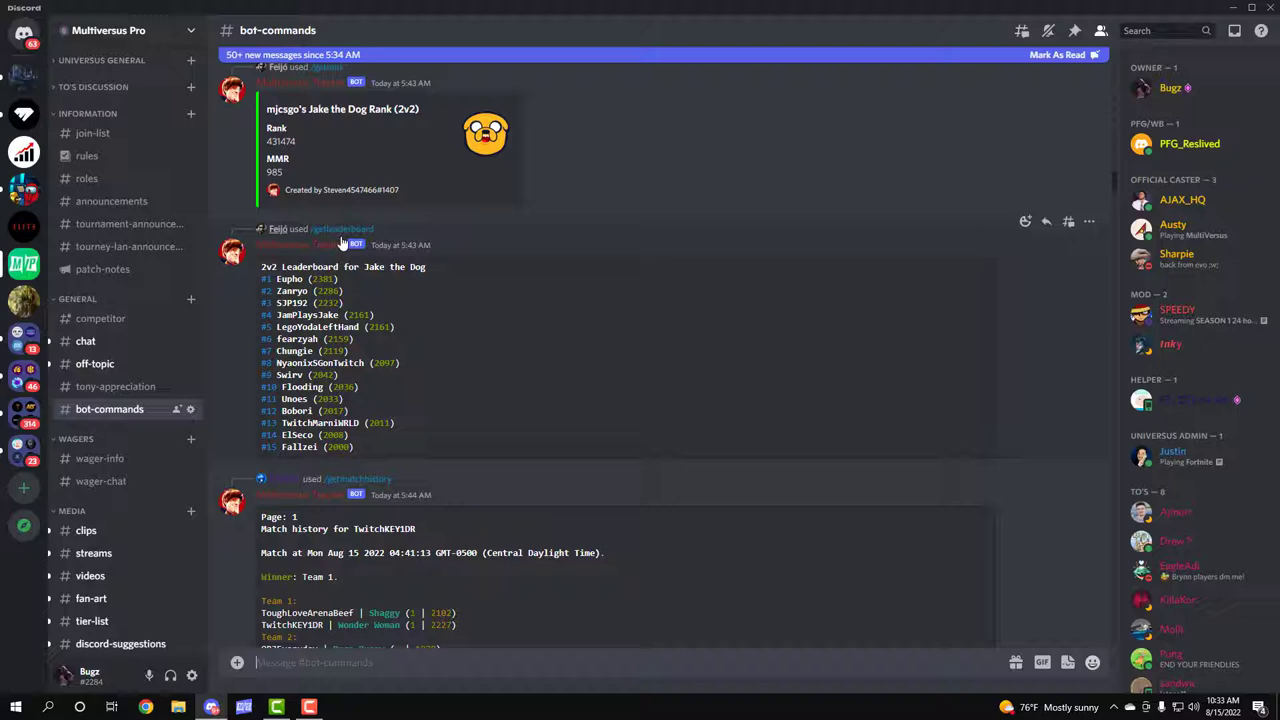
pyautogui.moveTo(404, 358)
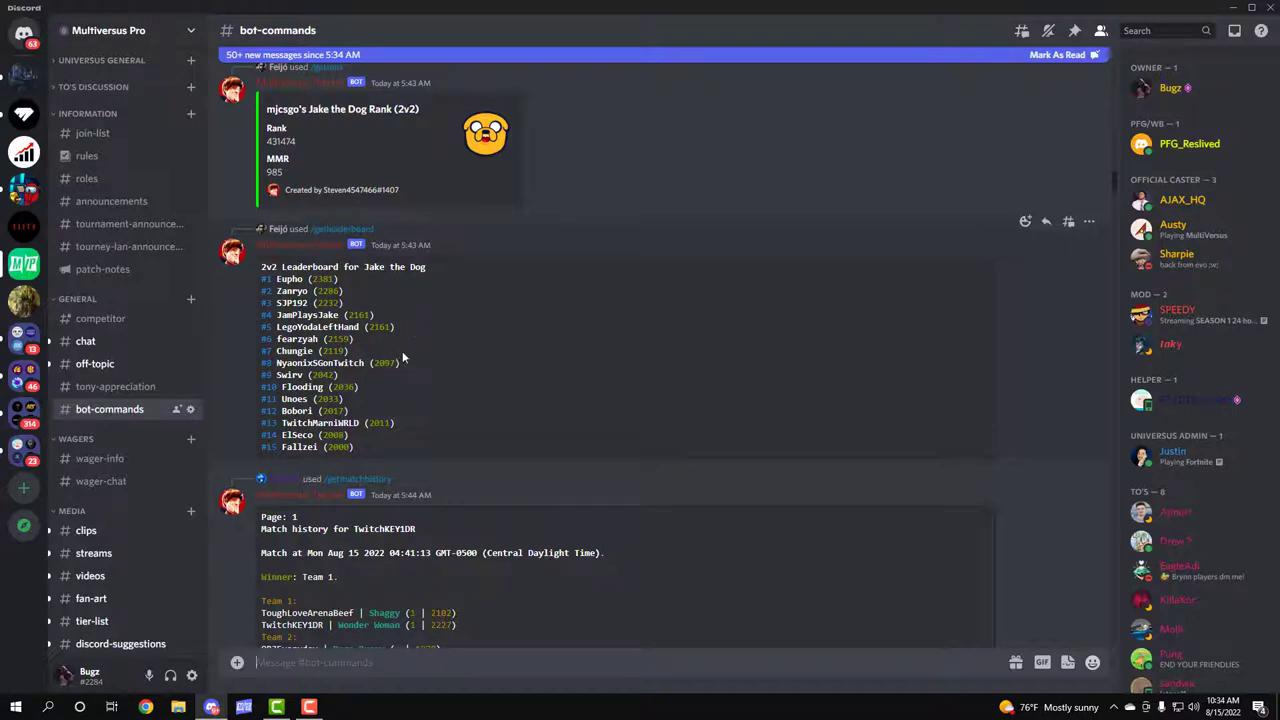
pyautogui.moveTo(100, 458)
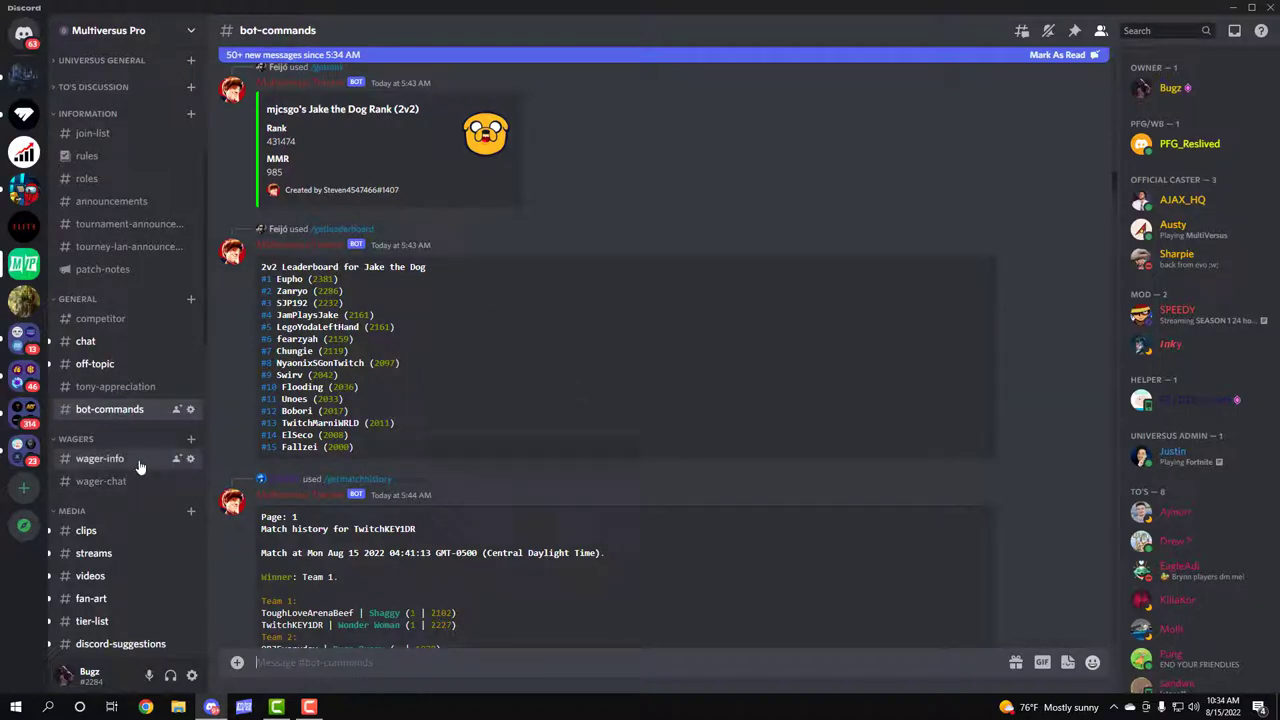
# Step: Read #wager-info under WAGERS, then view the #clips channel in MEDIA
pyautogui.click(100, 458)
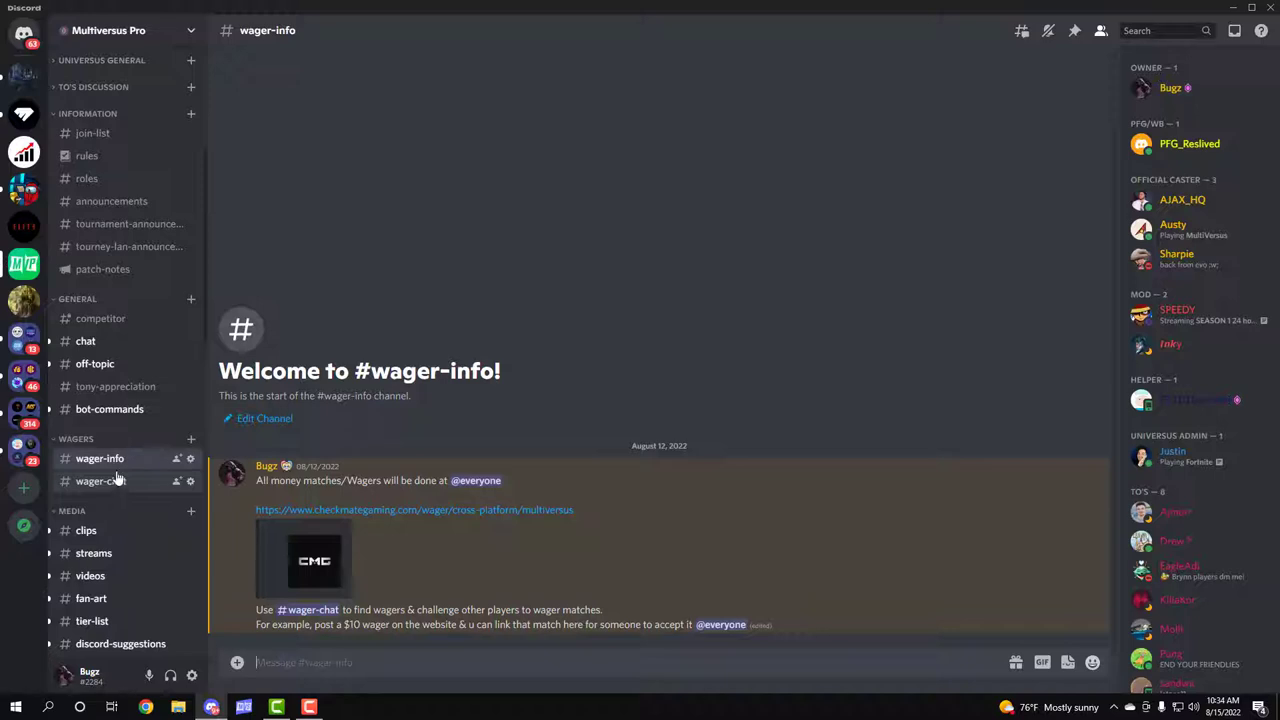
pyautogui.moveTo(112, 530)
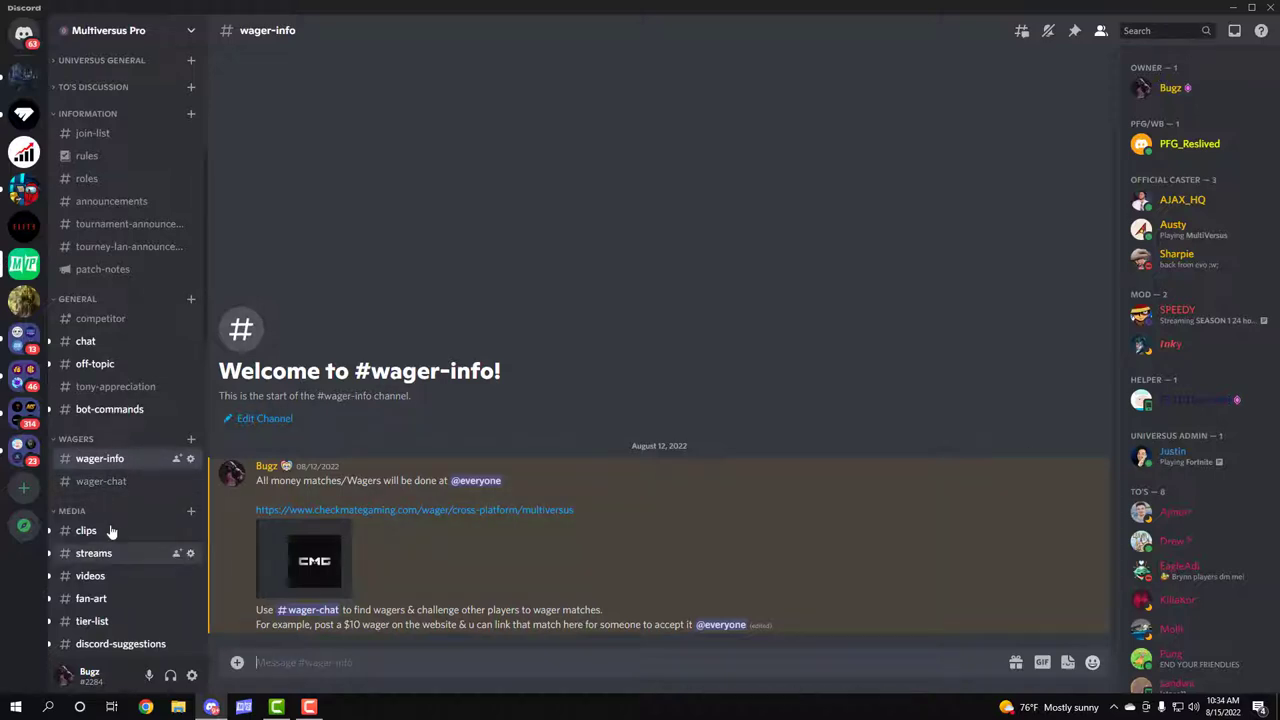
pyautogui.moveTo(380, 516)
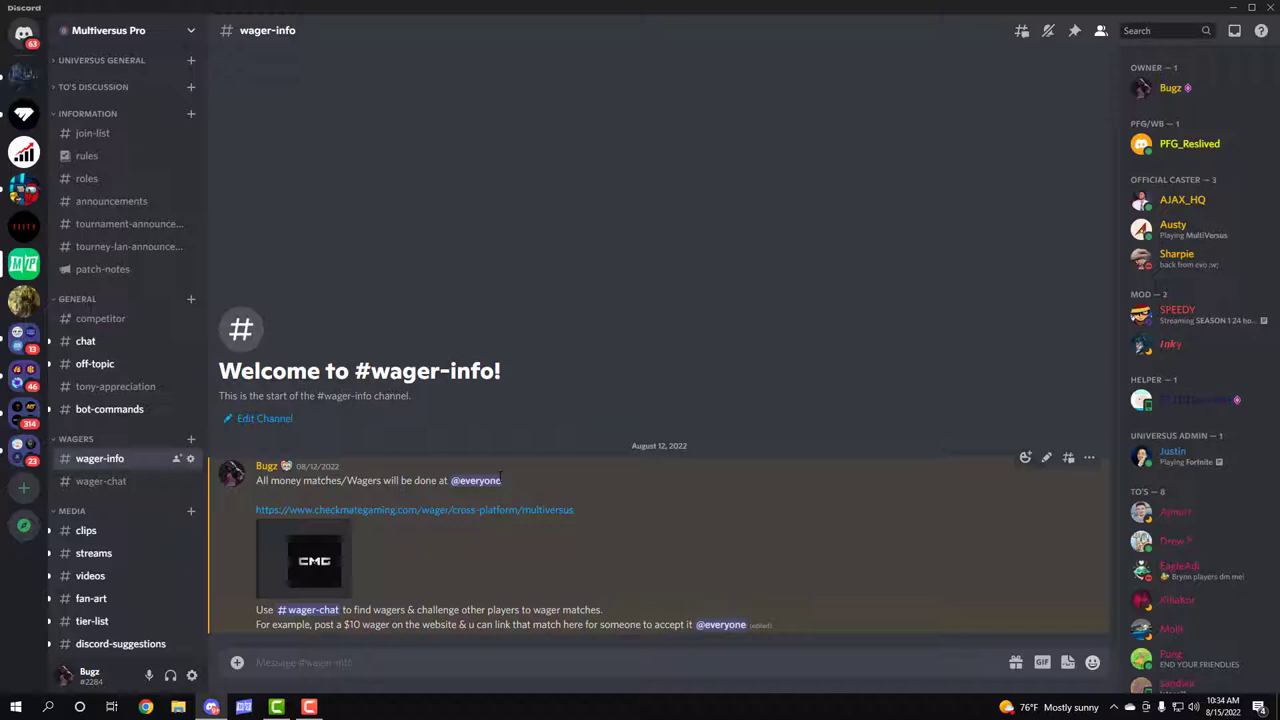
pyautogui.moveTo(464, 520)
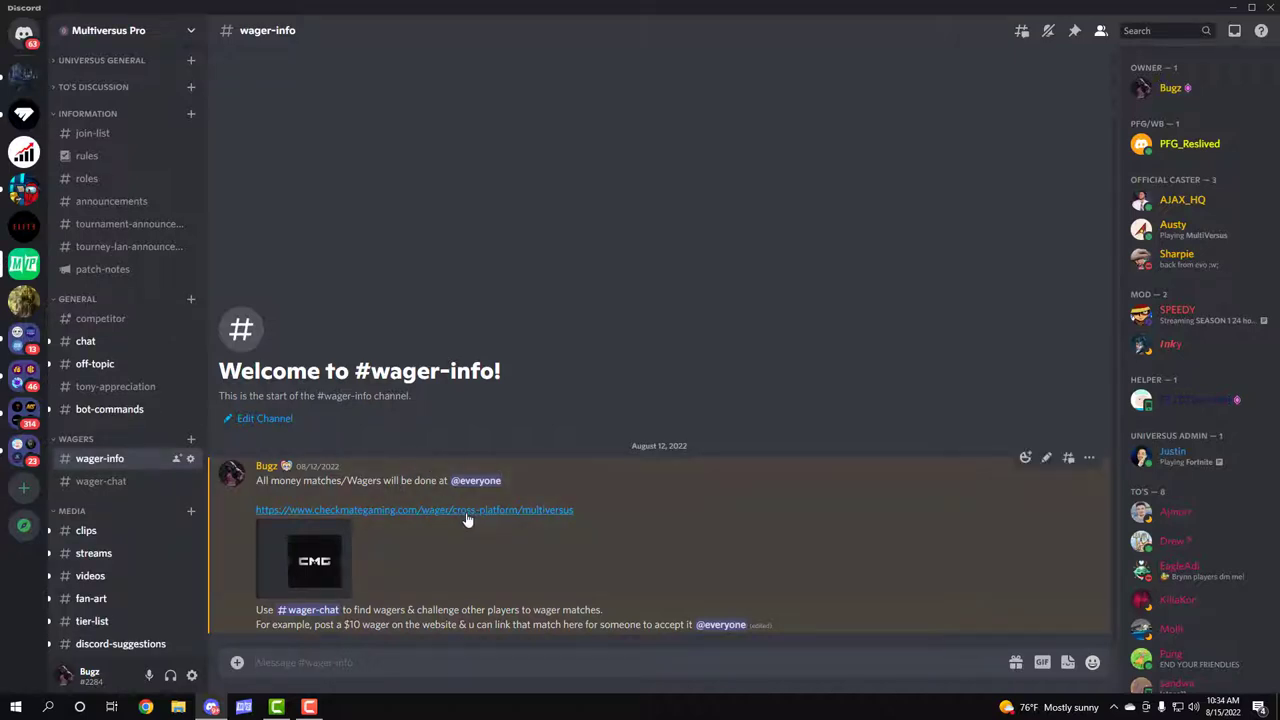
pyautogui.moveTo(100, 480)
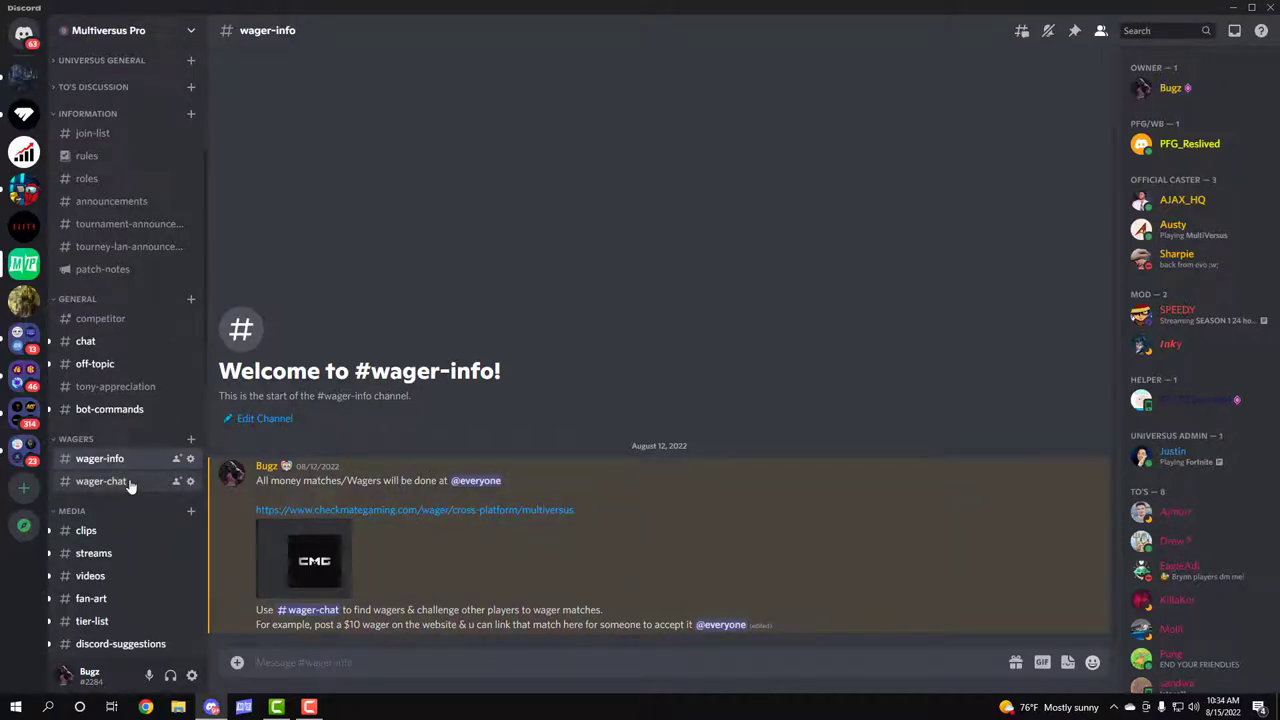
pyautogui.click(100, 480)
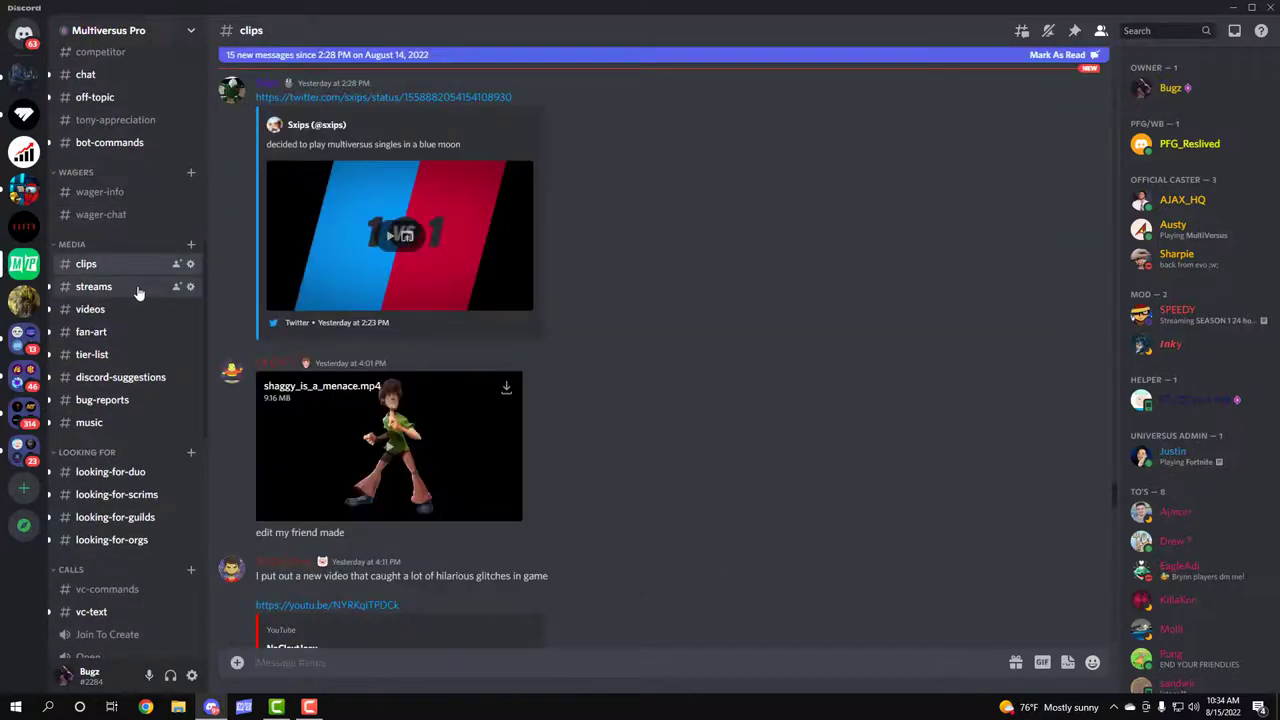
# Step: Tour #videos, #tier-list, #discord-suggestions and #bug-reports, ending on #music's shared playlists
pyautogui.click(90, 308)
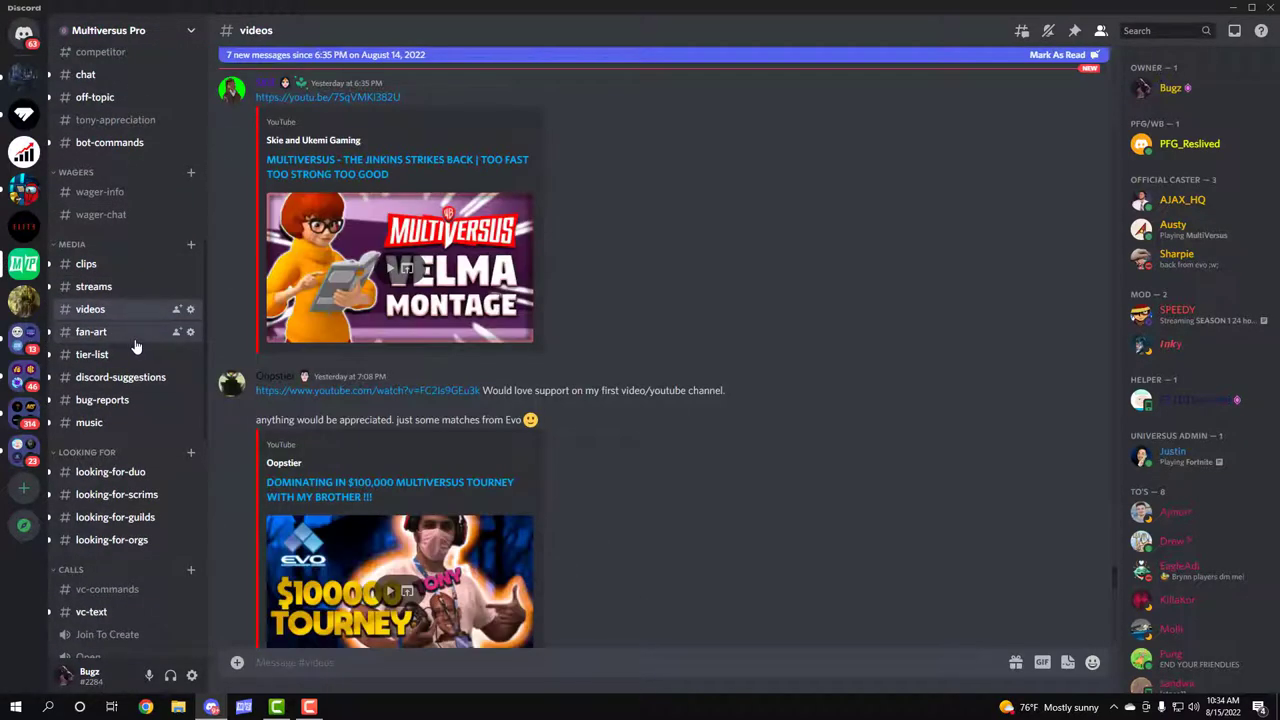
pyautogui.click(92, 354)
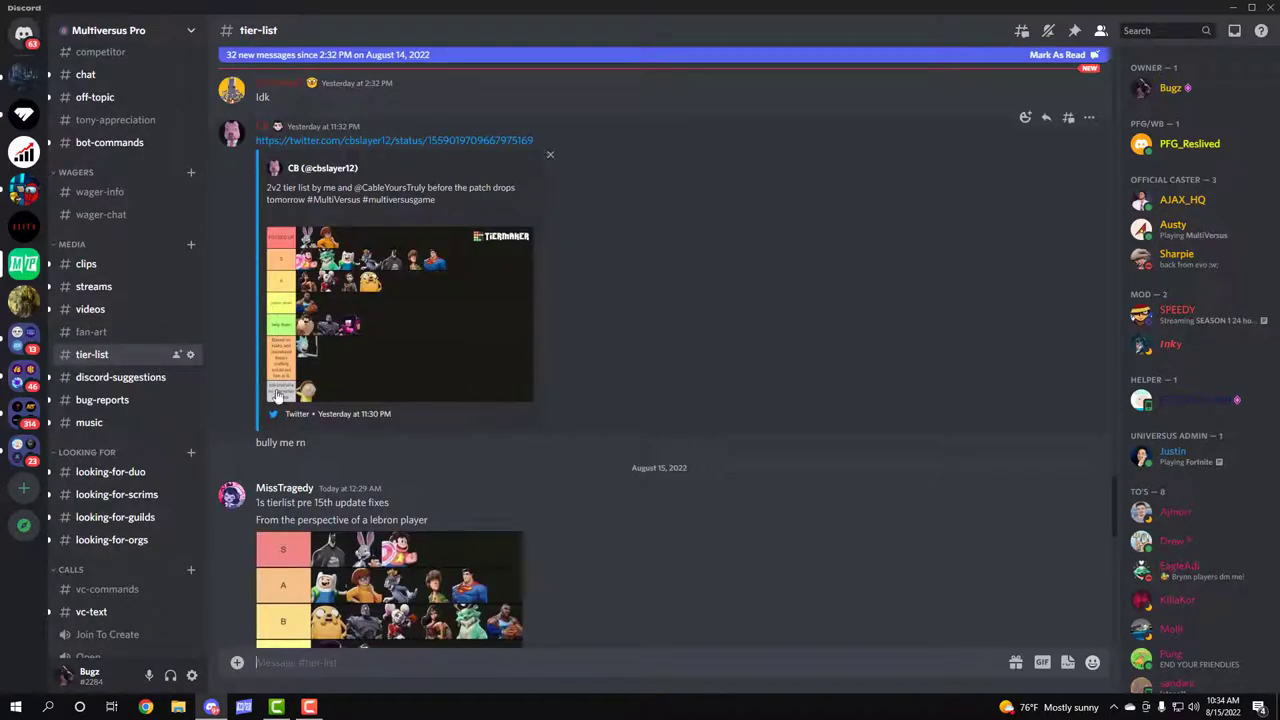
pyautogui.click(120, 376)
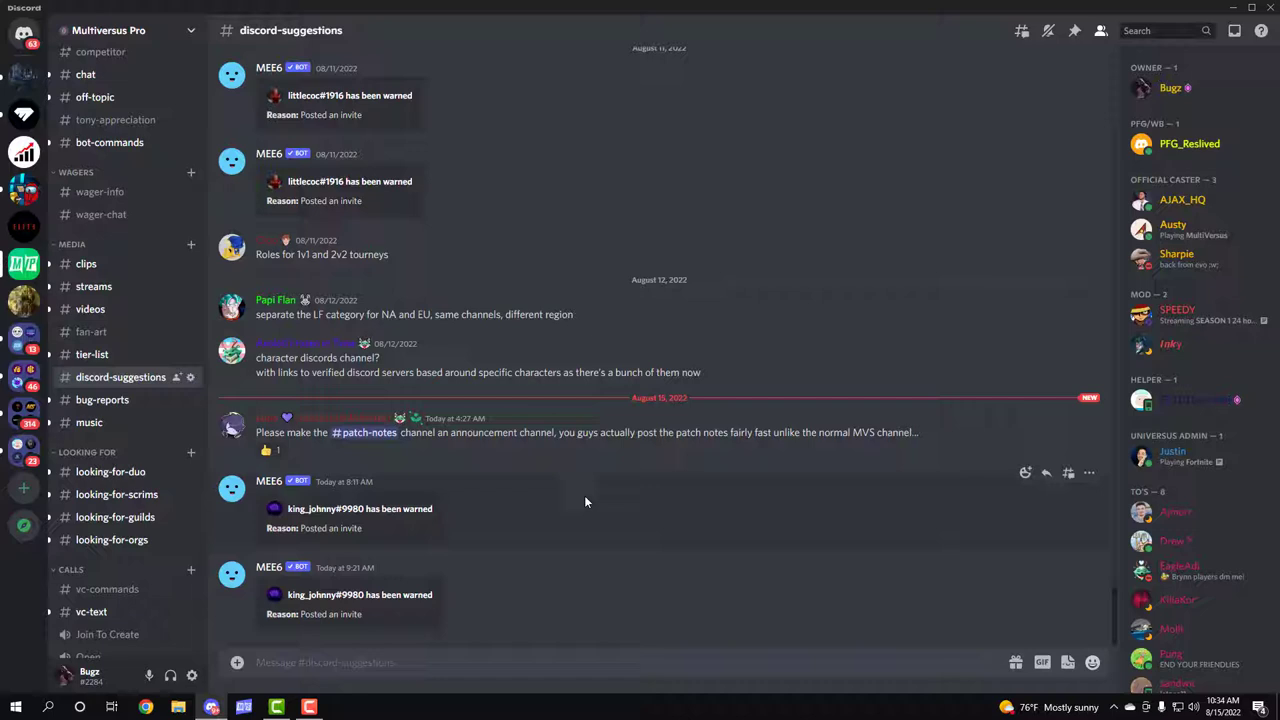
pyautogui.moveTo(216, 82)
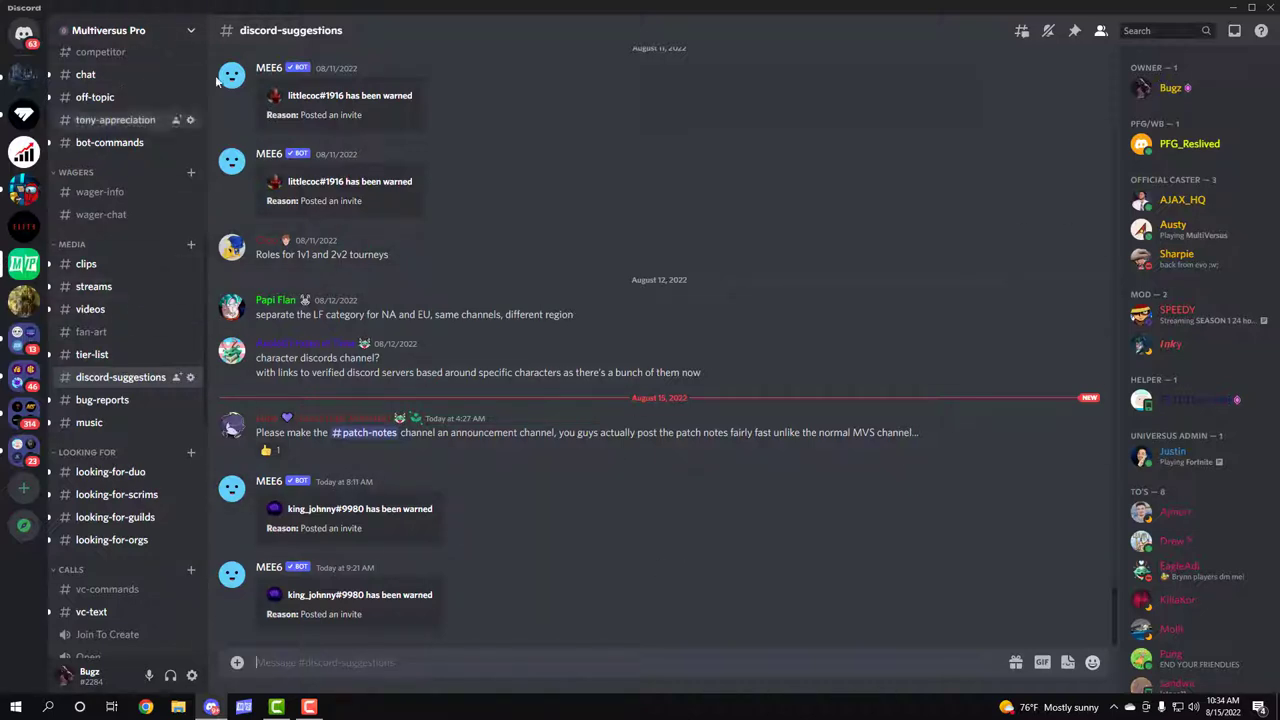
pyautogui.click(102, 400)
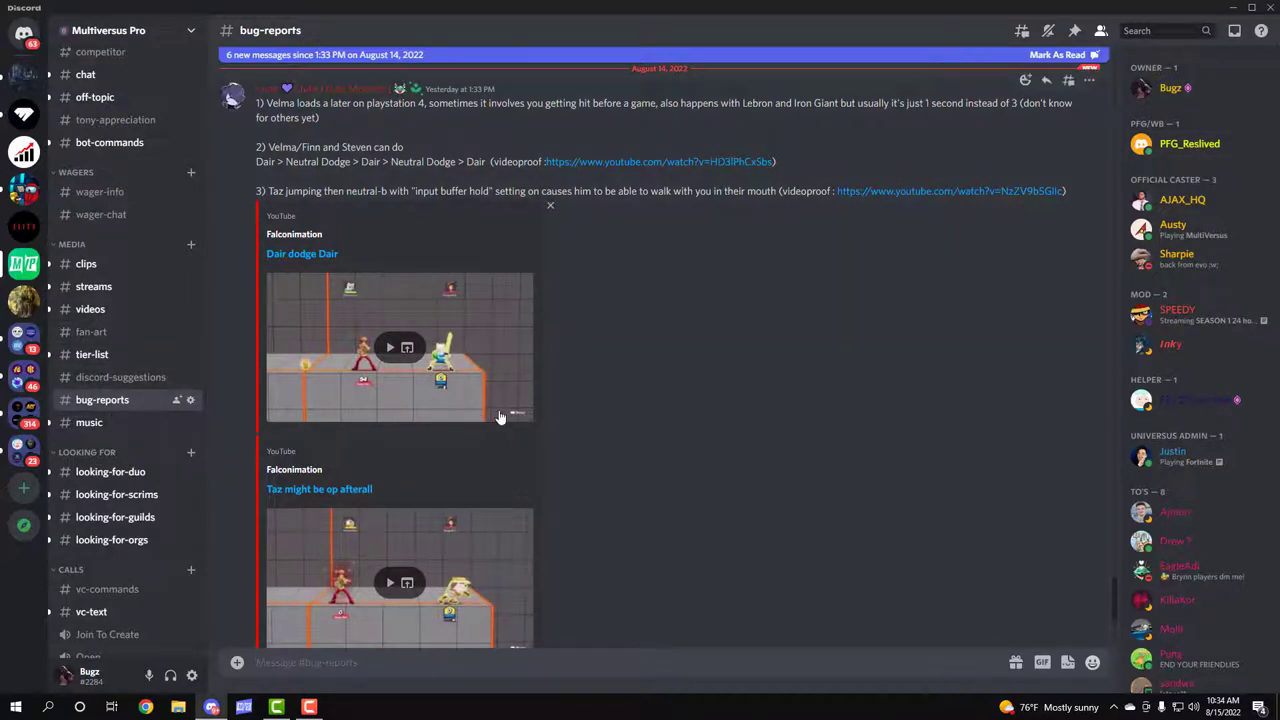
pyautogui.click(88, 422)
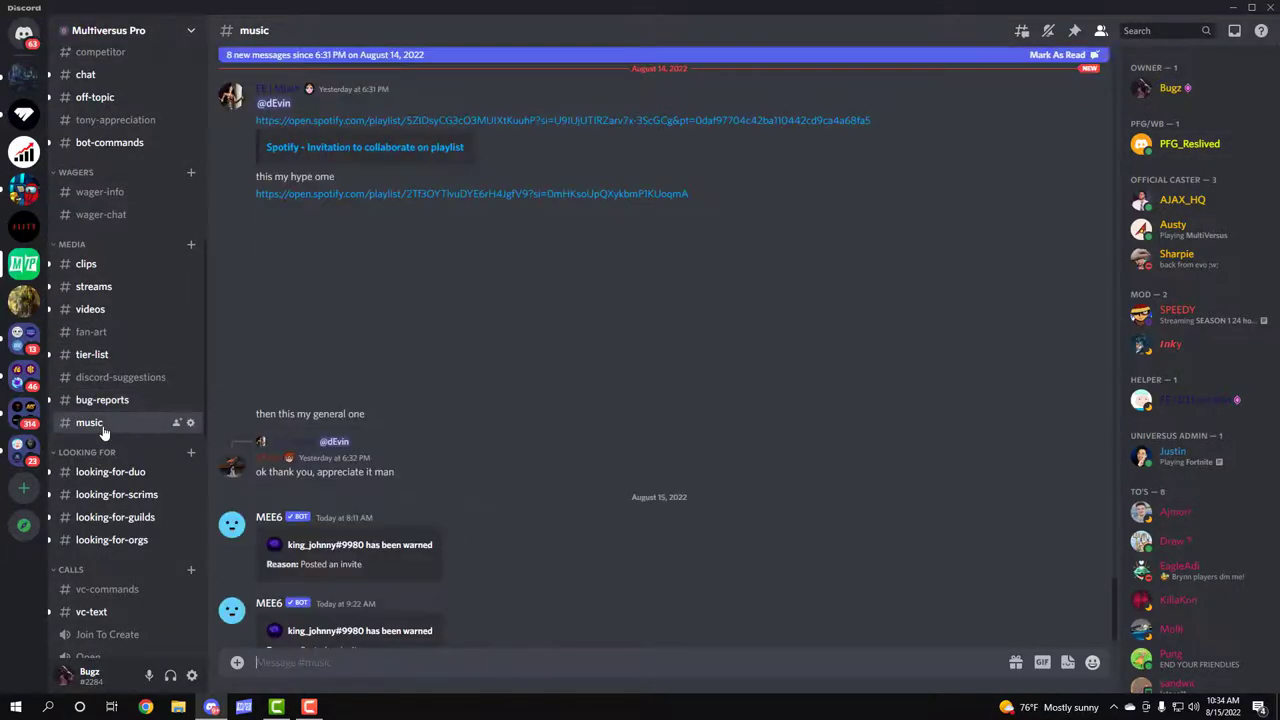
pyautogui.click(472, 192)
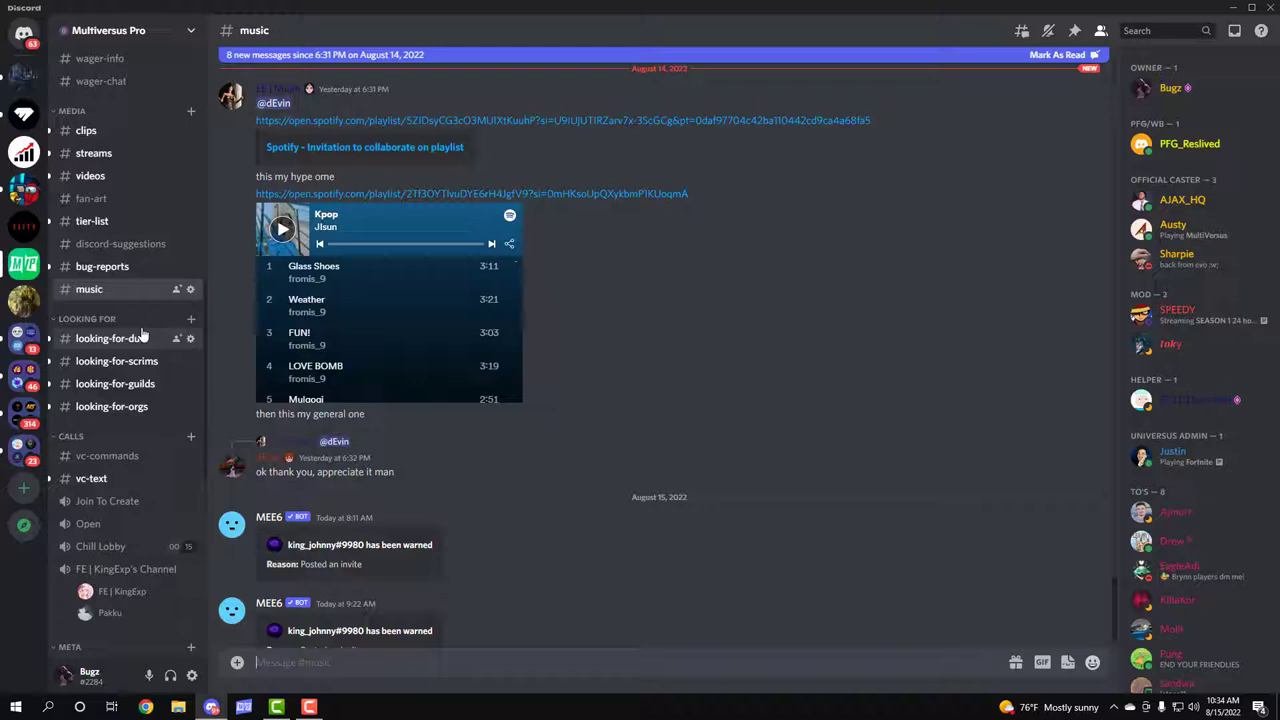
# Step: Browse looking-for-duo, scrims and guilds, ending on looking-for-orgs recruitment posts
pyautogui.click(110, 338)
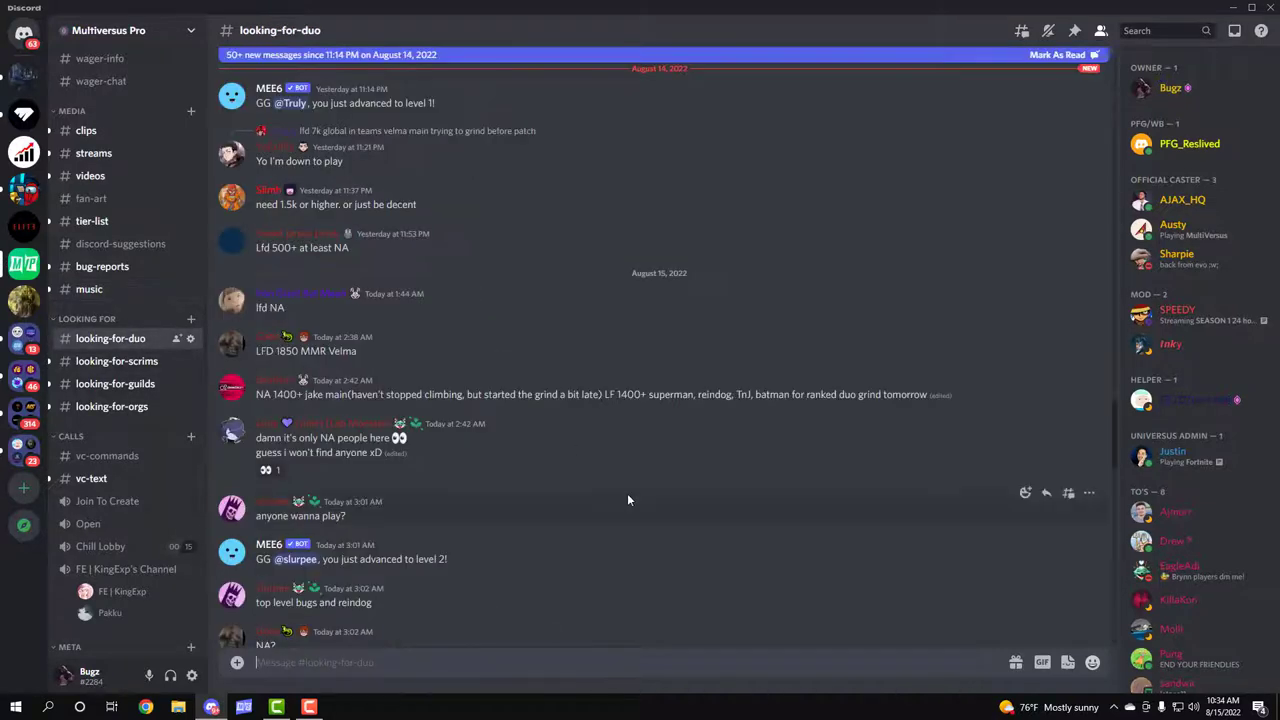
pyautogui.moveTo(432, 390)
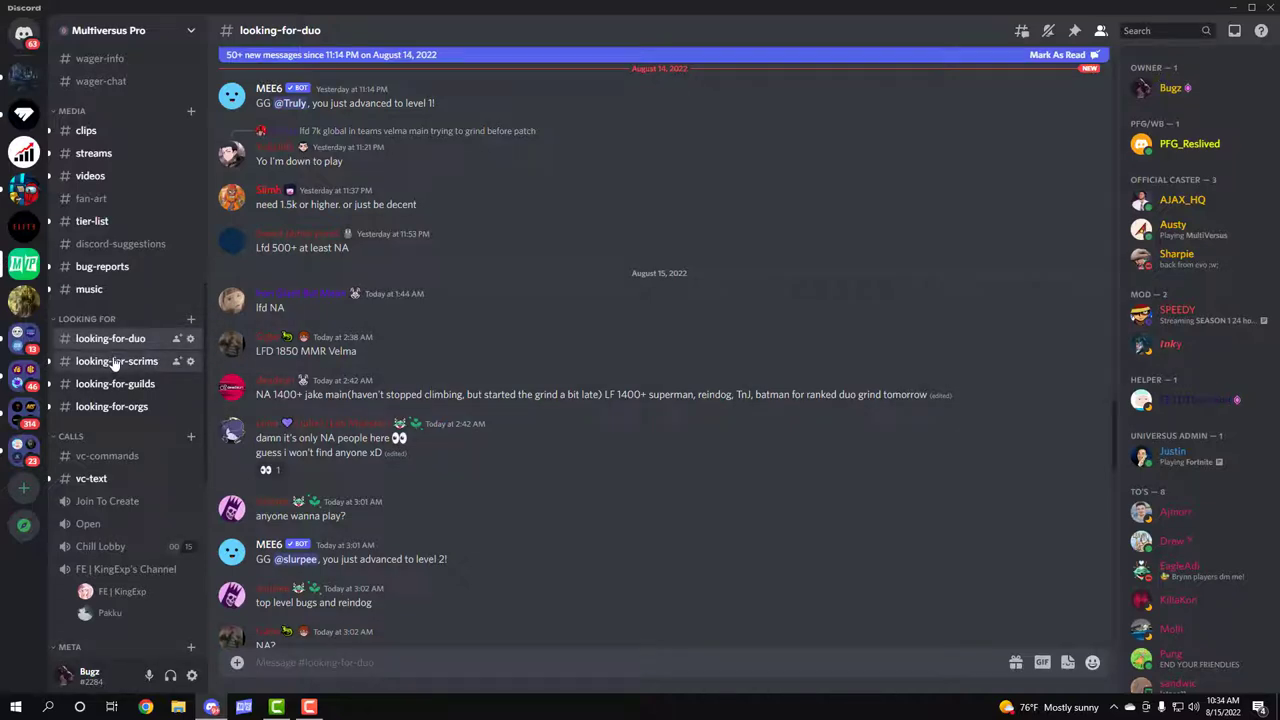
pyautogui.click(116, 360)
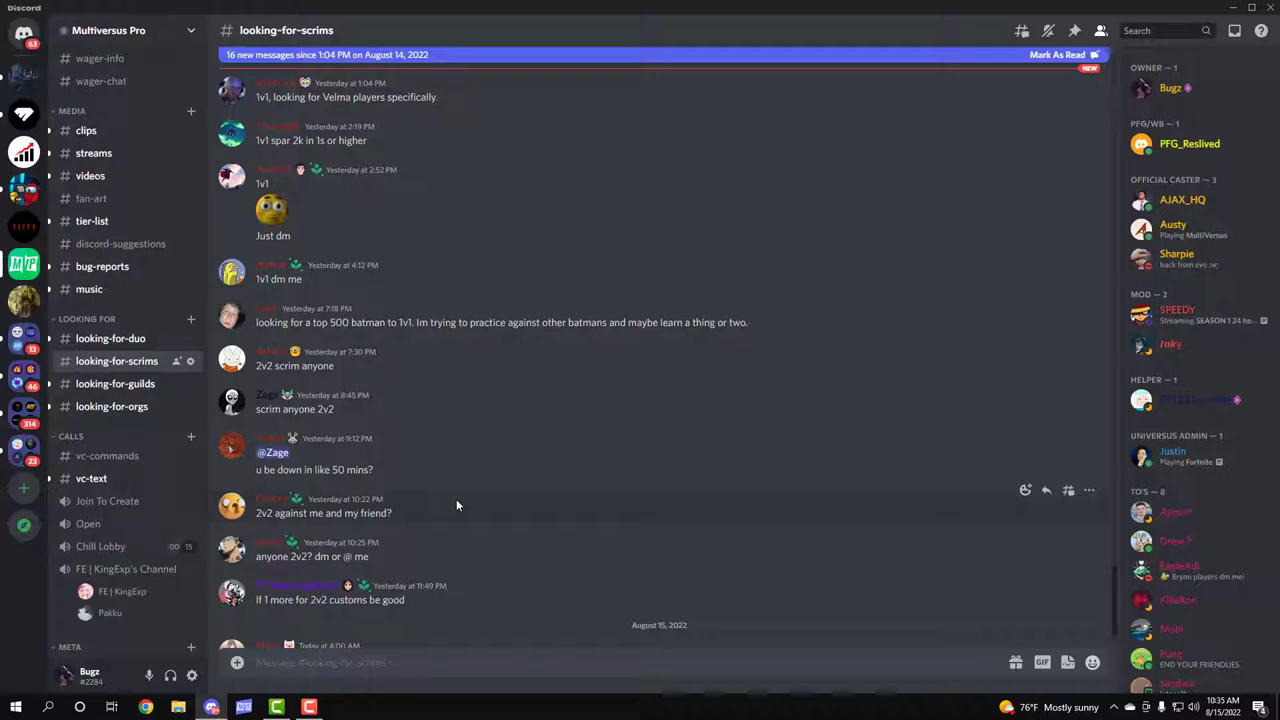
pyautogui.click(116, 384)
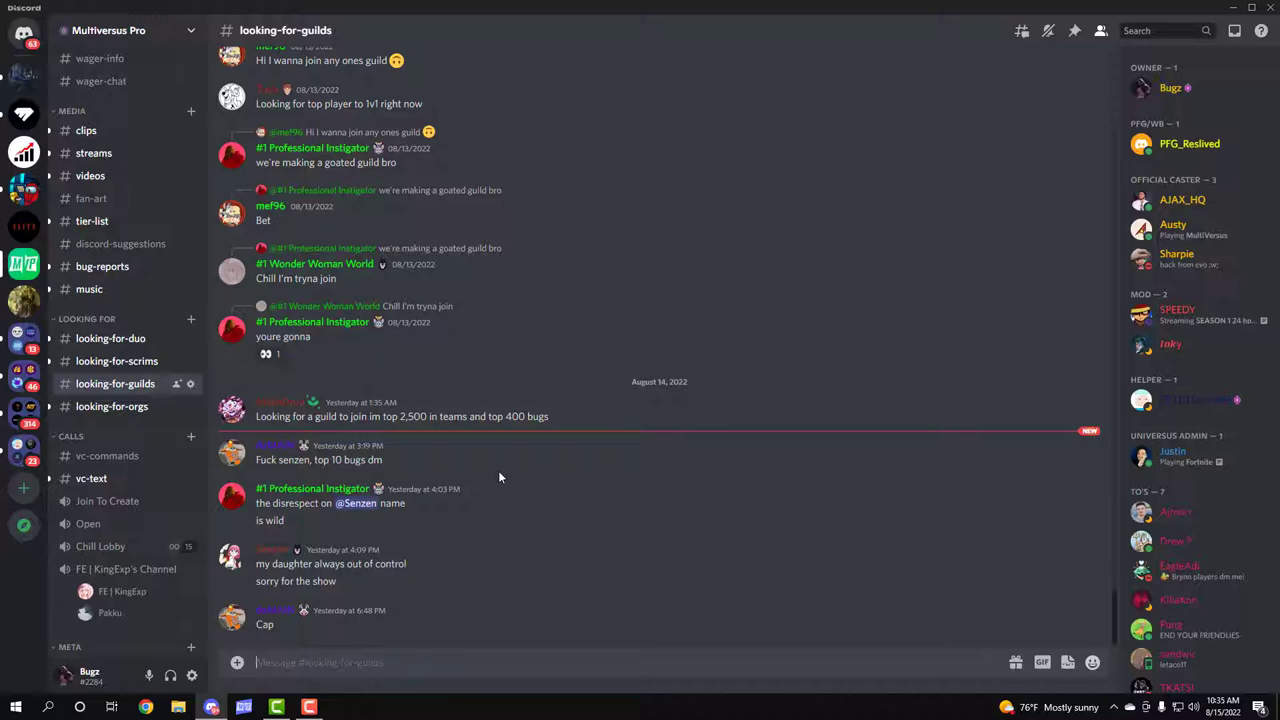
pyautogui.moveTo(290, 400)
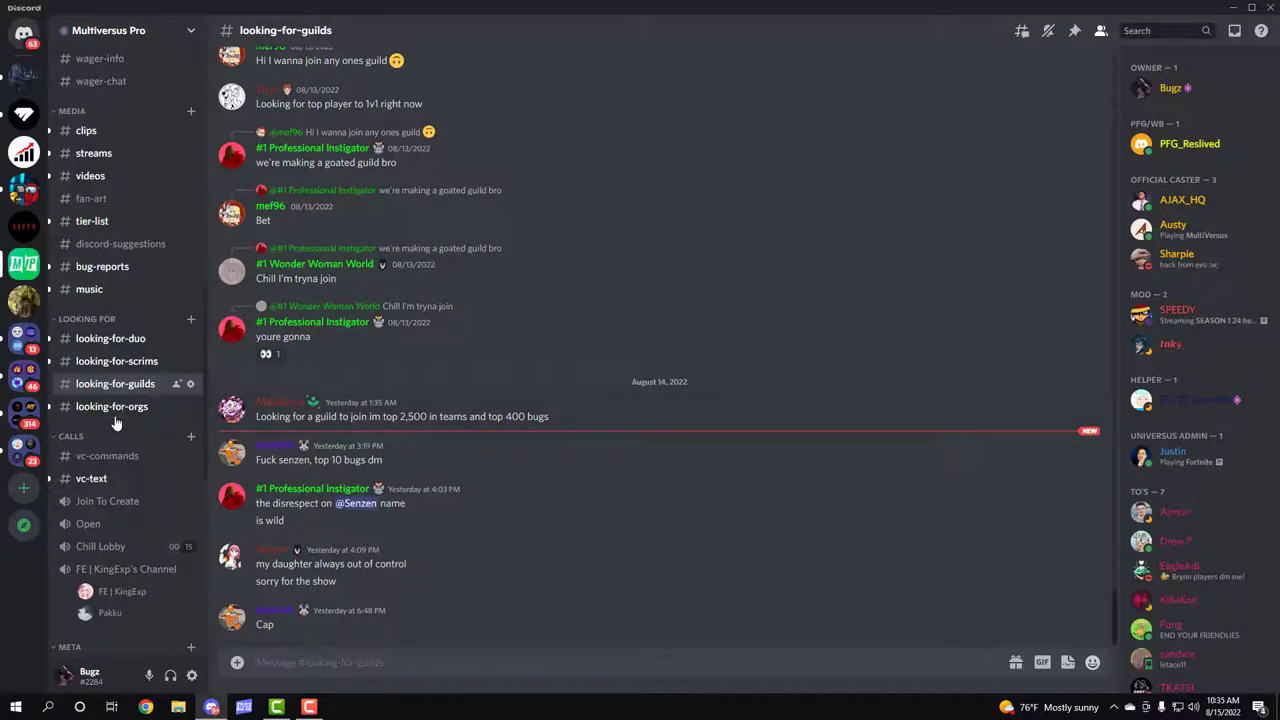
pyautogui.click(112, 406)
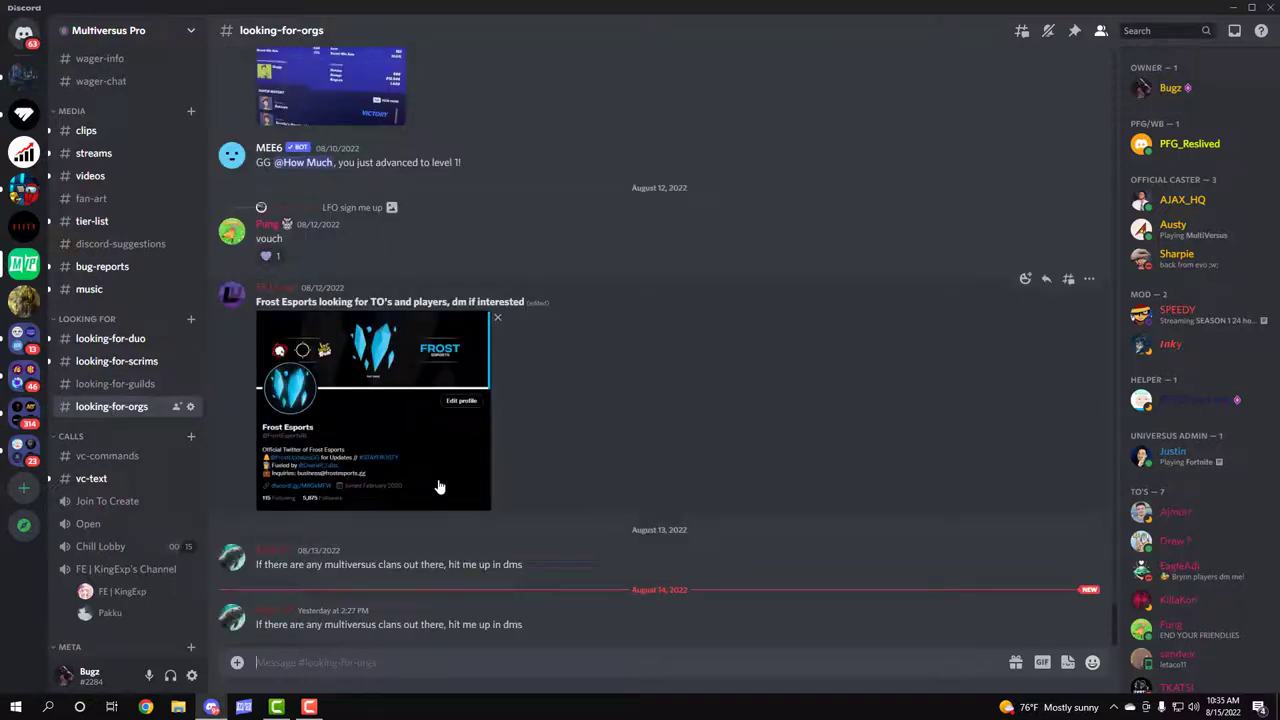
pyautogui.moveTo(660, 540)
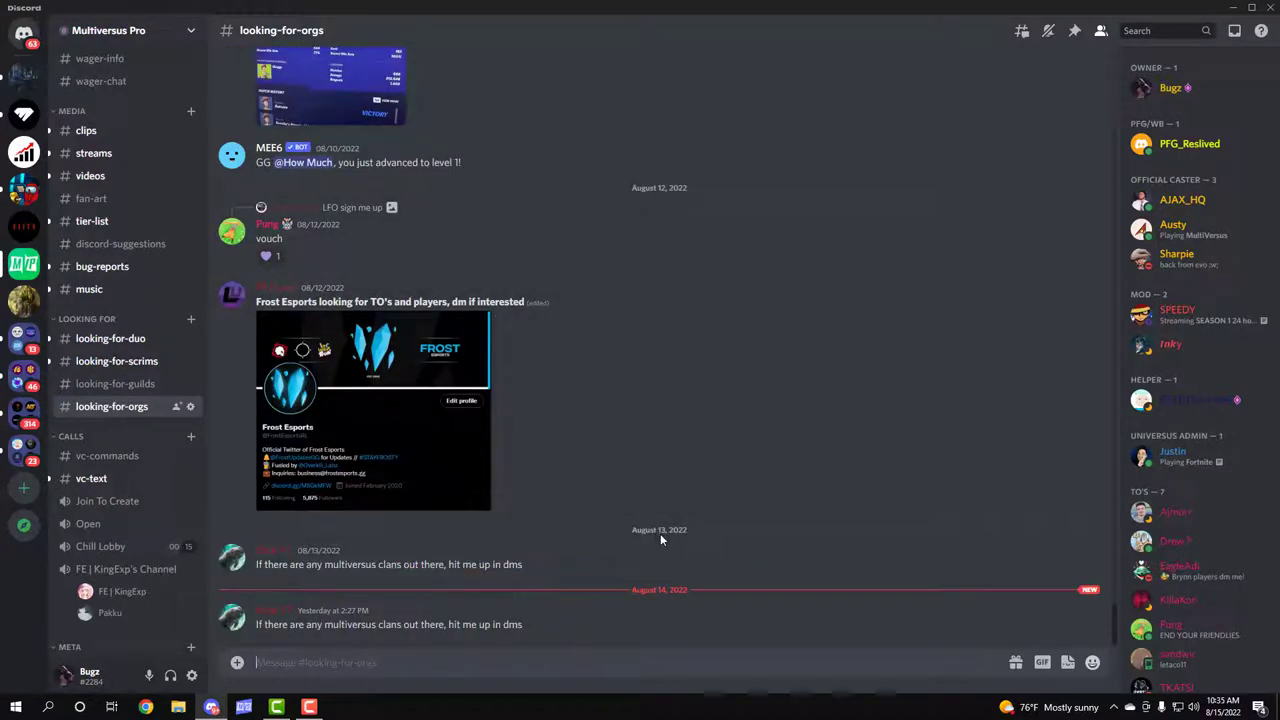
pyautogui.moveTo(332, 370)
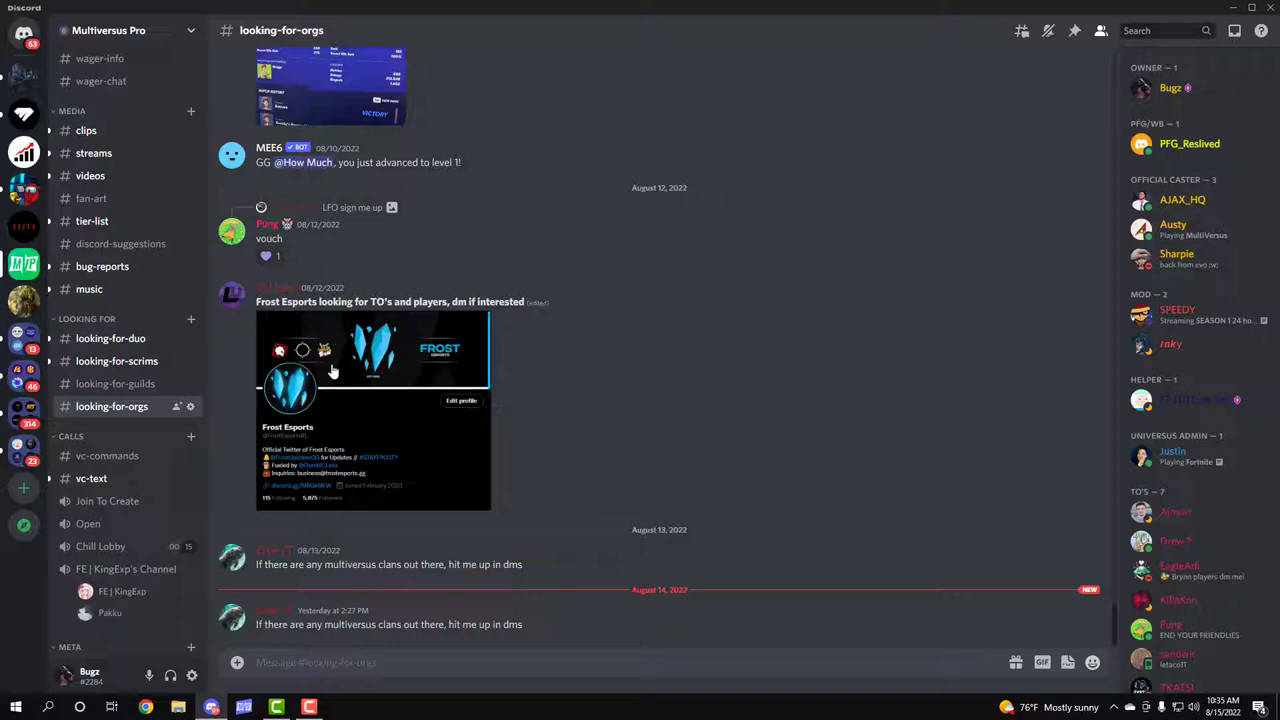
pyautogui.scroll(-3)
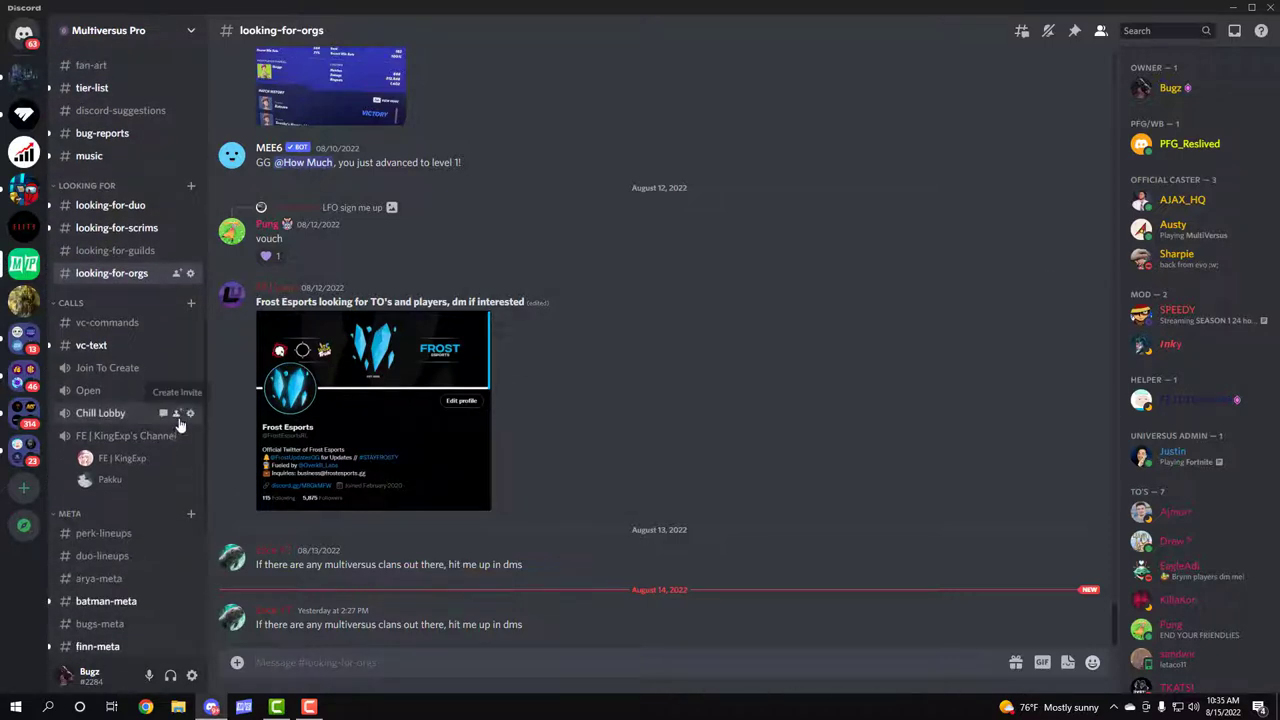
pyautogui.moveTo(96, 296)
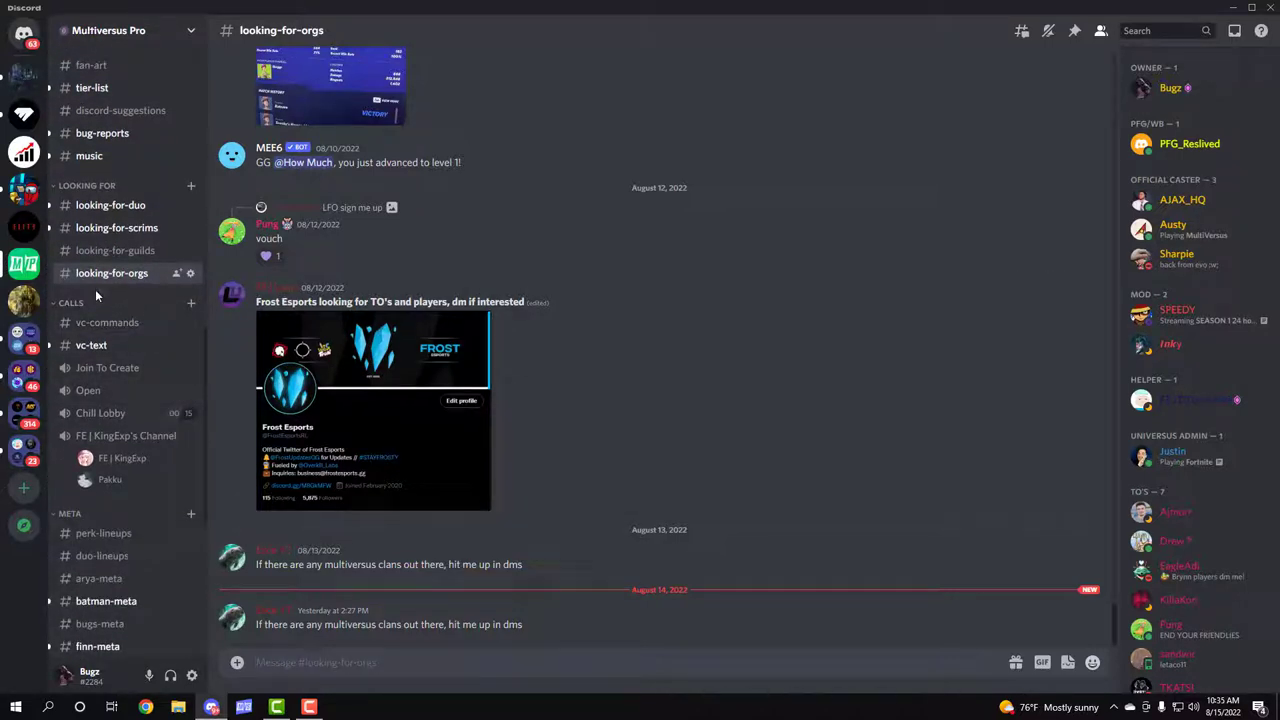
# Step: View #vc-text, then read the voice-channel command instructions in #vc-commands
pyautogui.click(92, 344)
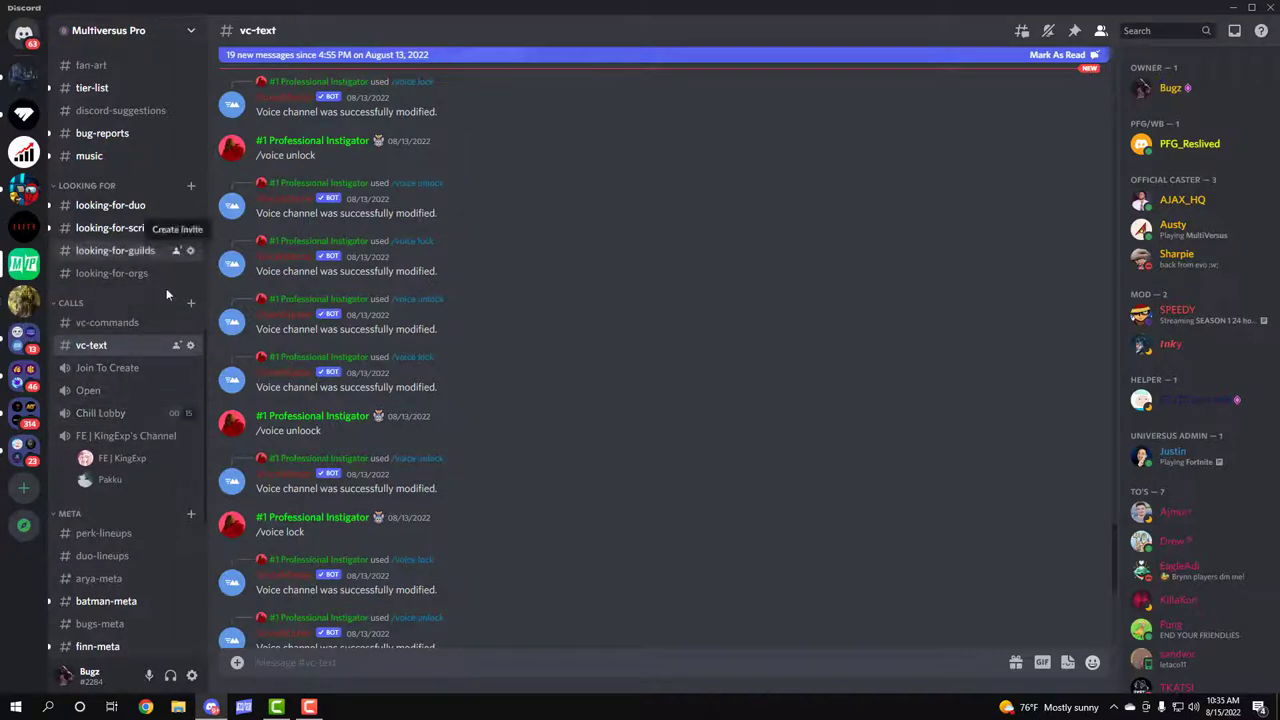
pyautogui.moveTo(108, 368)
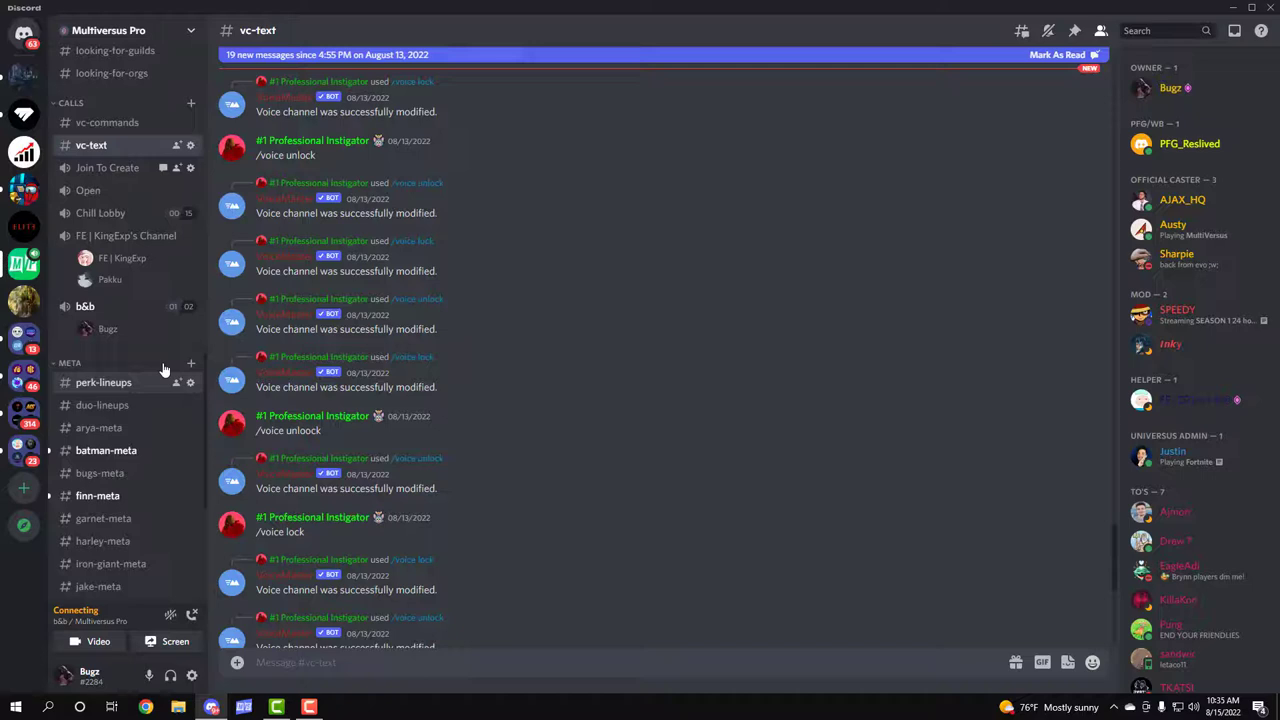
pyautogui.click(108, 122)
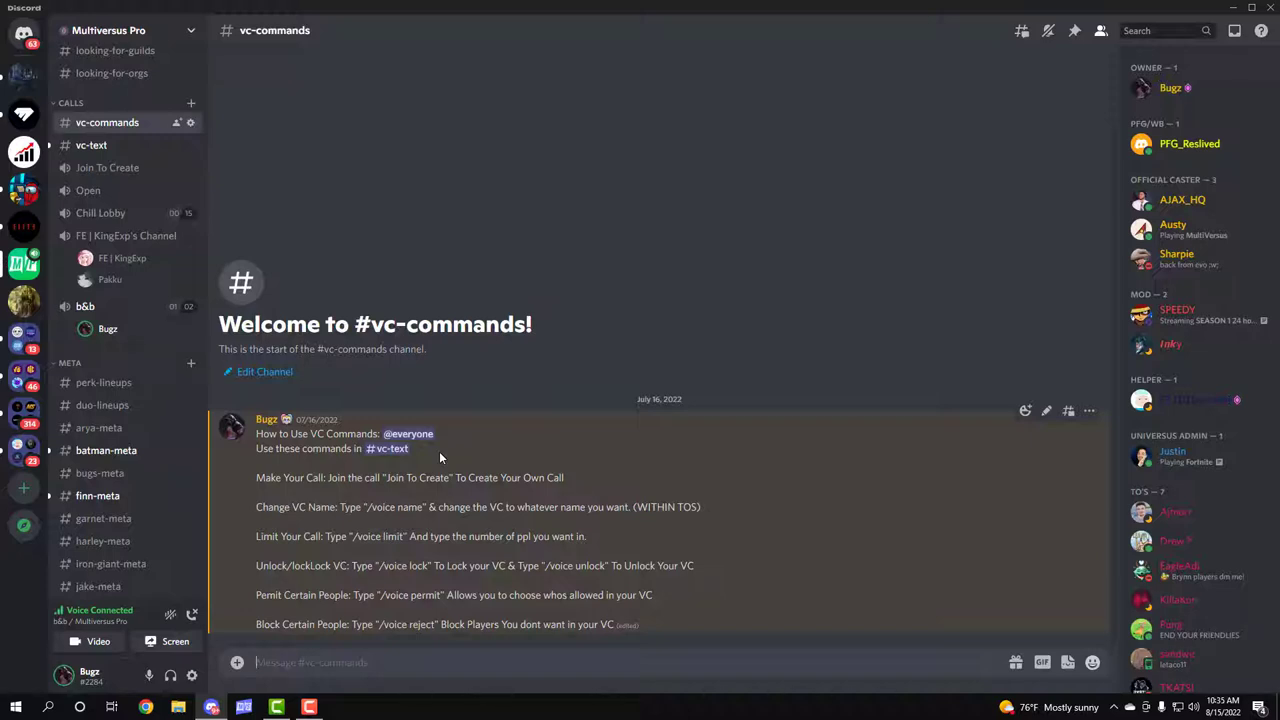
pyautogui.moveTo(224, 602)
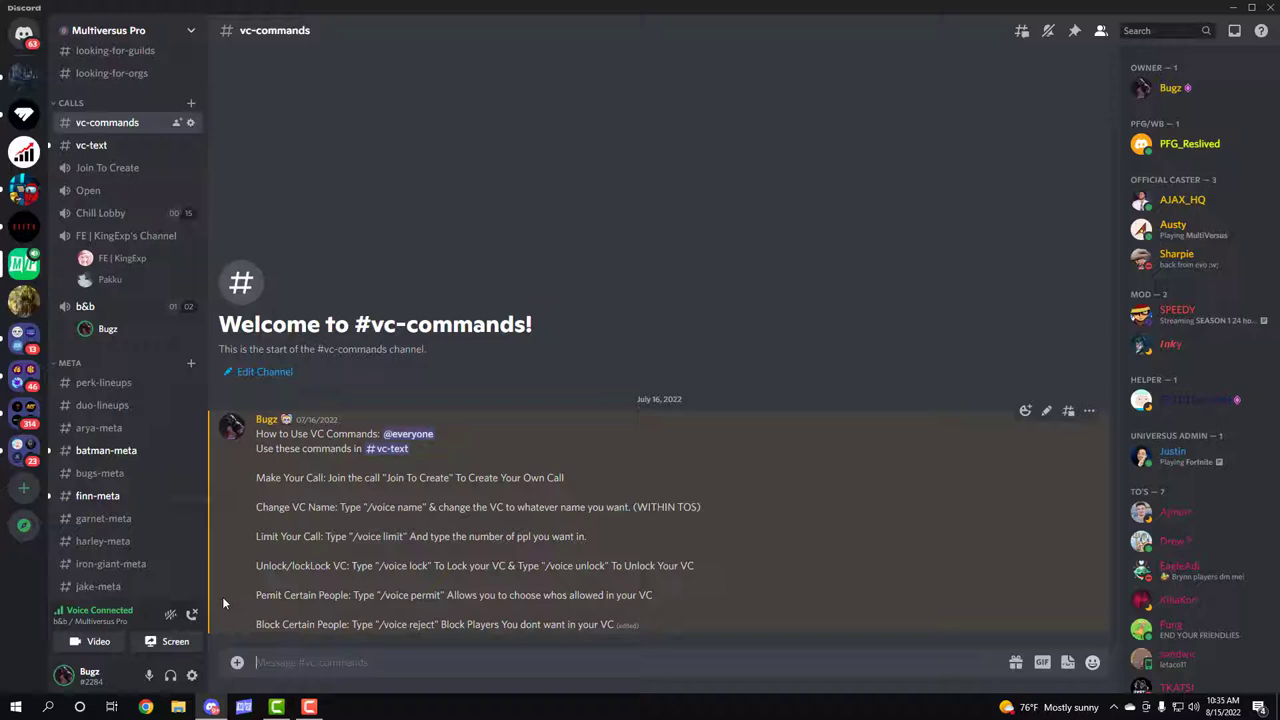
pyautogui.scroll(-3)
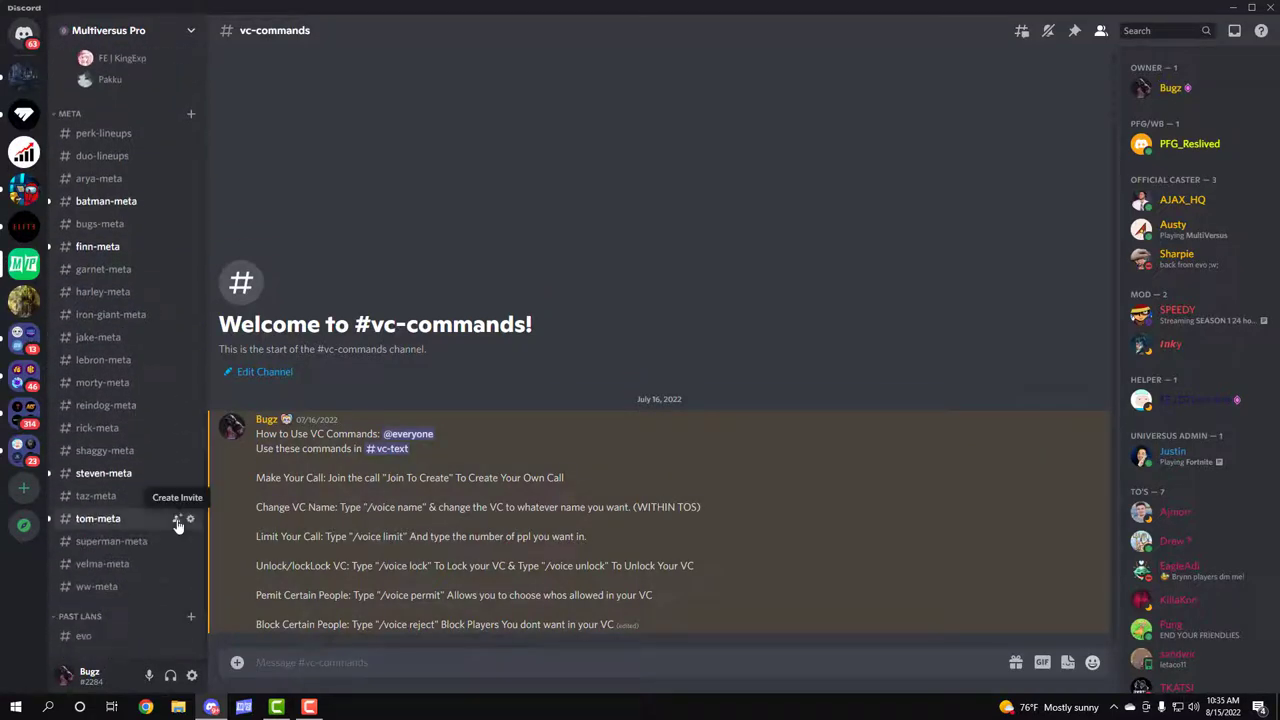
# Step: Browse perk-lineups, duo-lineups and the arya, batman and steven meta channels
pyautogui.click(104, 132)
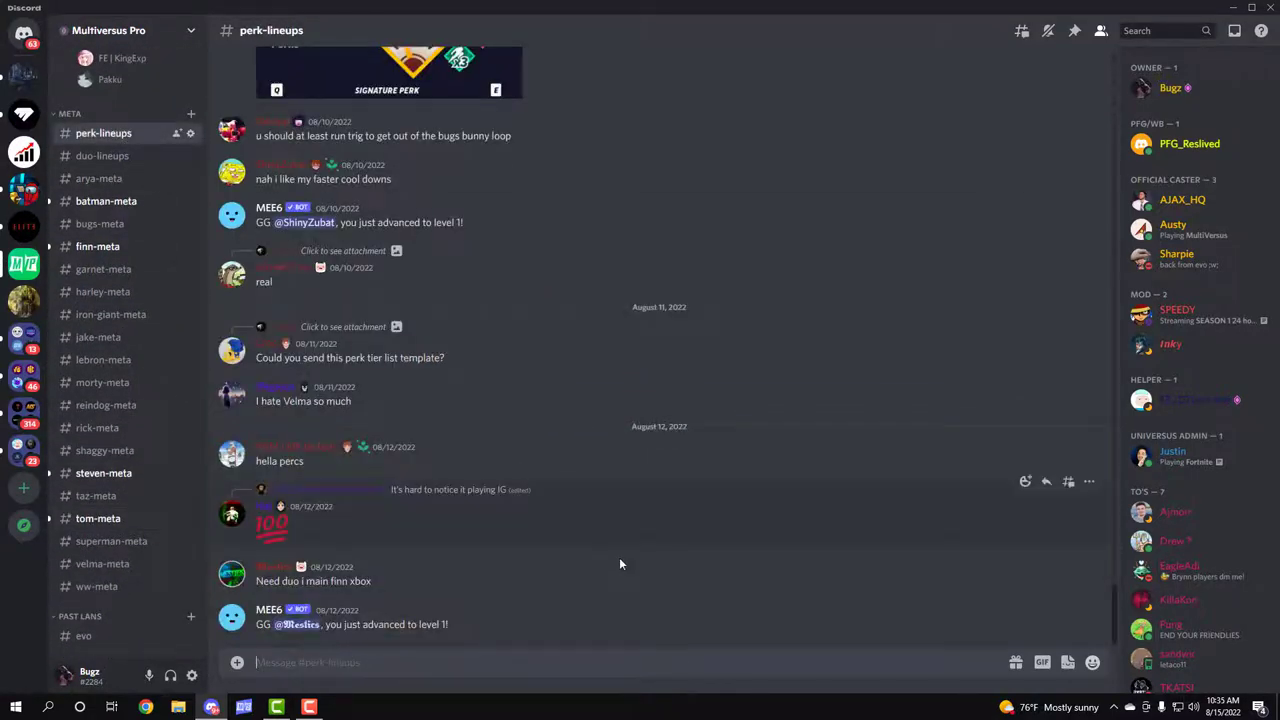
pyautogui.click(102, 156)
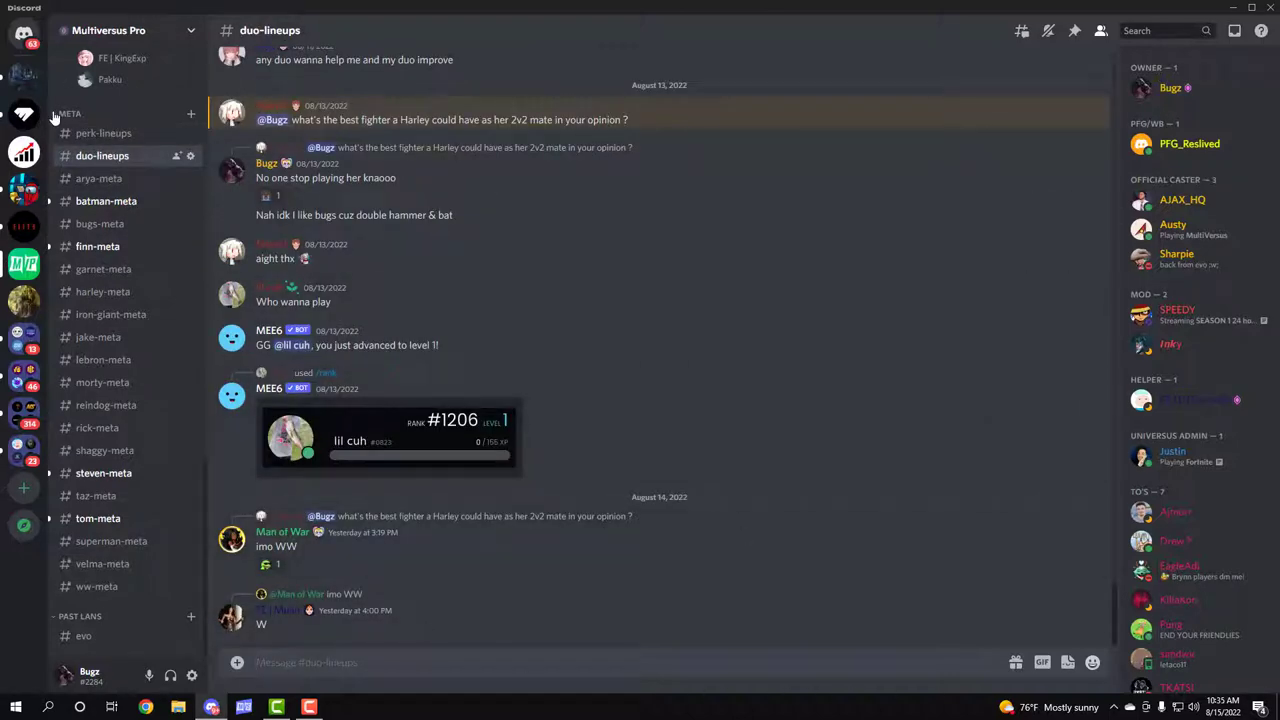
pyautogui.click(100, 178)
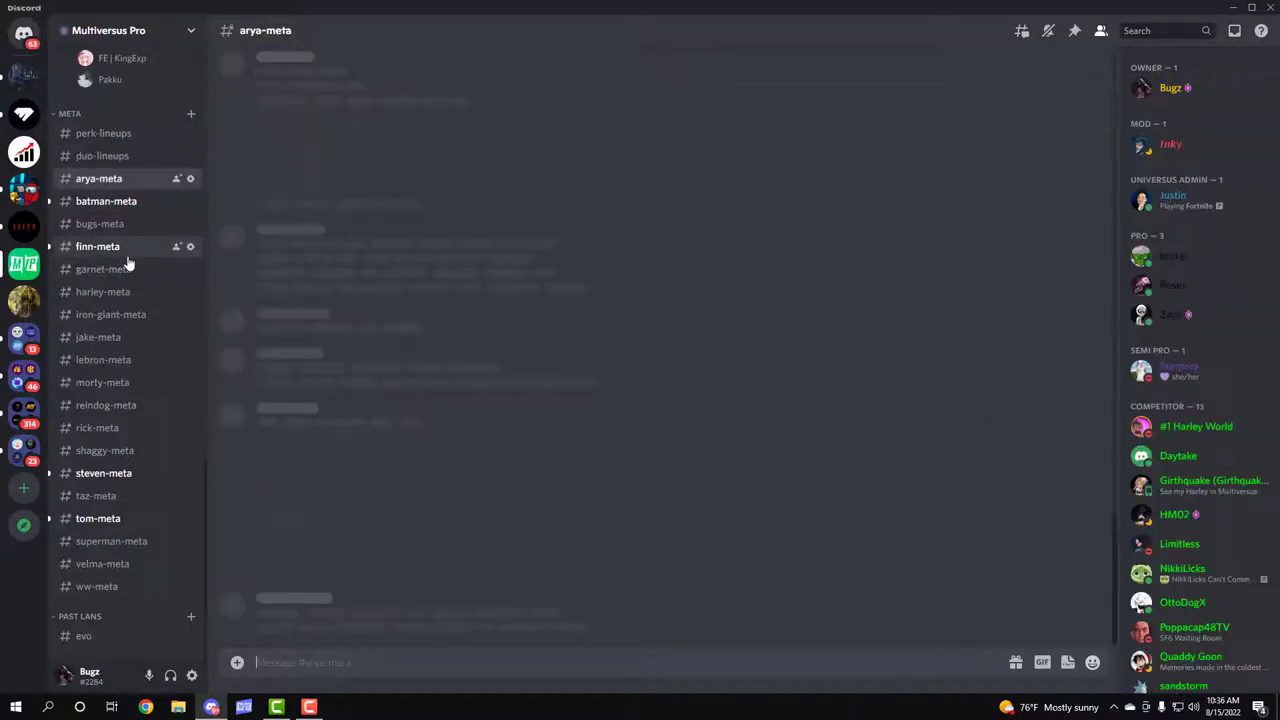
pyautogui.click(106, 200)
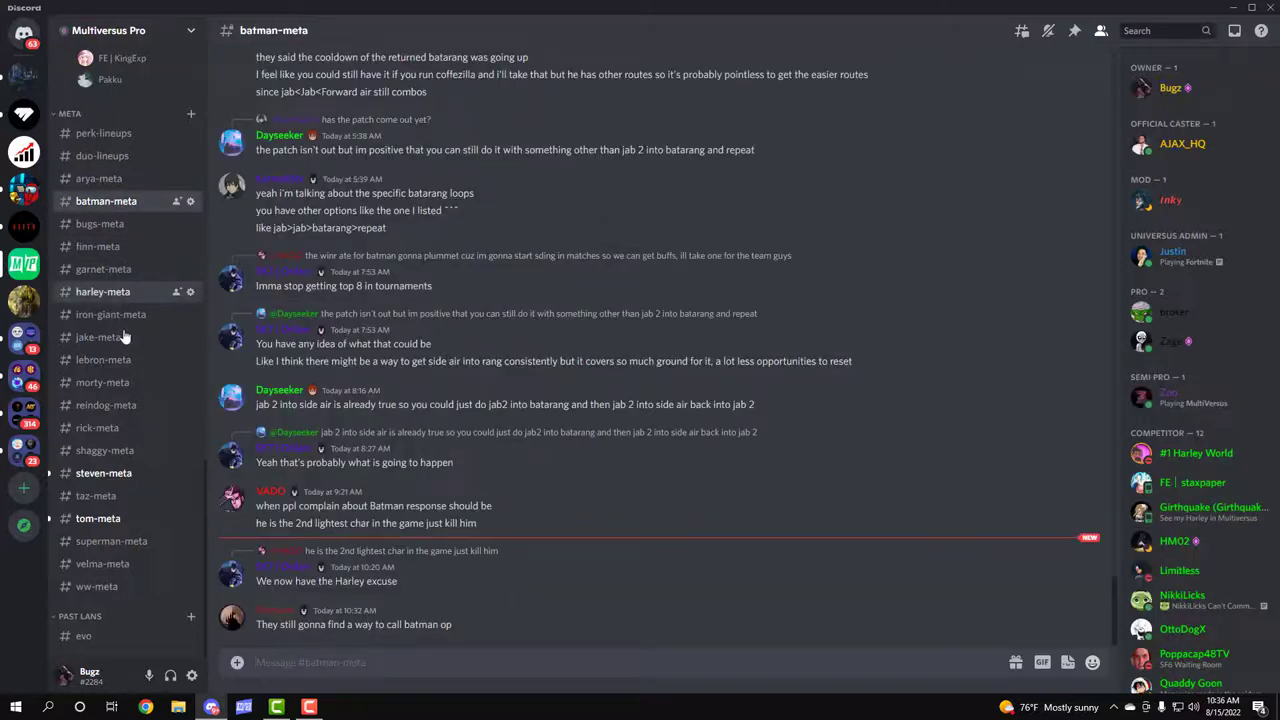
pyautogui.click(104, 472)
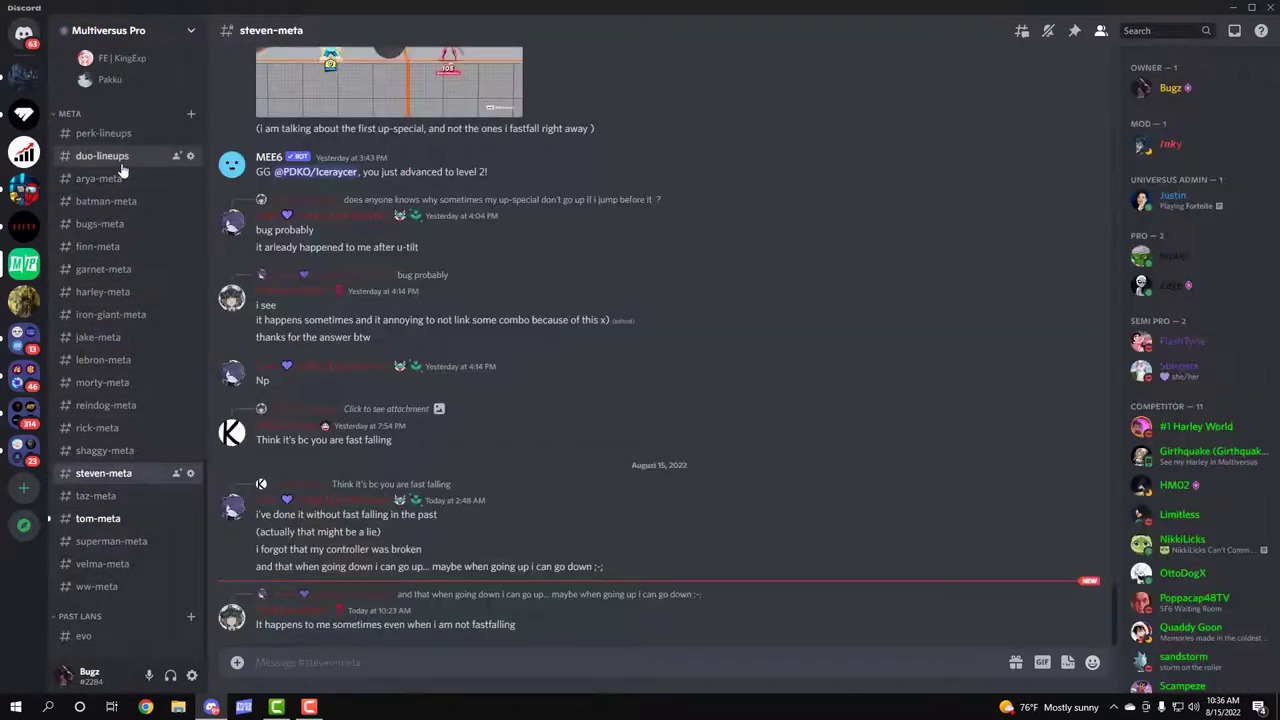
# Step: Revisit the lineup channels and harley-meta, then land on #evo under PAST LANS
pyautogui.click(102, 156)
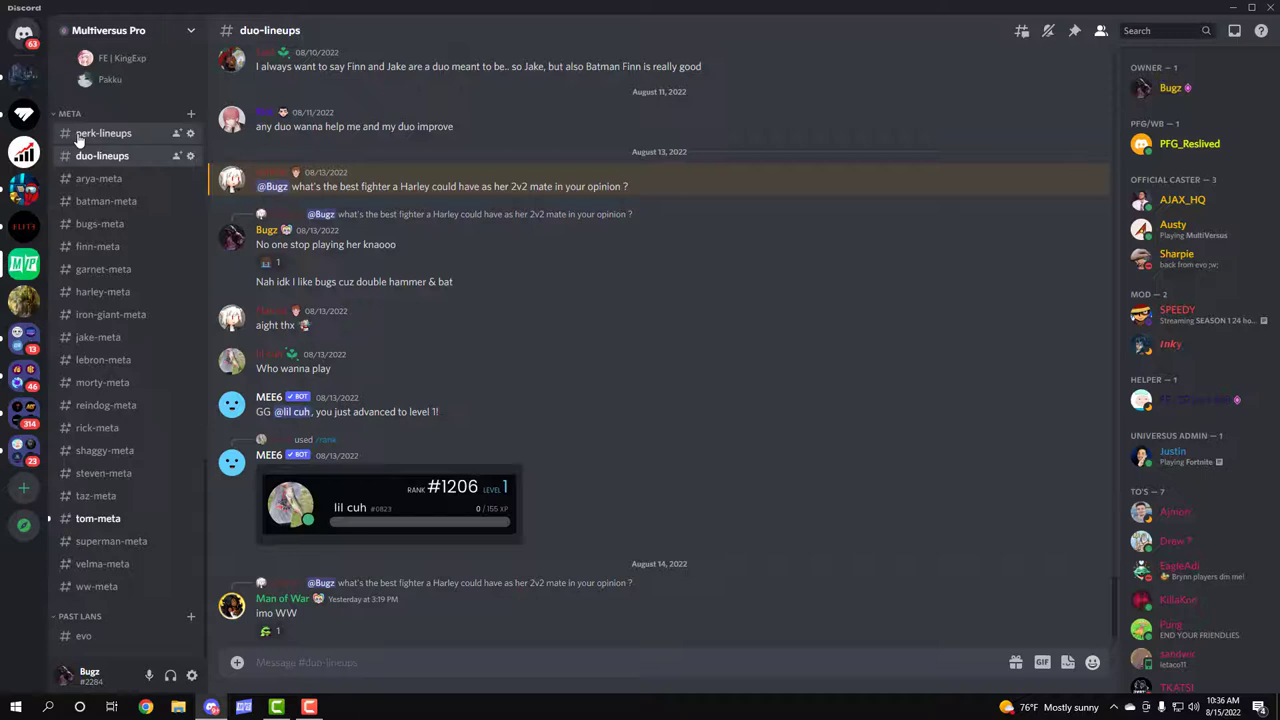
pyautogui.click(104, 132)
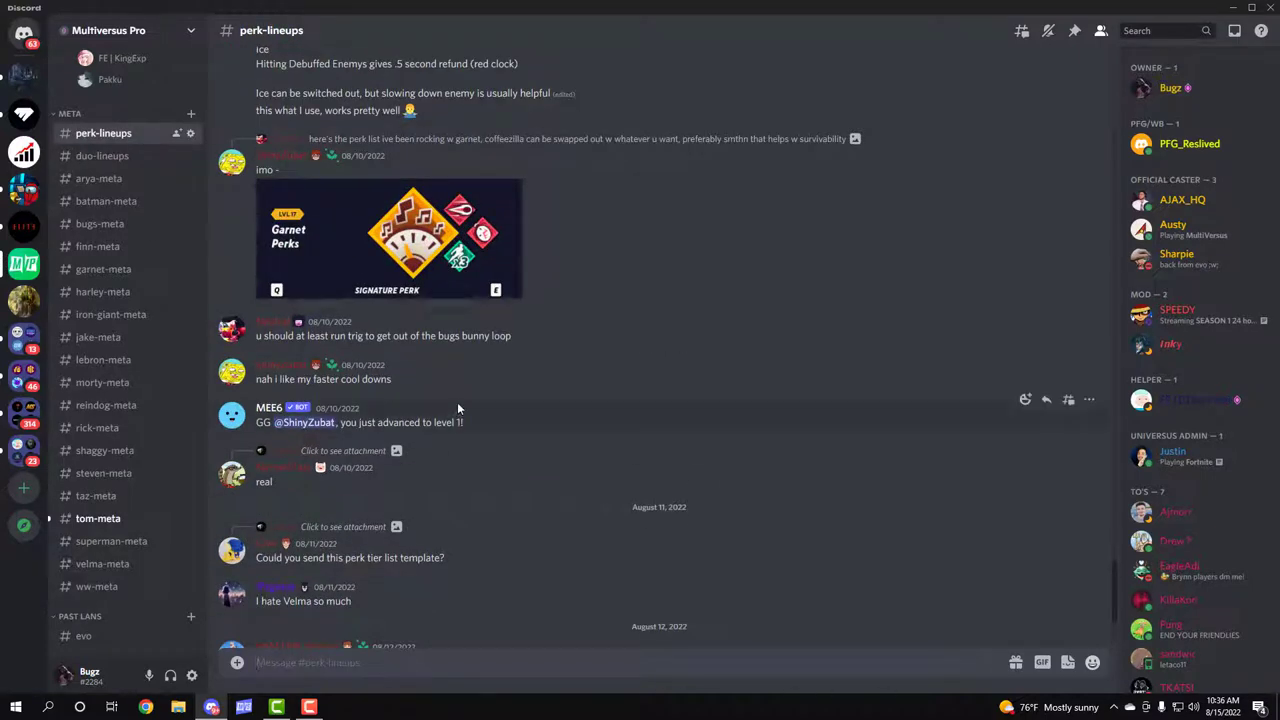
pyautogui.moveTo(424, 292)
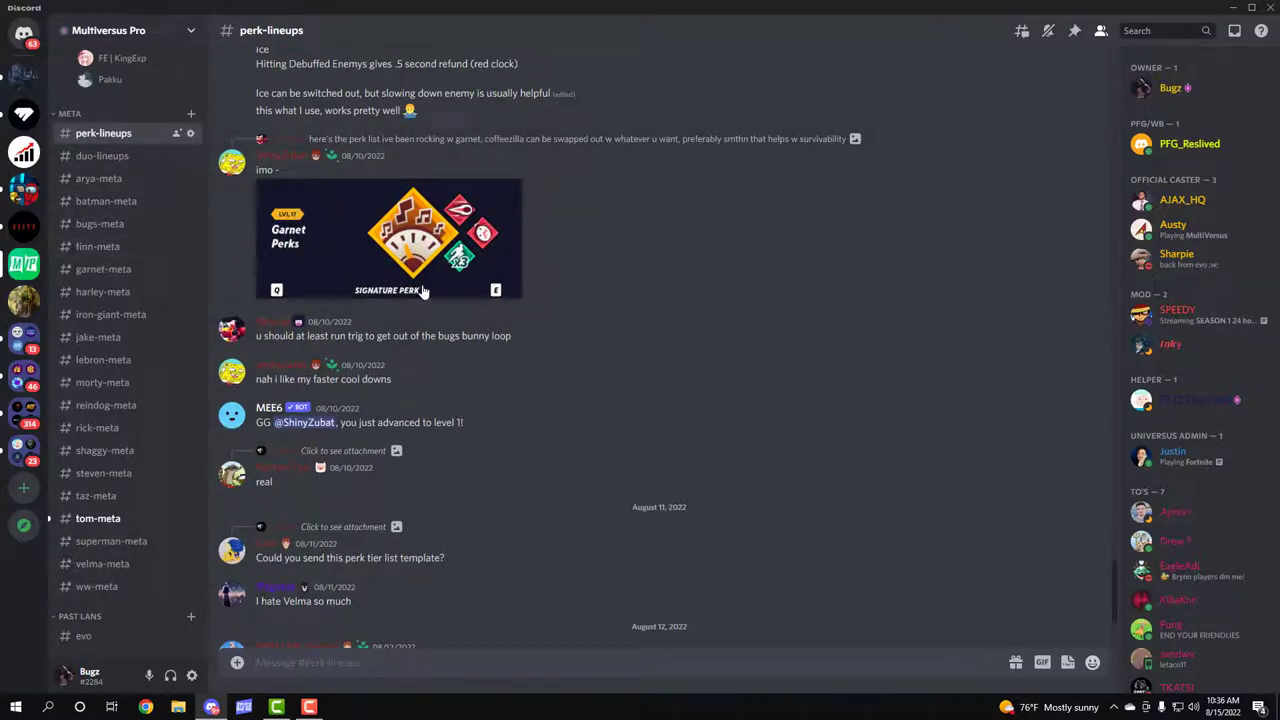
pyautogui.click(102, 292)
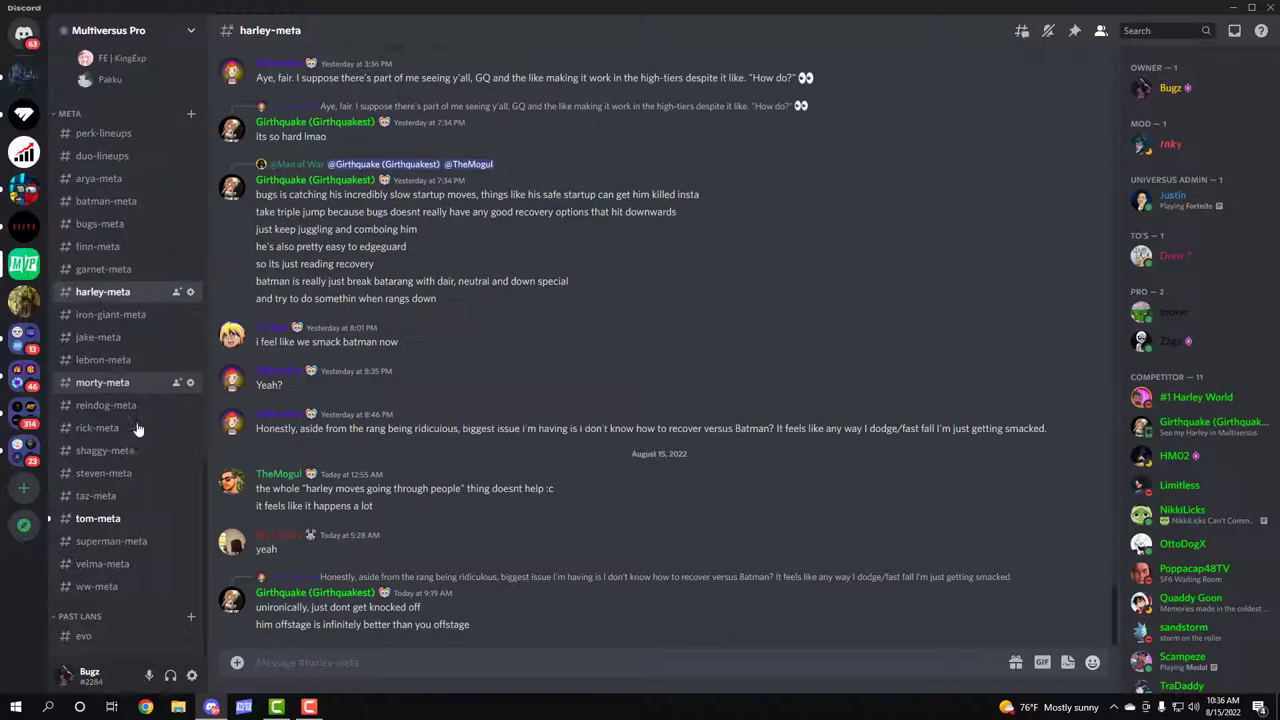
pyautogui.click(102, 156)
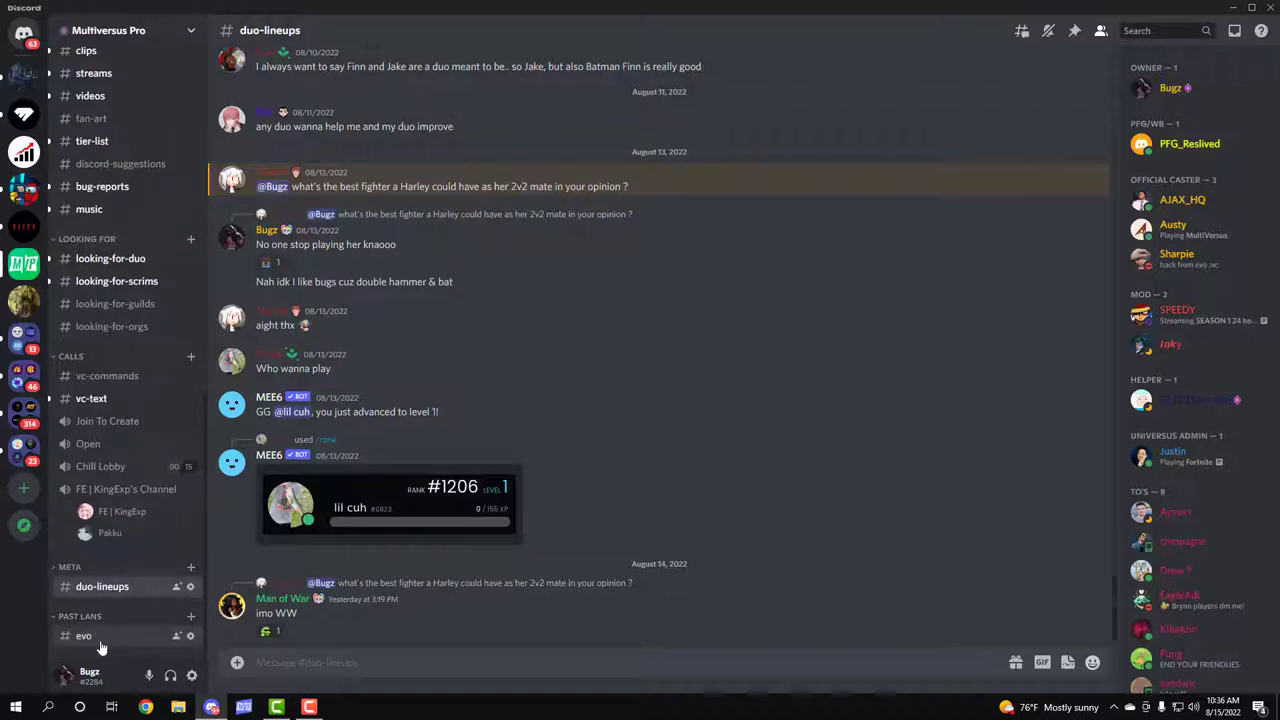
pyautogui.click(84, 636)
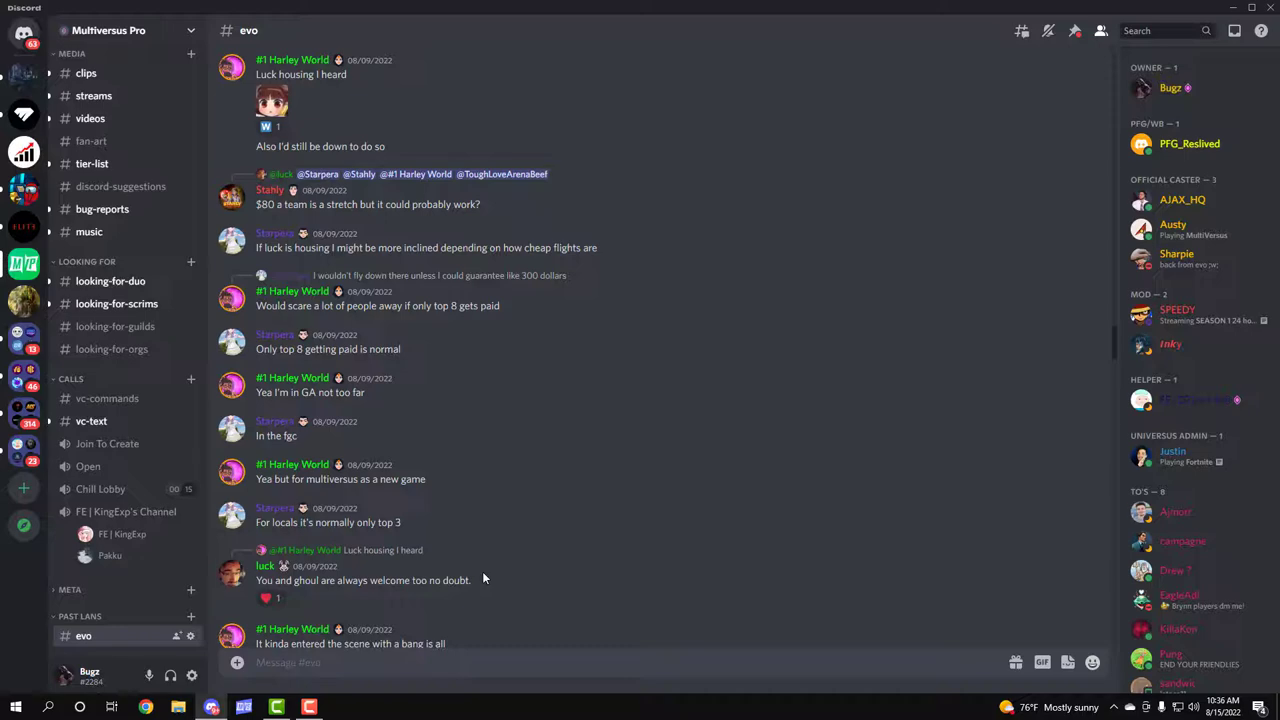